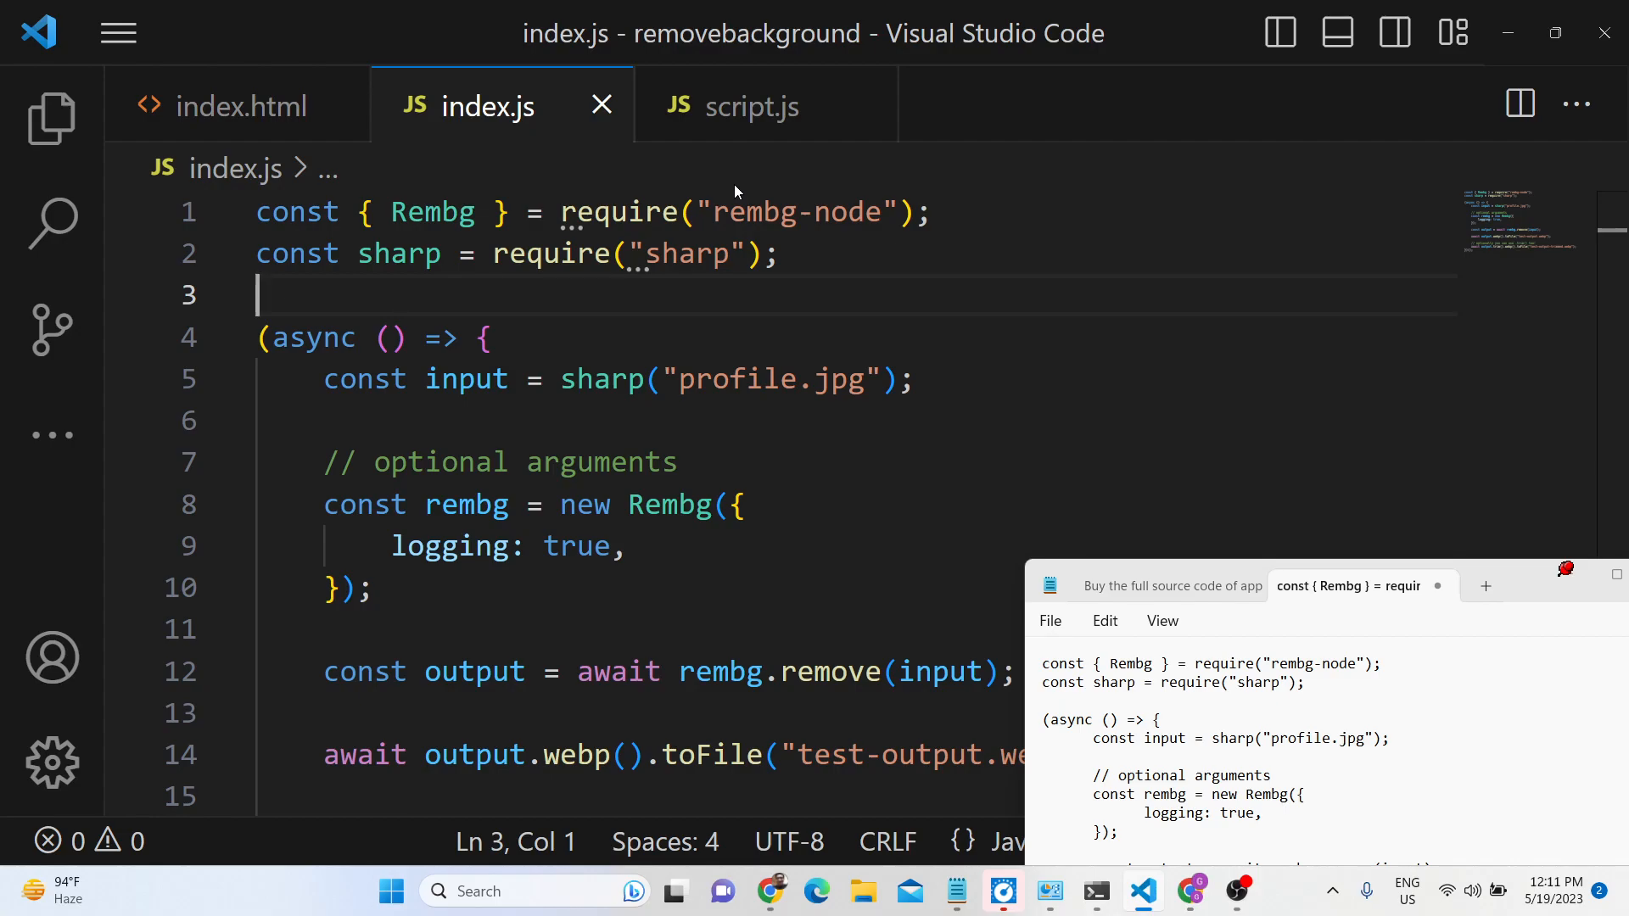
mouse_move(1471, 661)
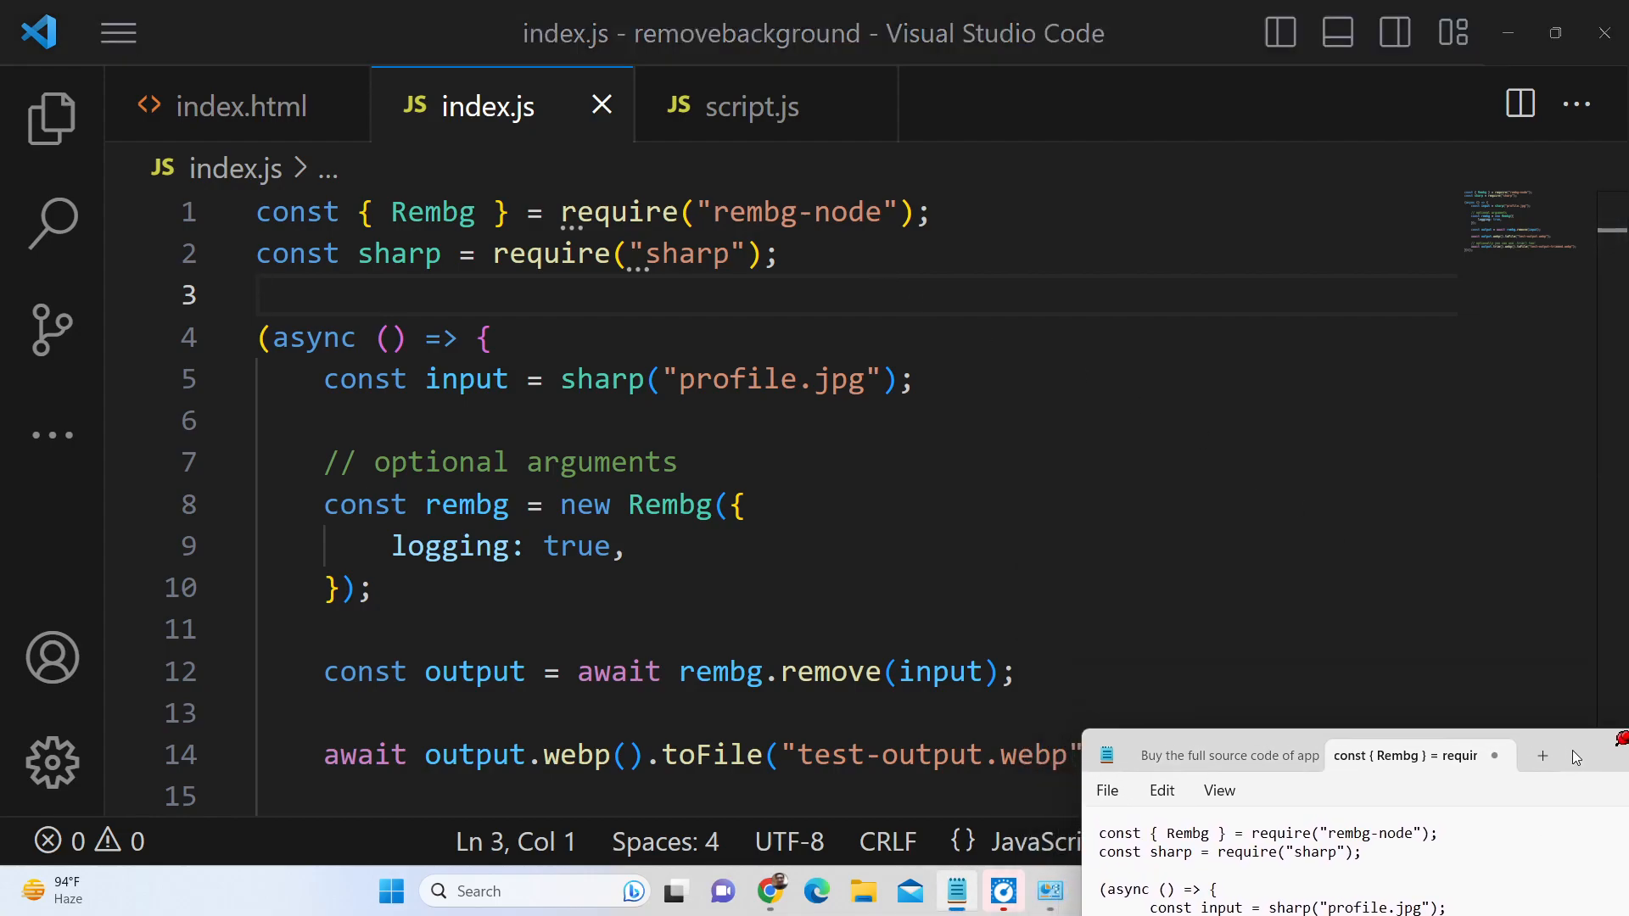
Step: Show the project files in Explorer and open the profile.jpg photo
click(483, 337)
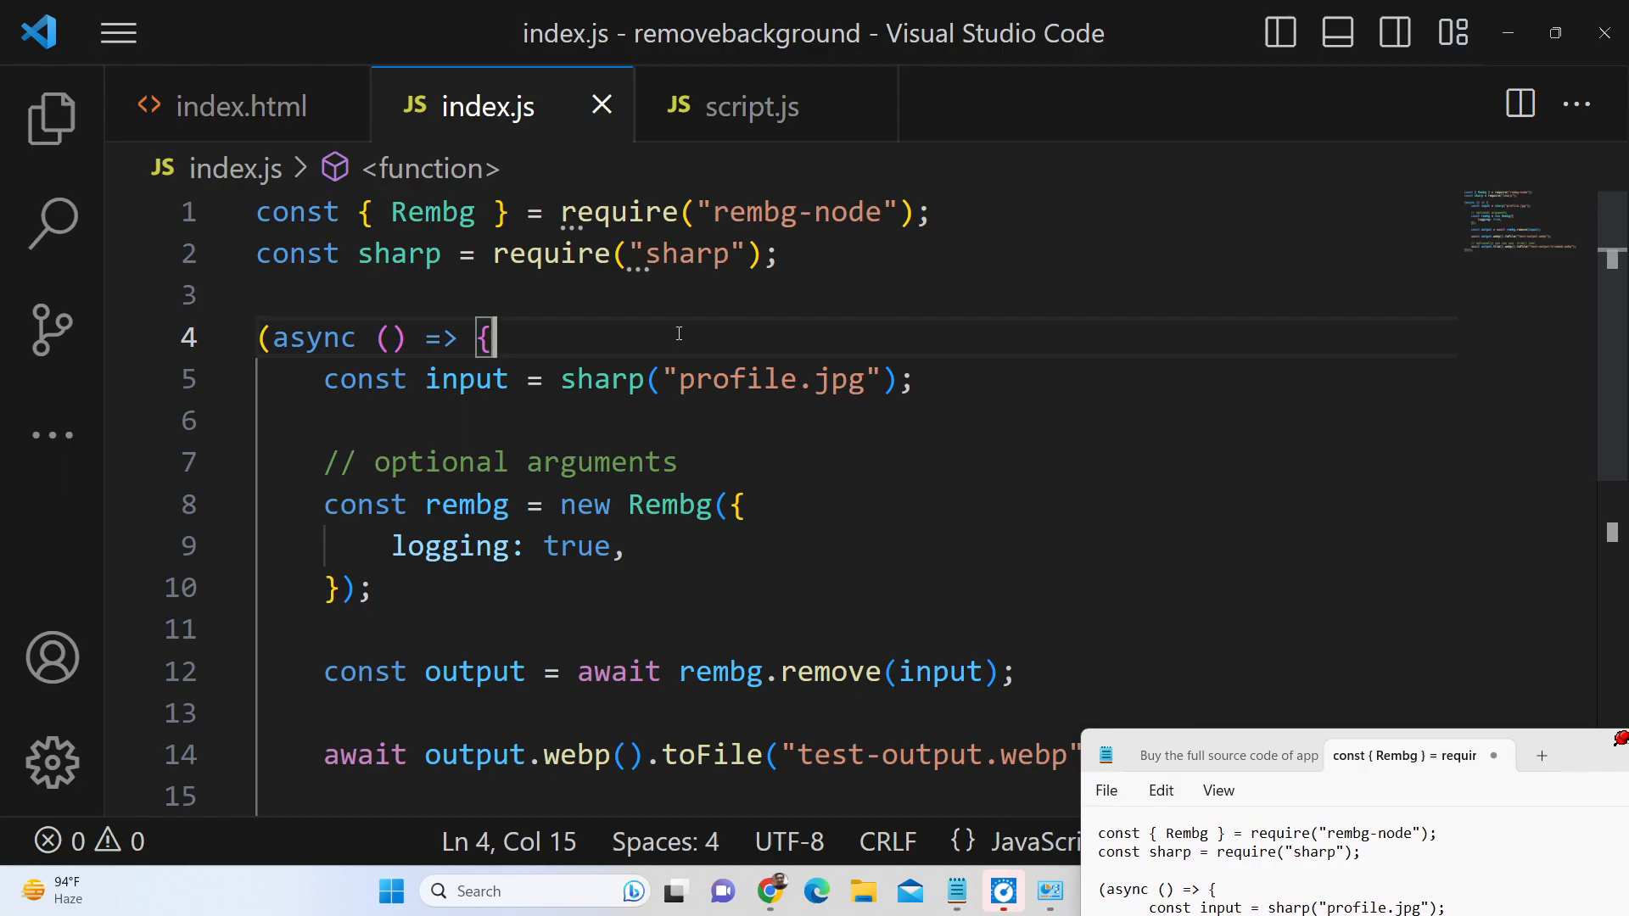
click(50, 117)
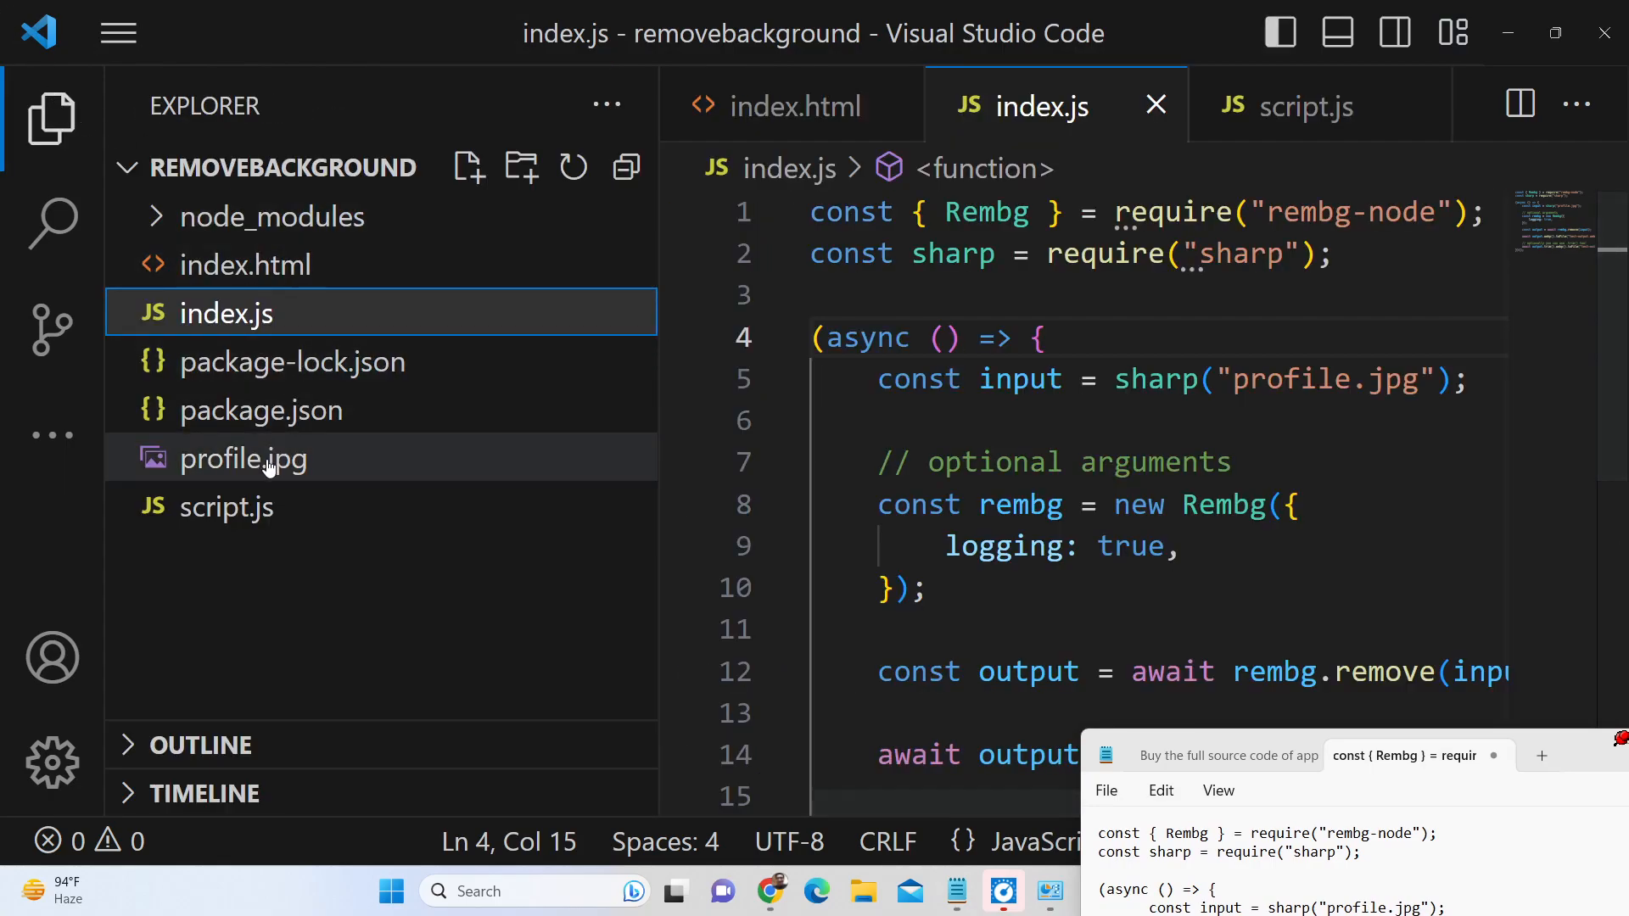
double_click(243, 458)
text(no)
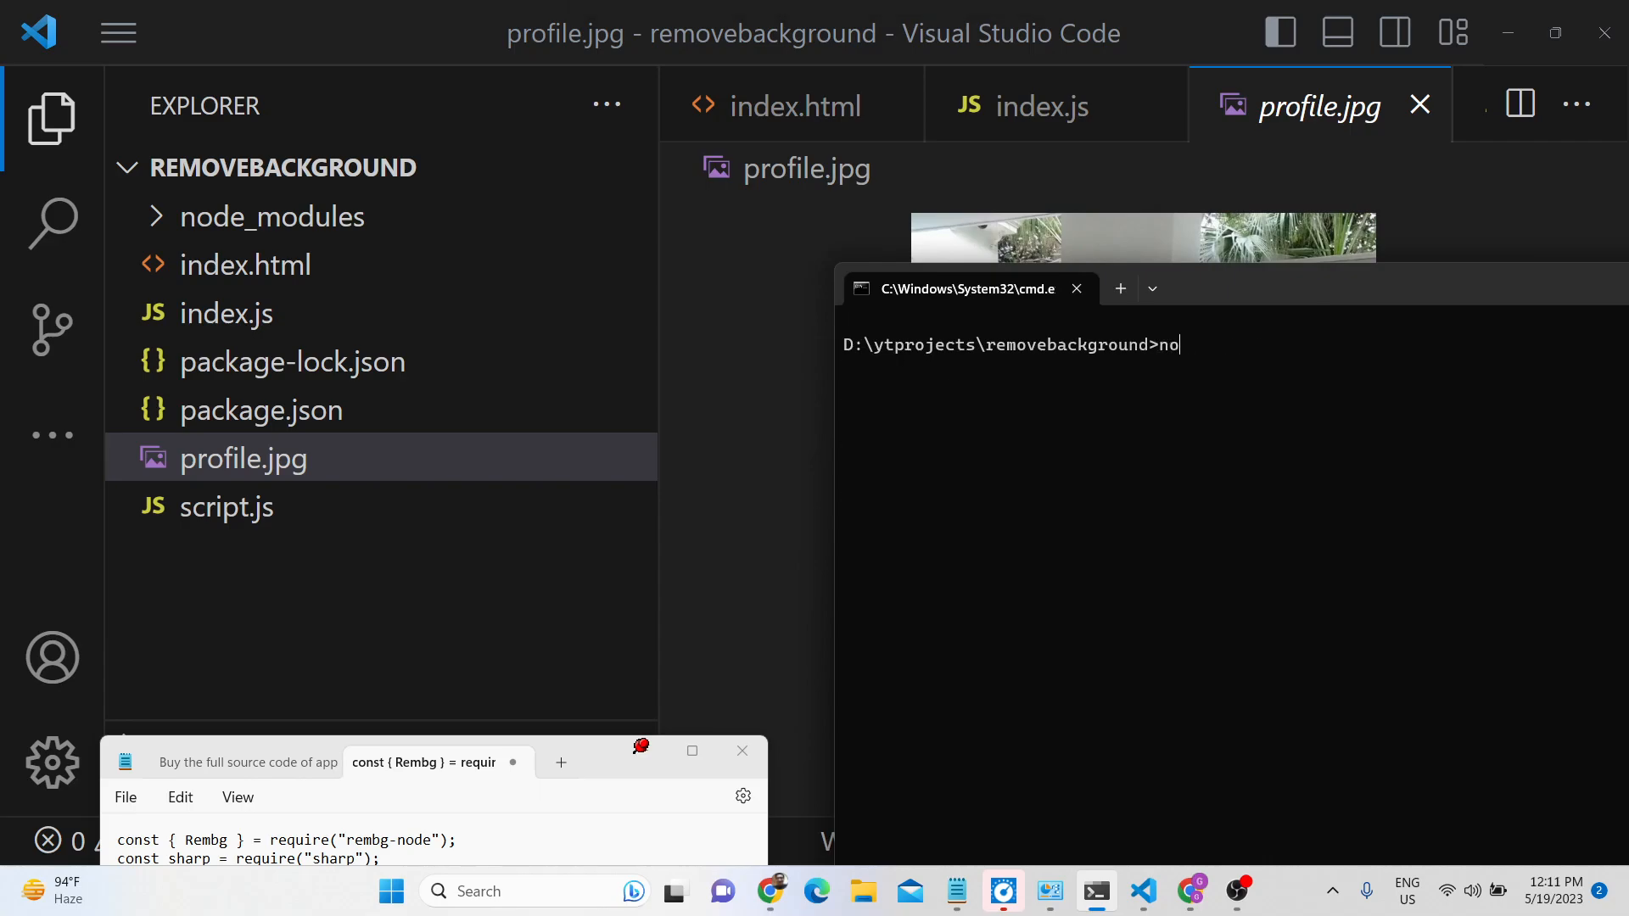
Step: Run node index.js and open the trimmed and untrimmed test-output.webp results
key(Enter)
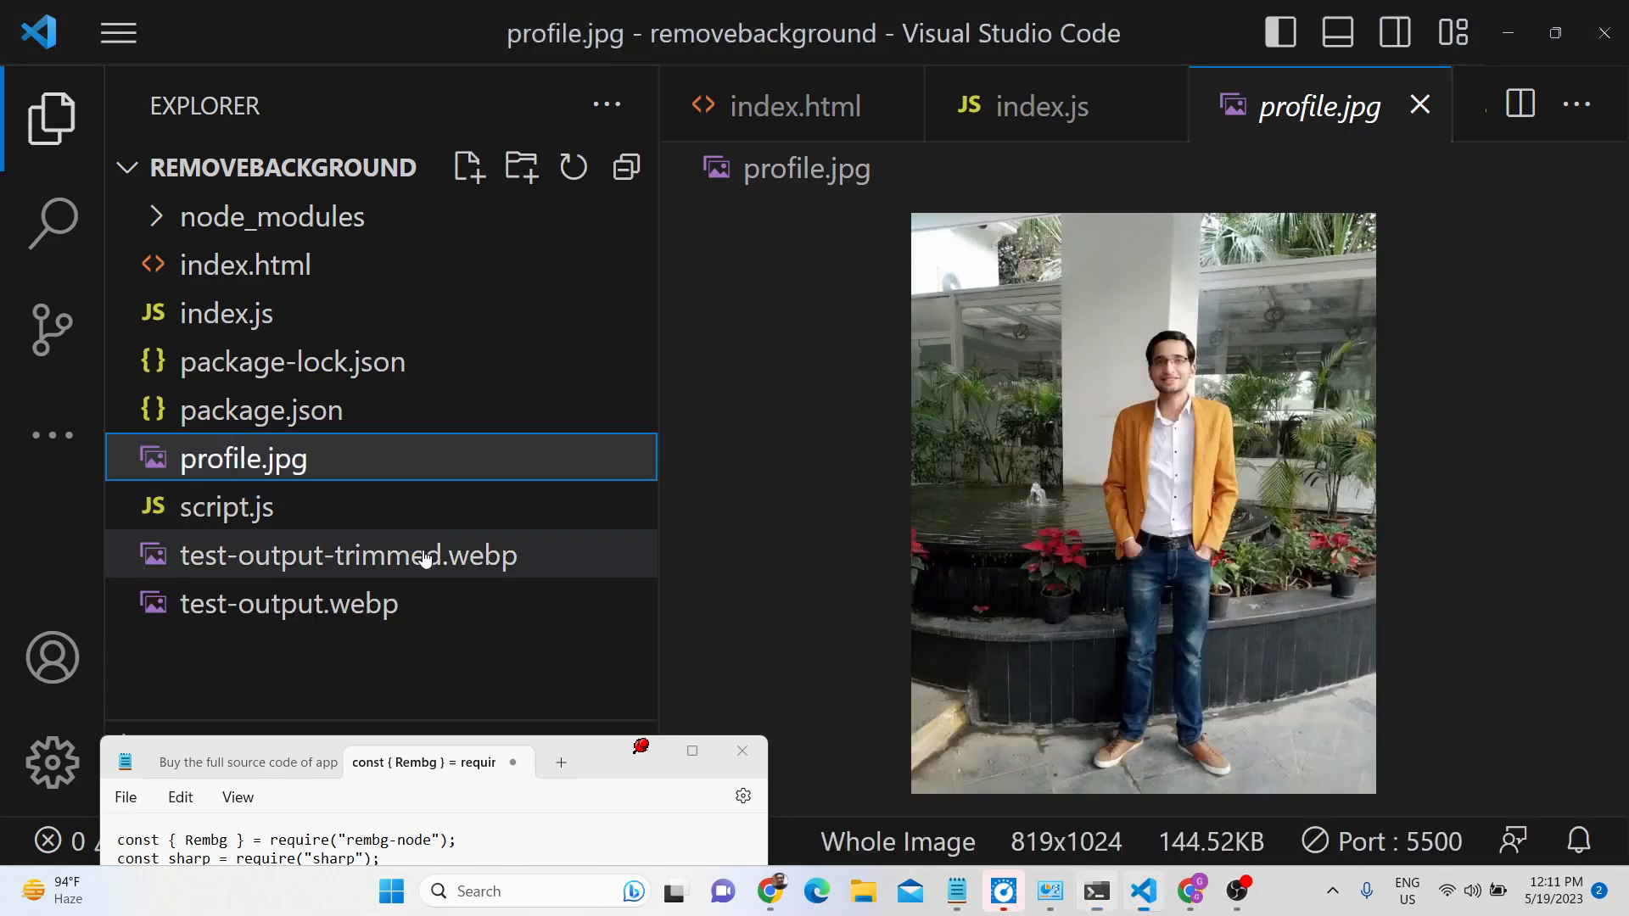
double_click(346, 555)
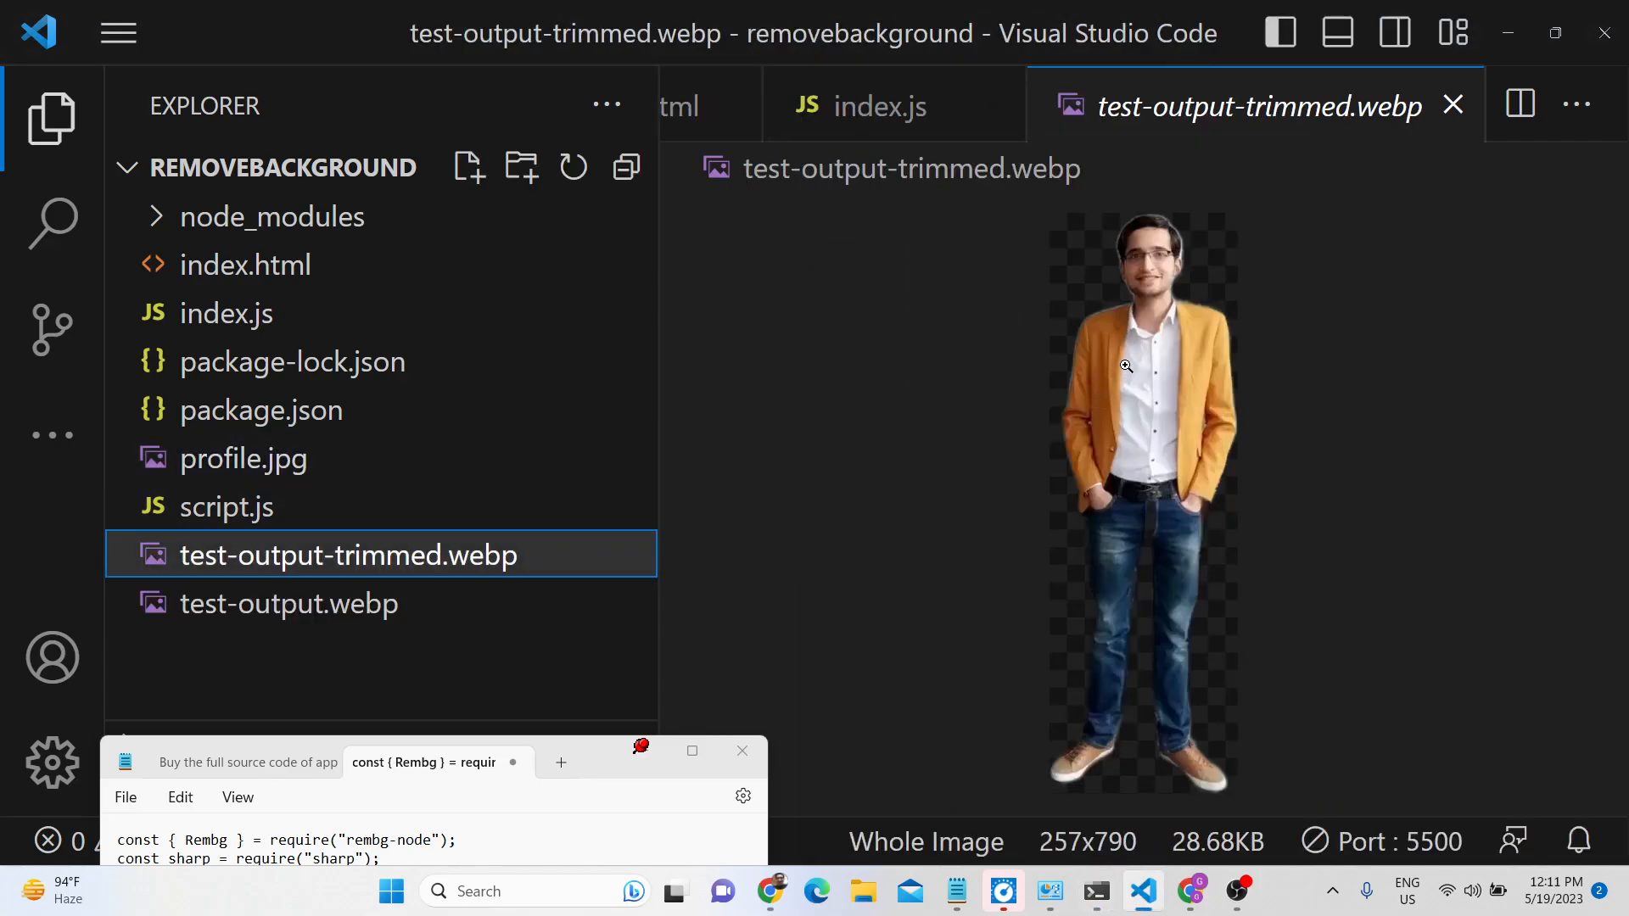
mouse_move(1135, 341)
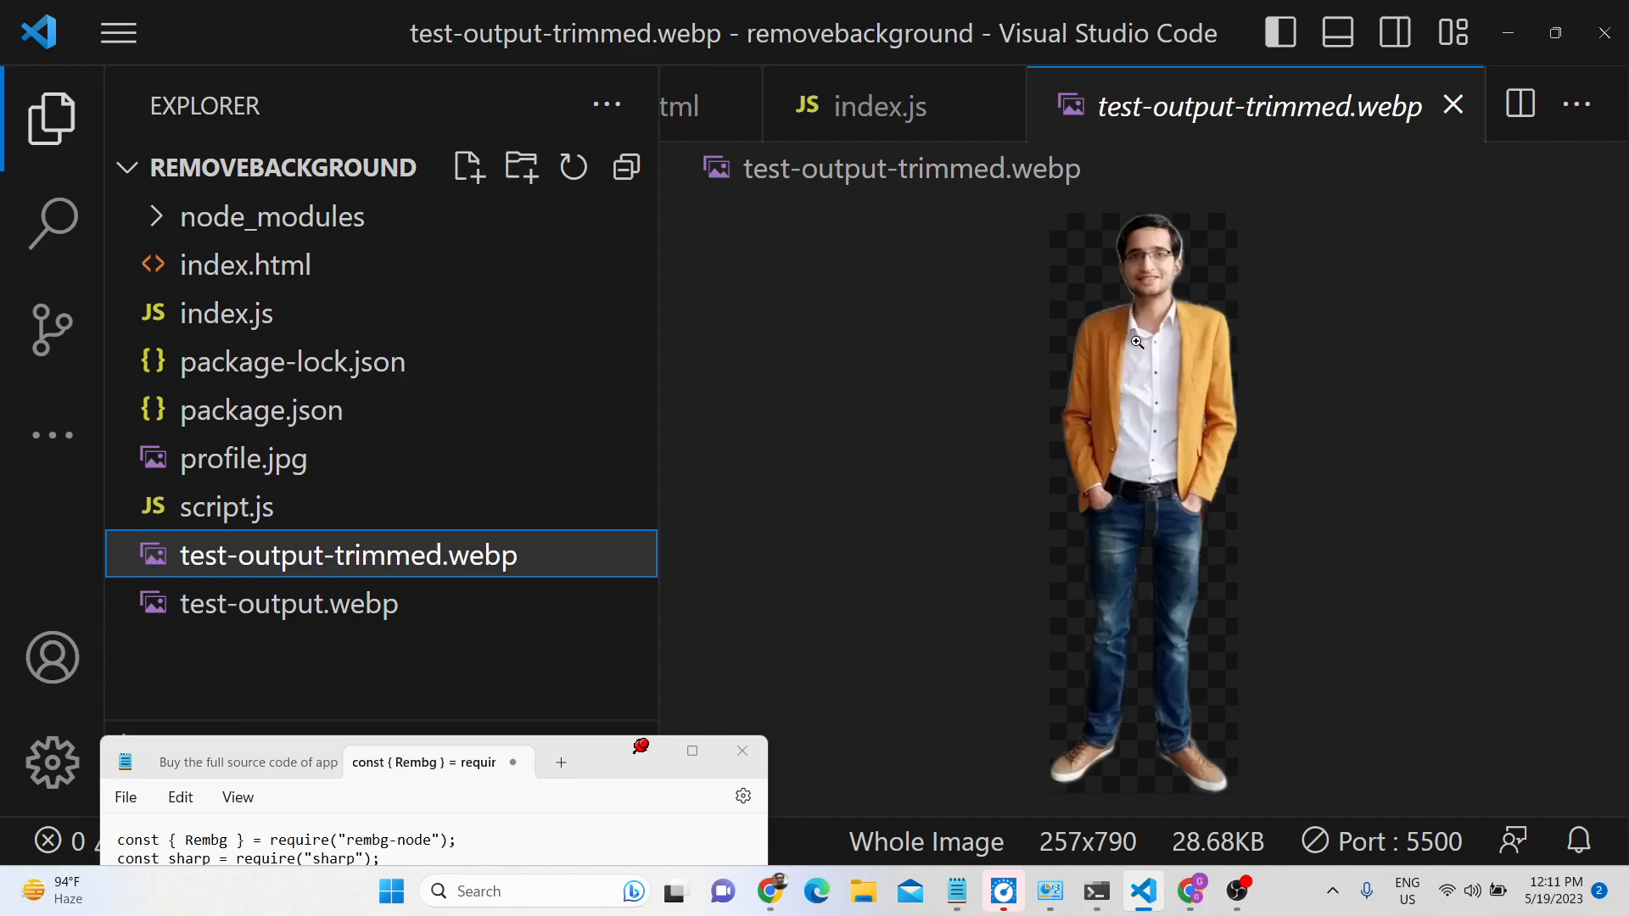
mouse_move(1123, 376)
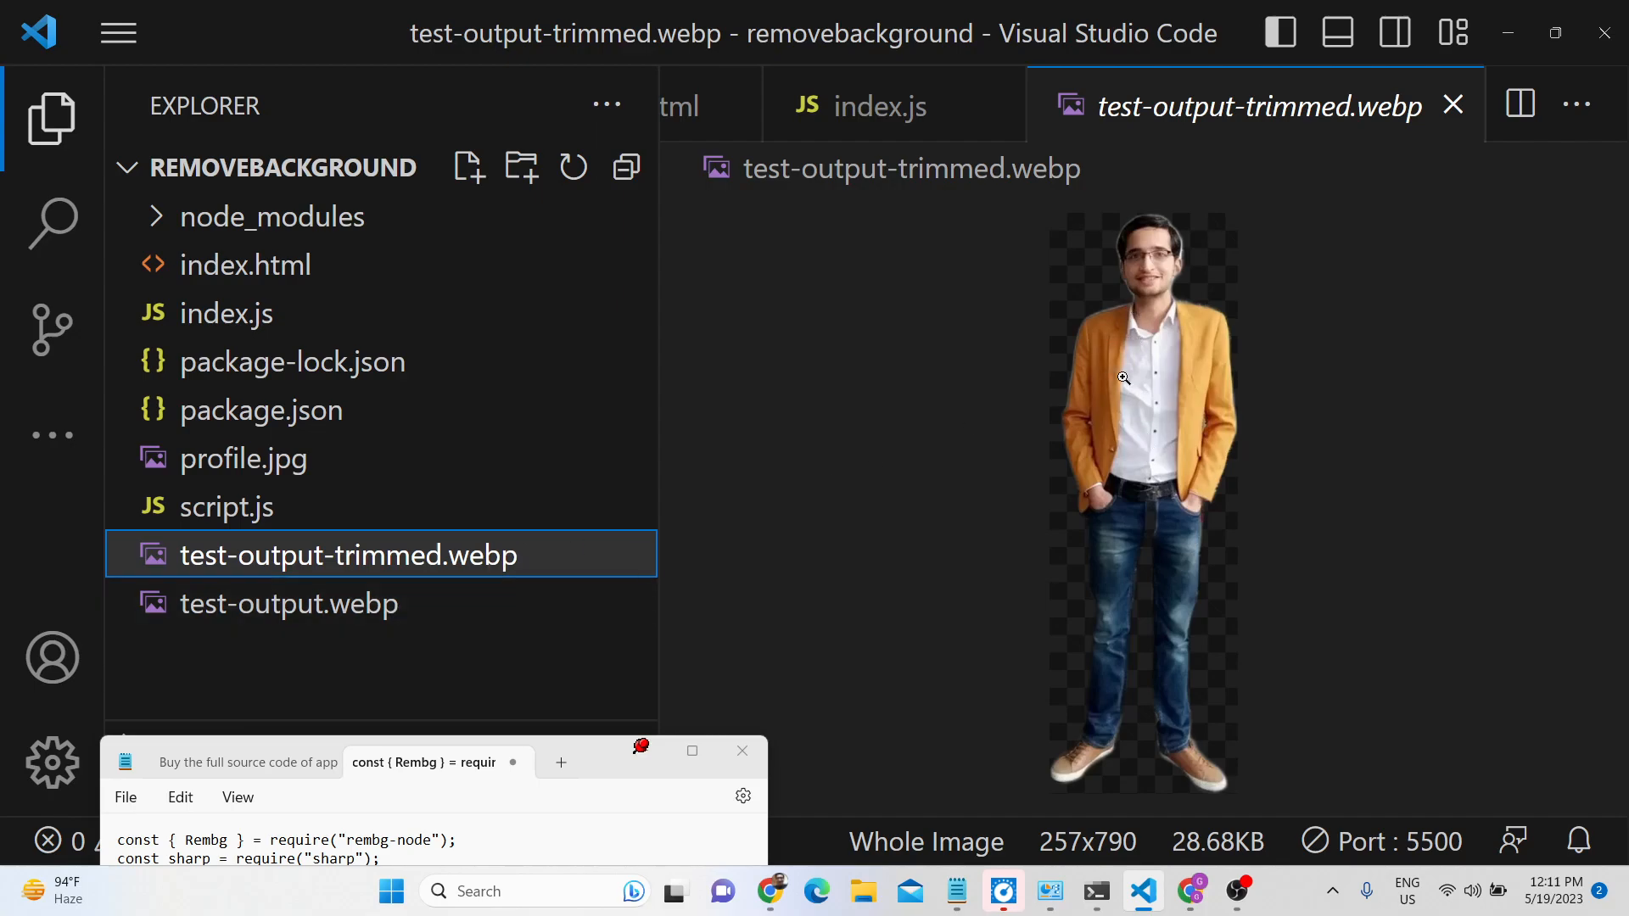
click(289, 604)
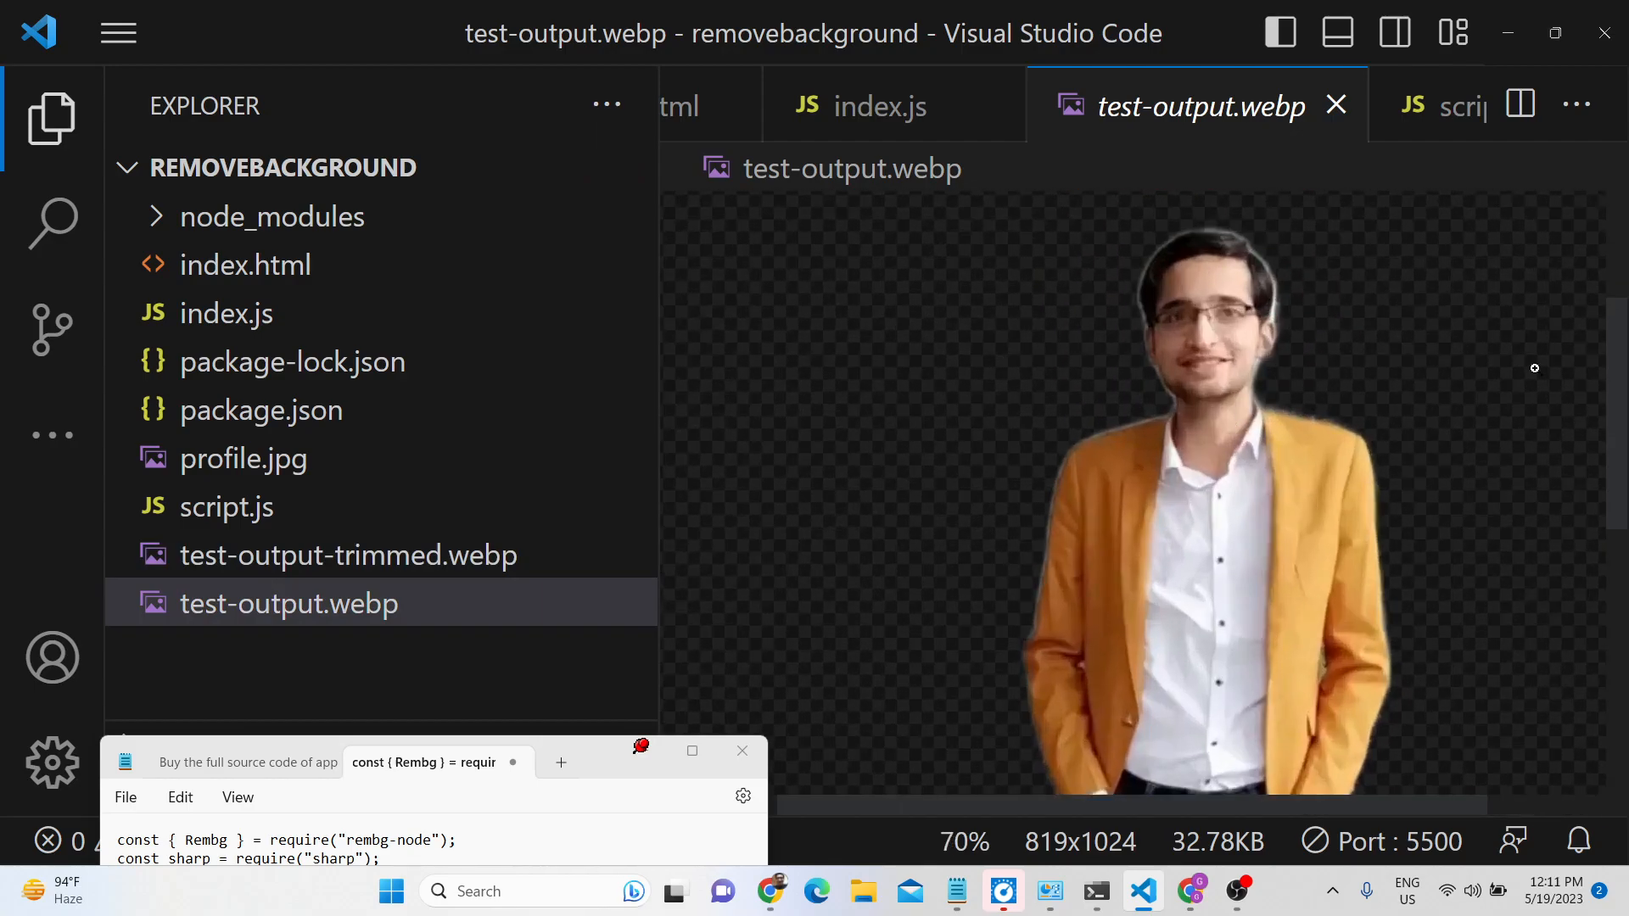
Step: Review the trimmed output image again and return to the index.js code
scroll(down, 3)
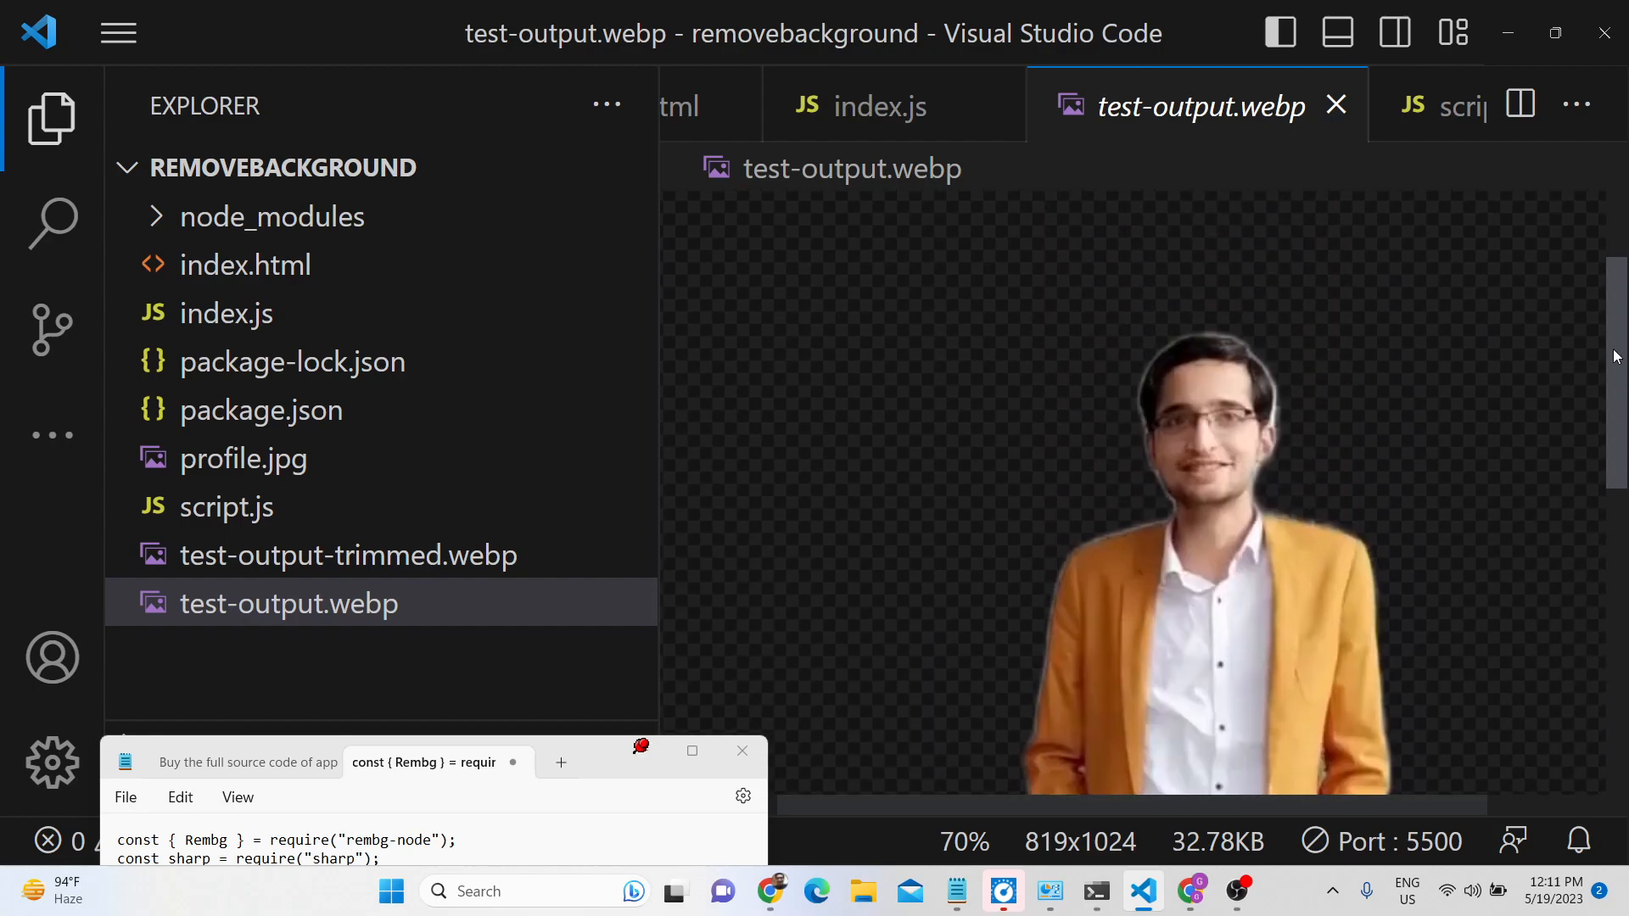
click(346, 555)
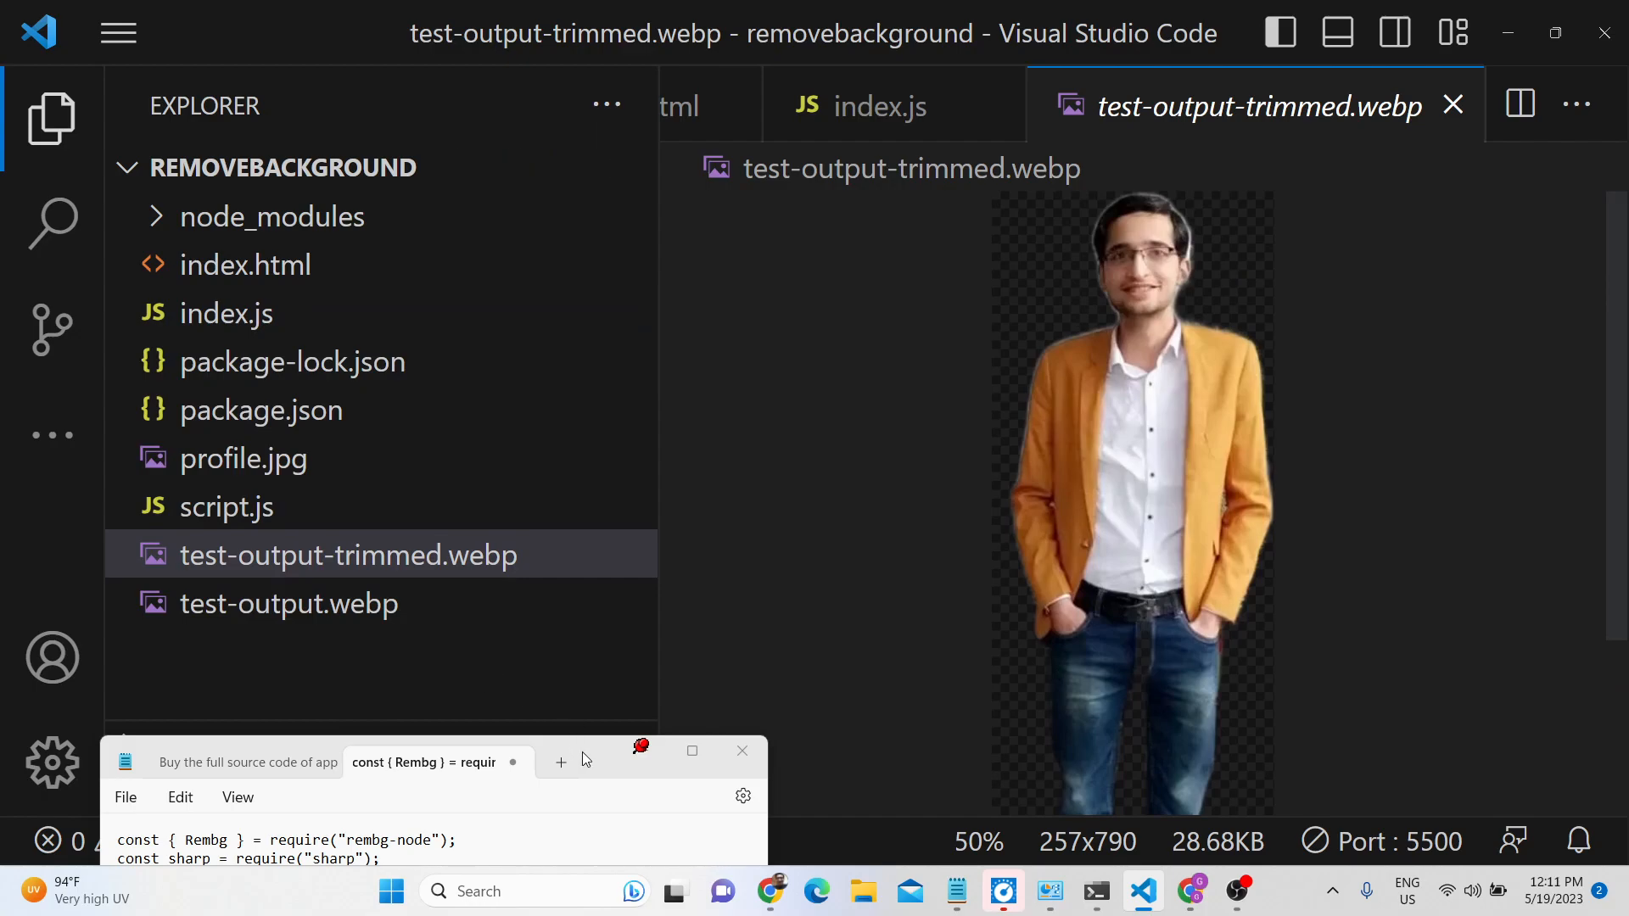
click(877, 105)
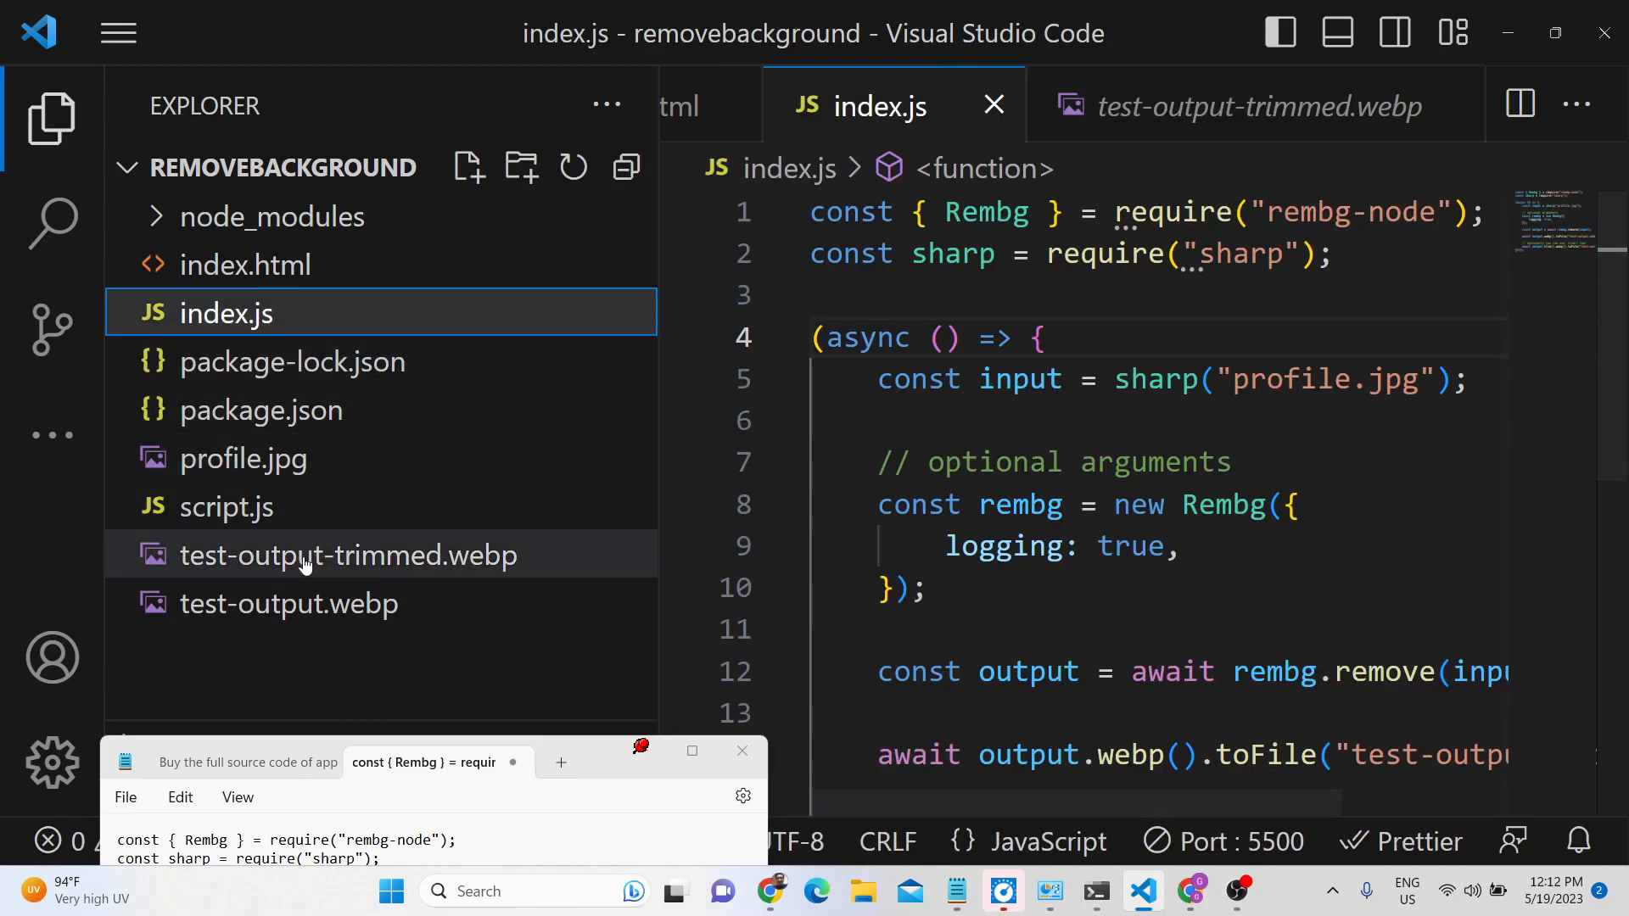
Step: Delete the two generated webp output images from the Explorer
right_click(346, 554)
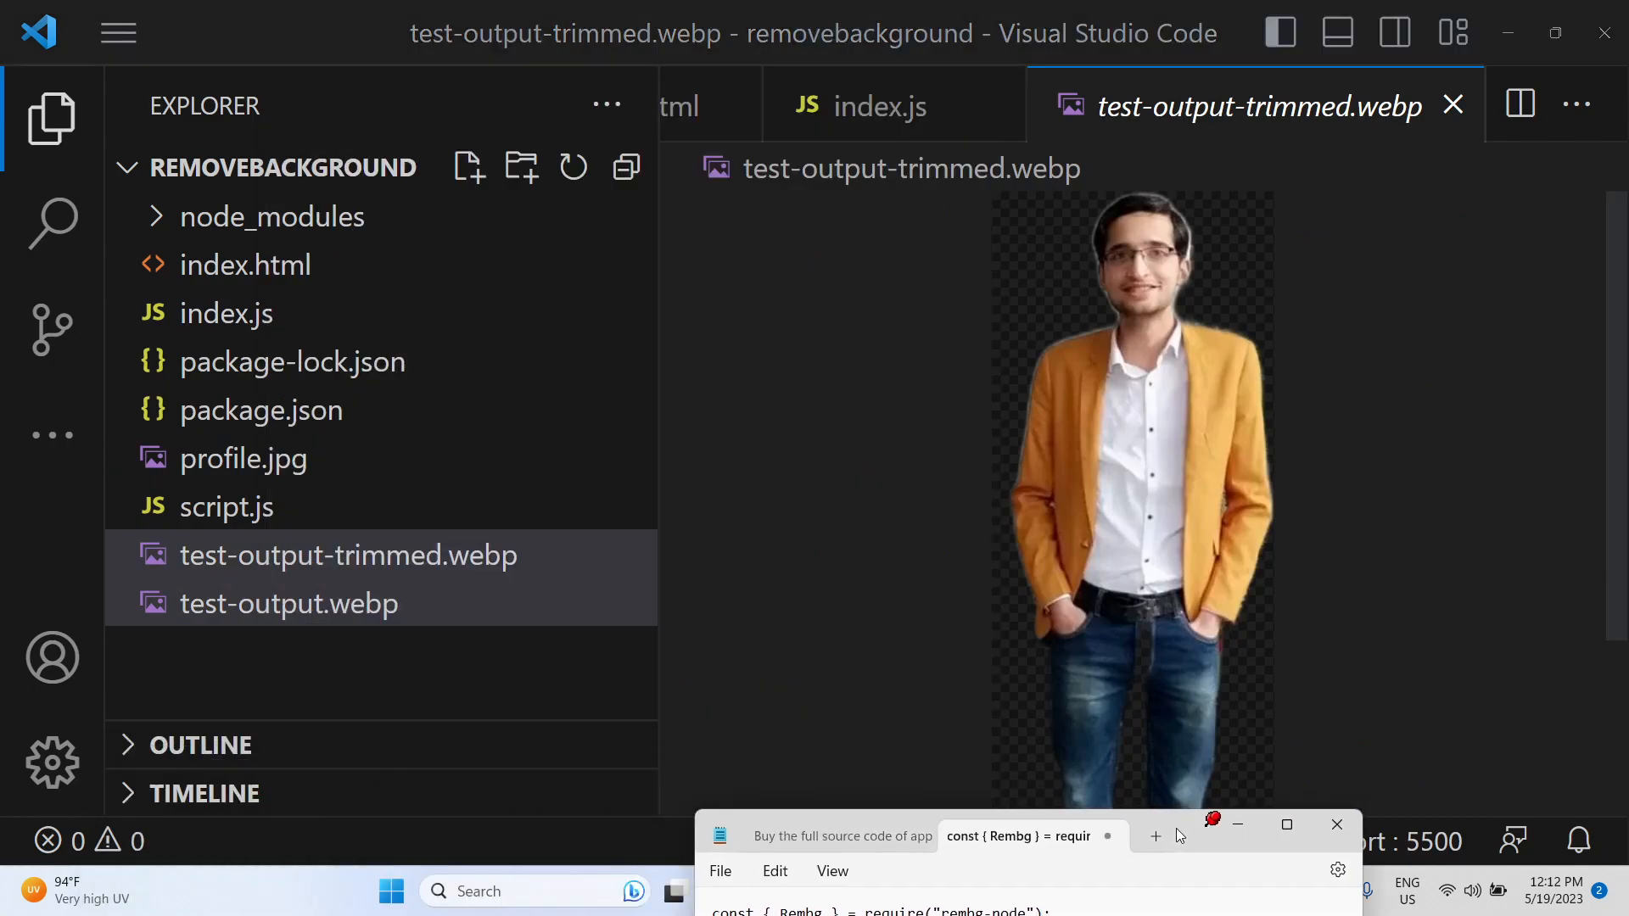
right_click(348, 554)
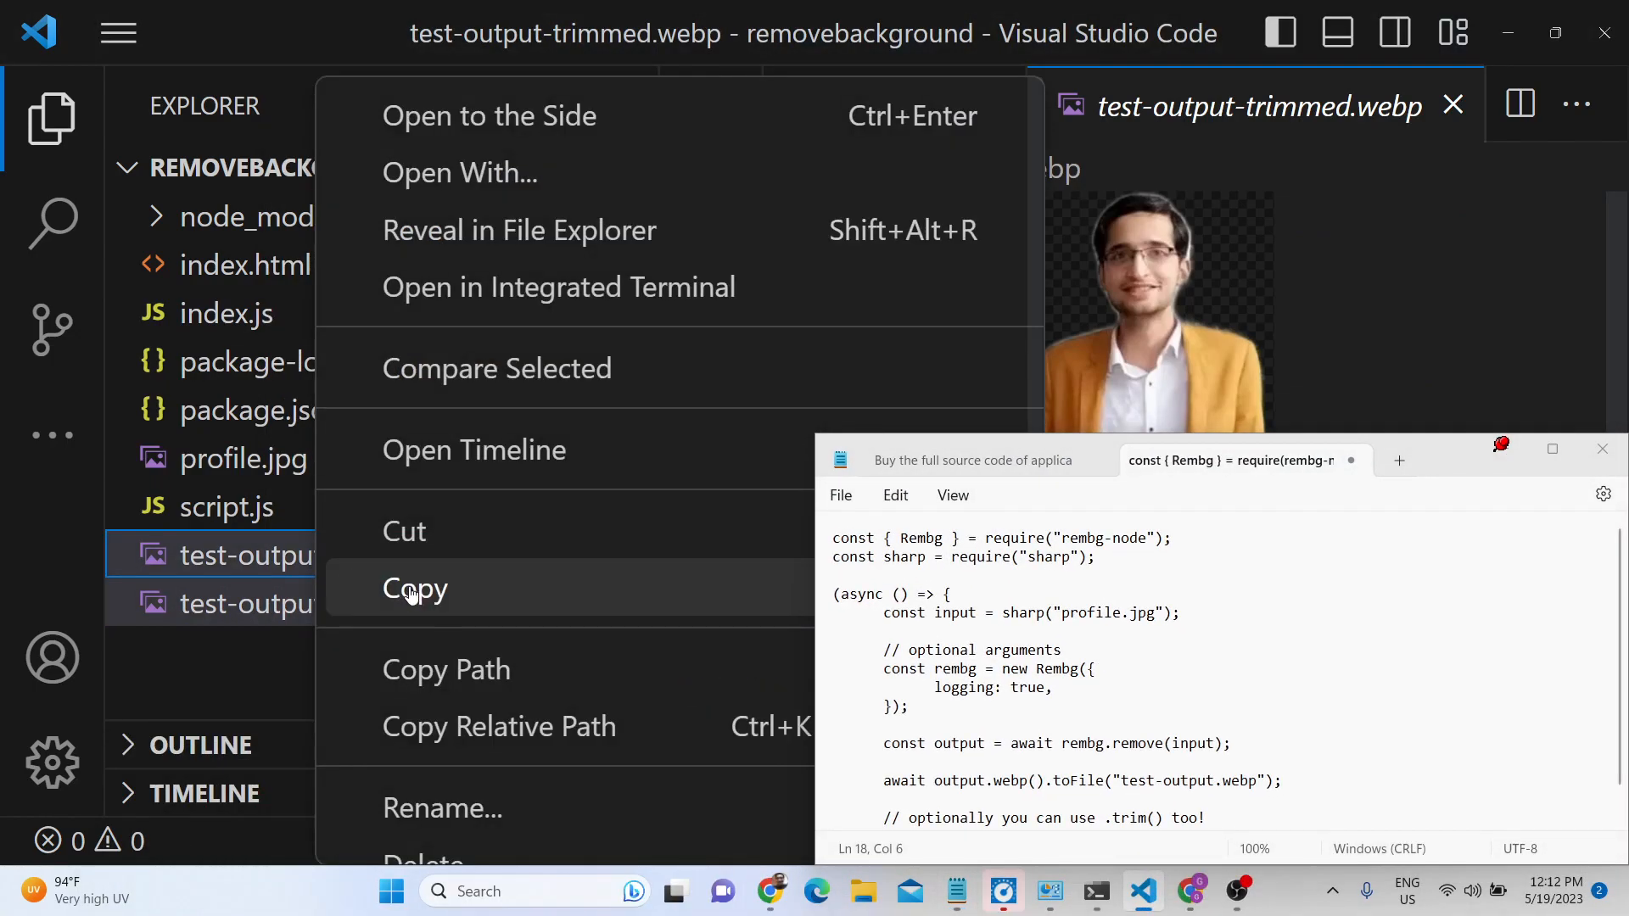
click(424, 862)
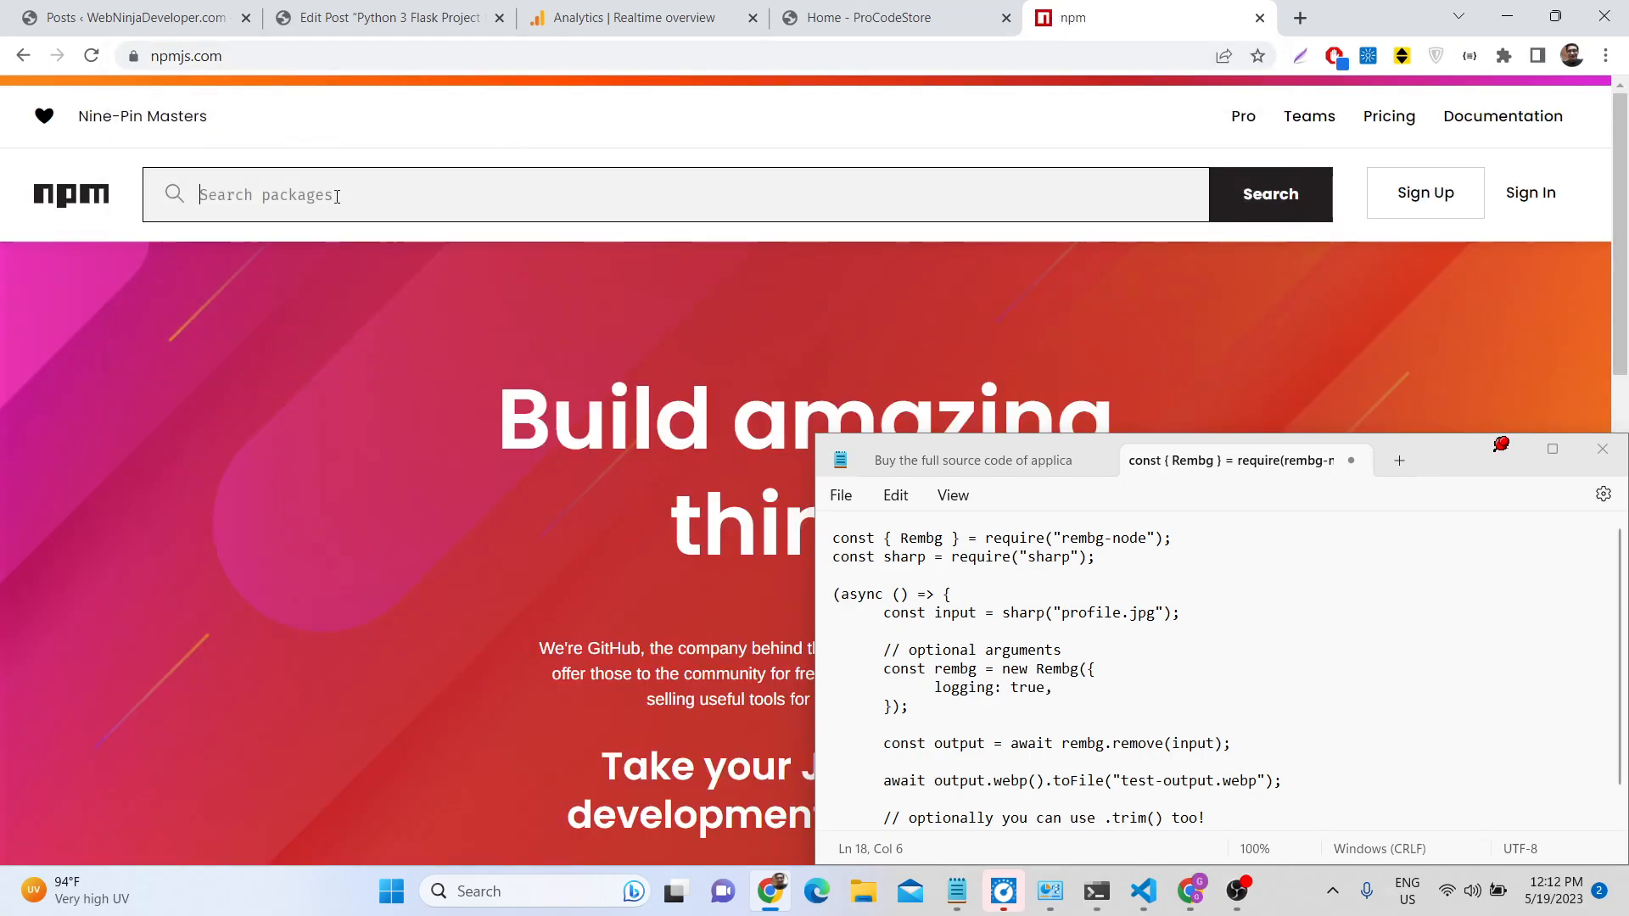
Step: Search npmjs.com for the sharp package
text(sharp)
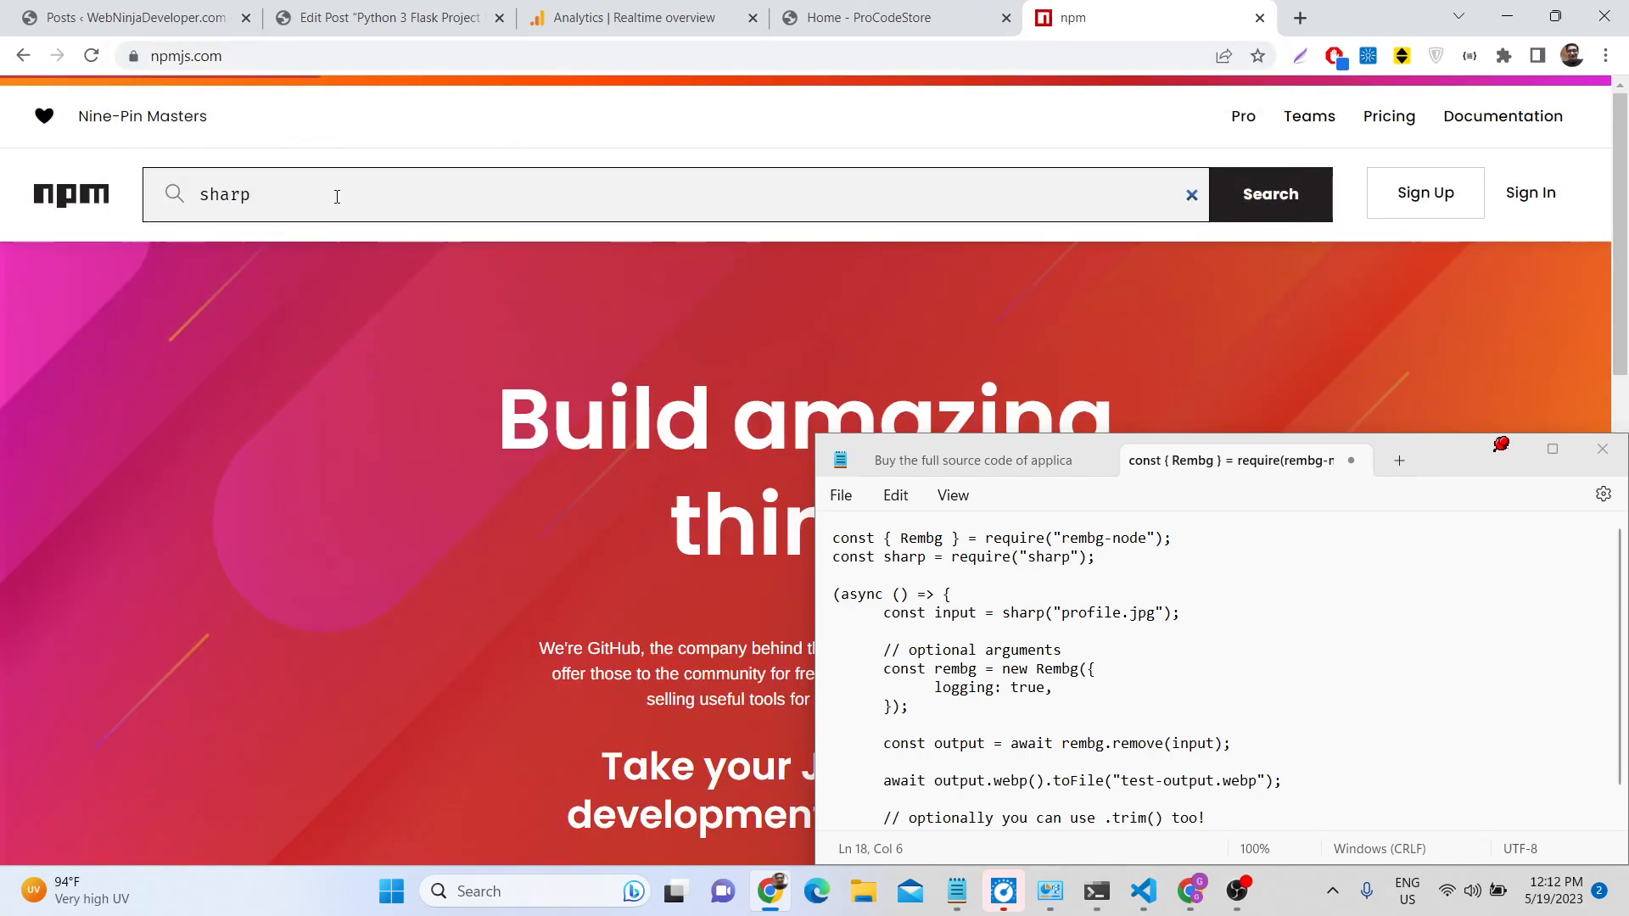
click(1269, 193)
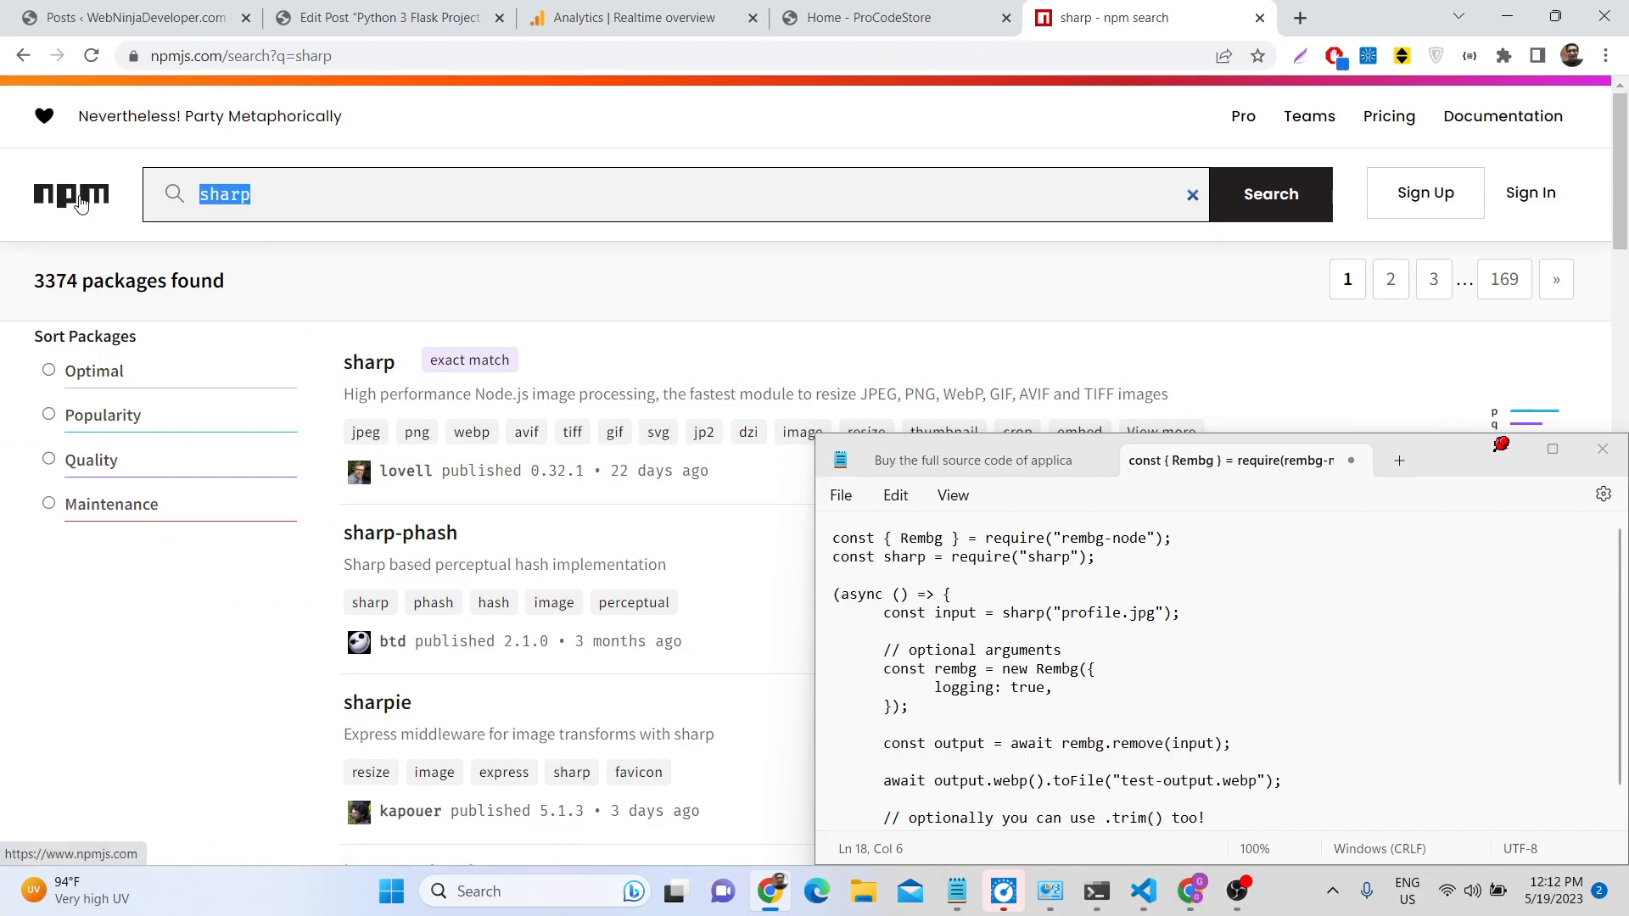
text(rembg-node)
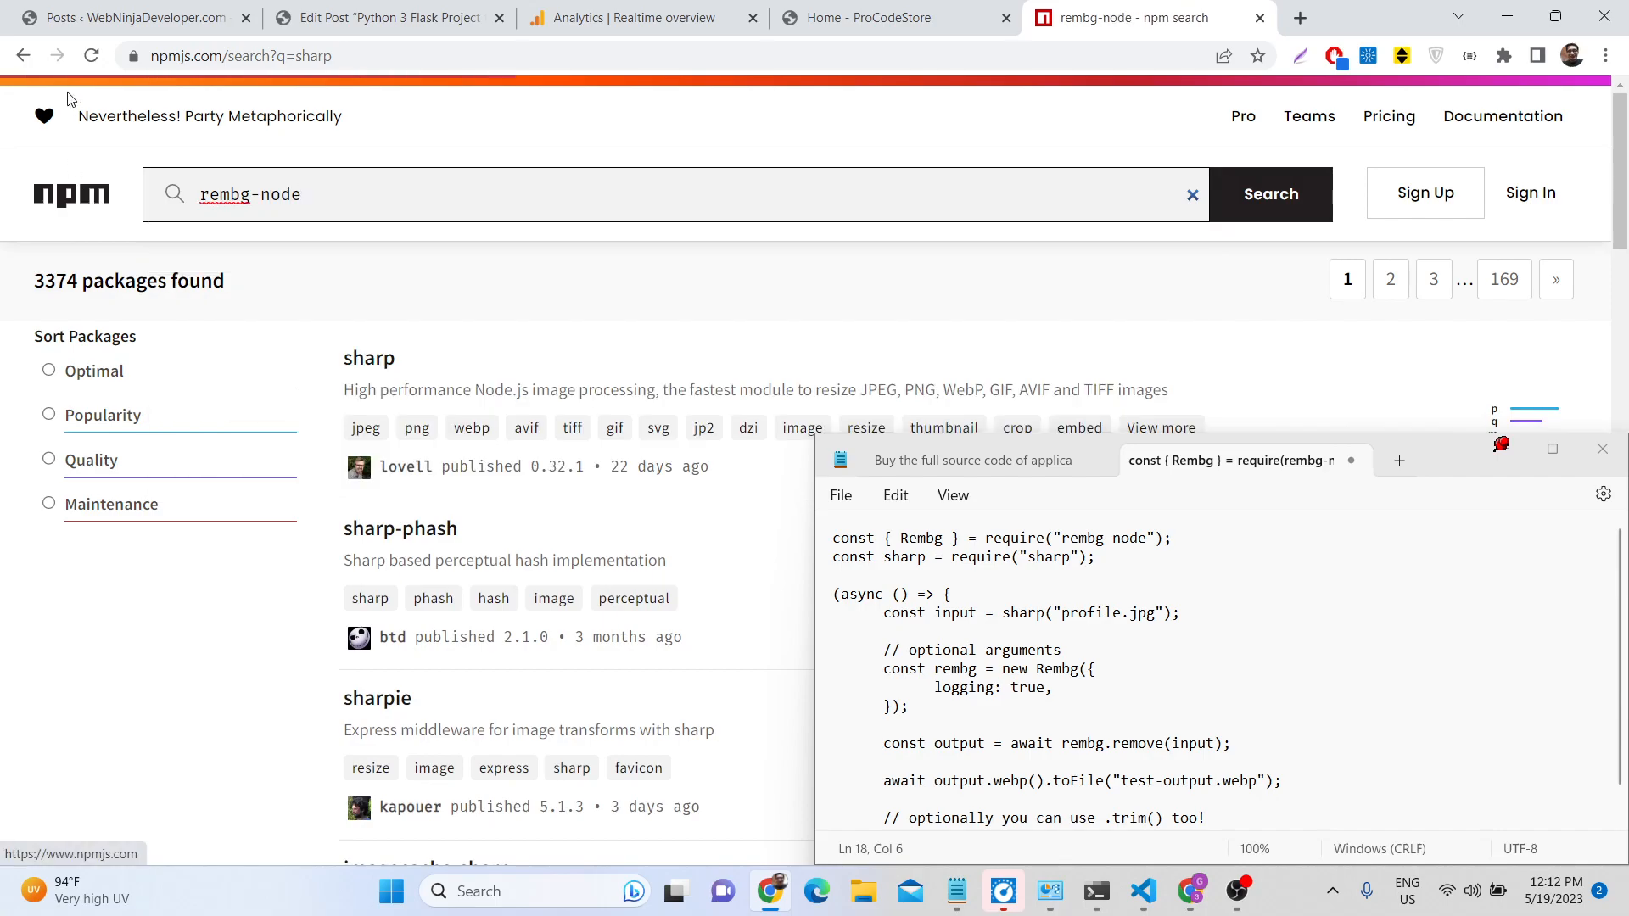
Step: Search for rembg-node, open its package page and read the readme
click(1269, 194)
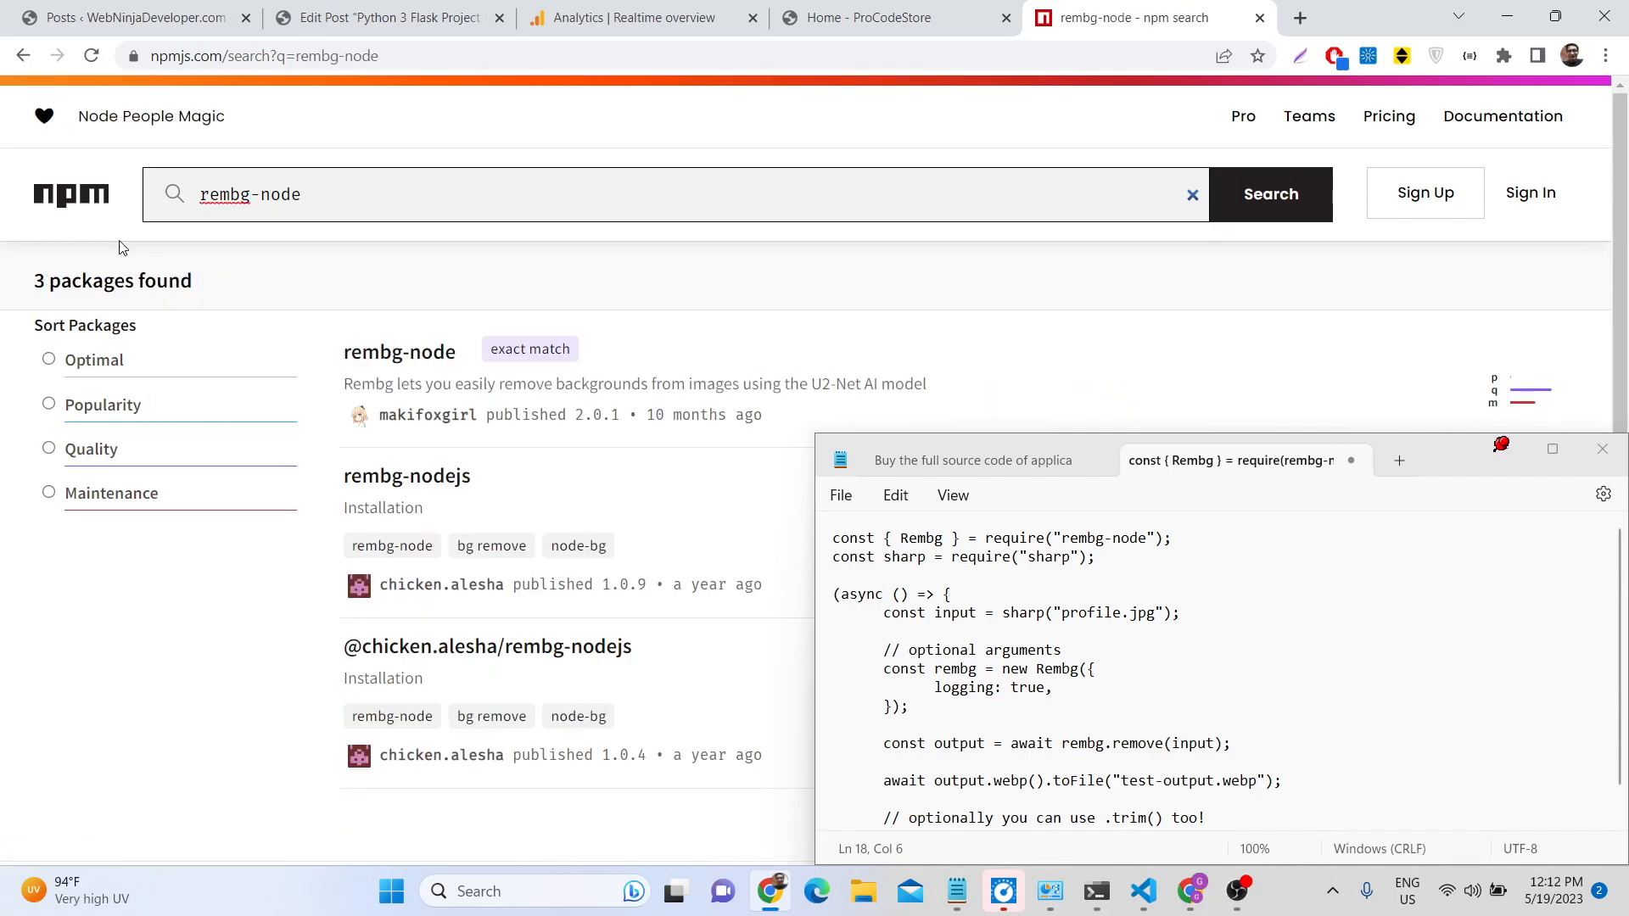
click(399, 351)
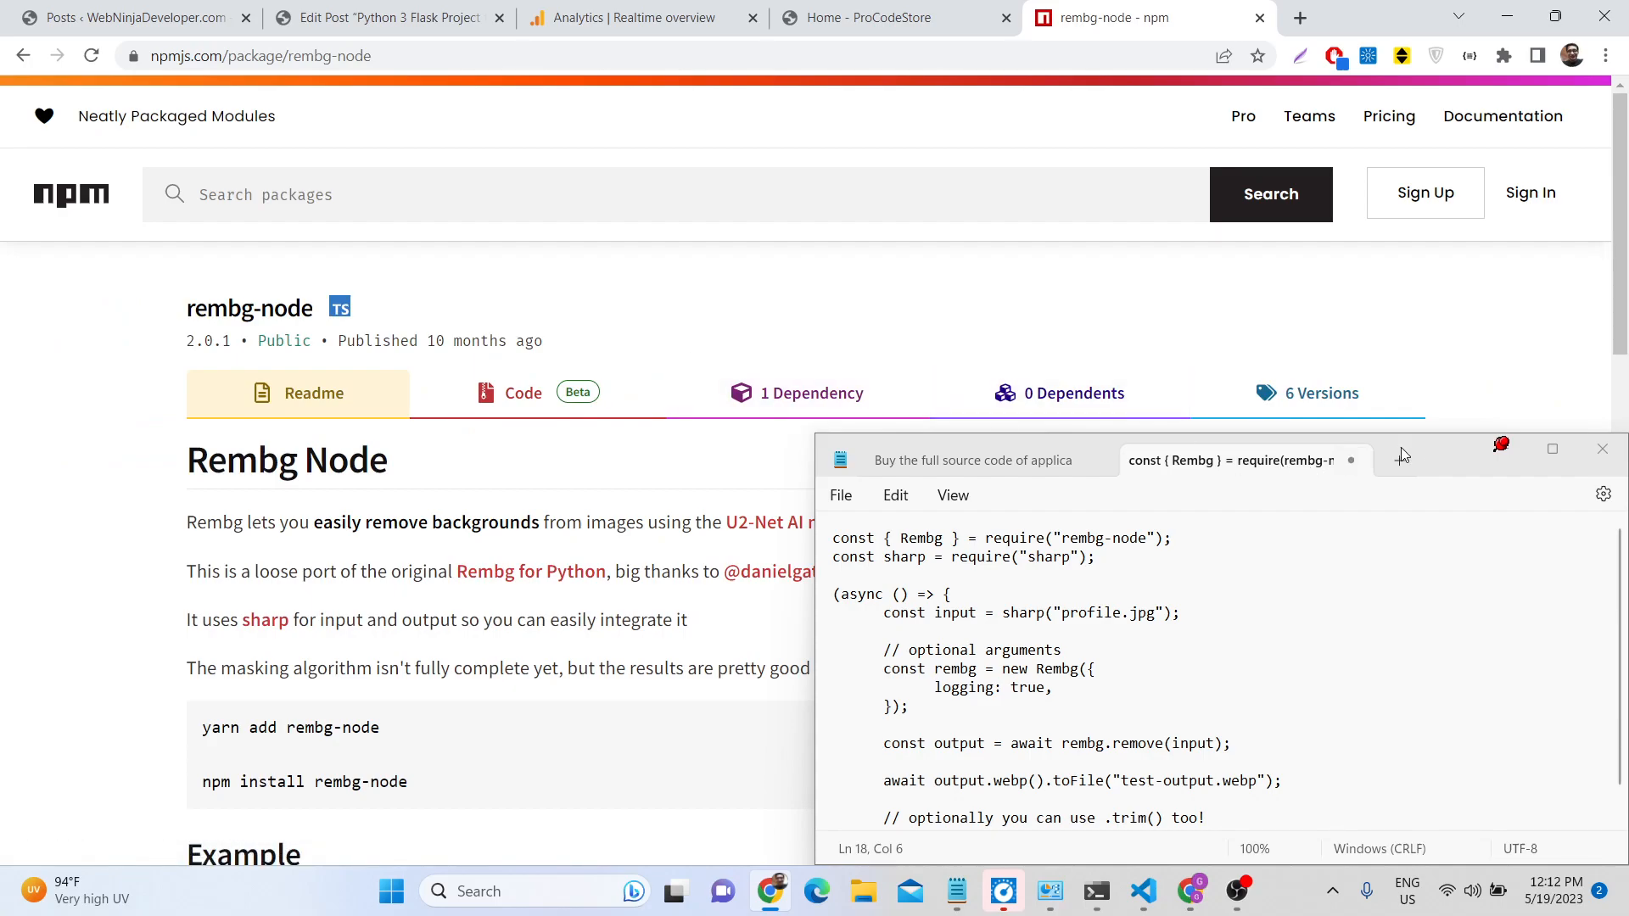
scroll(down, 3)
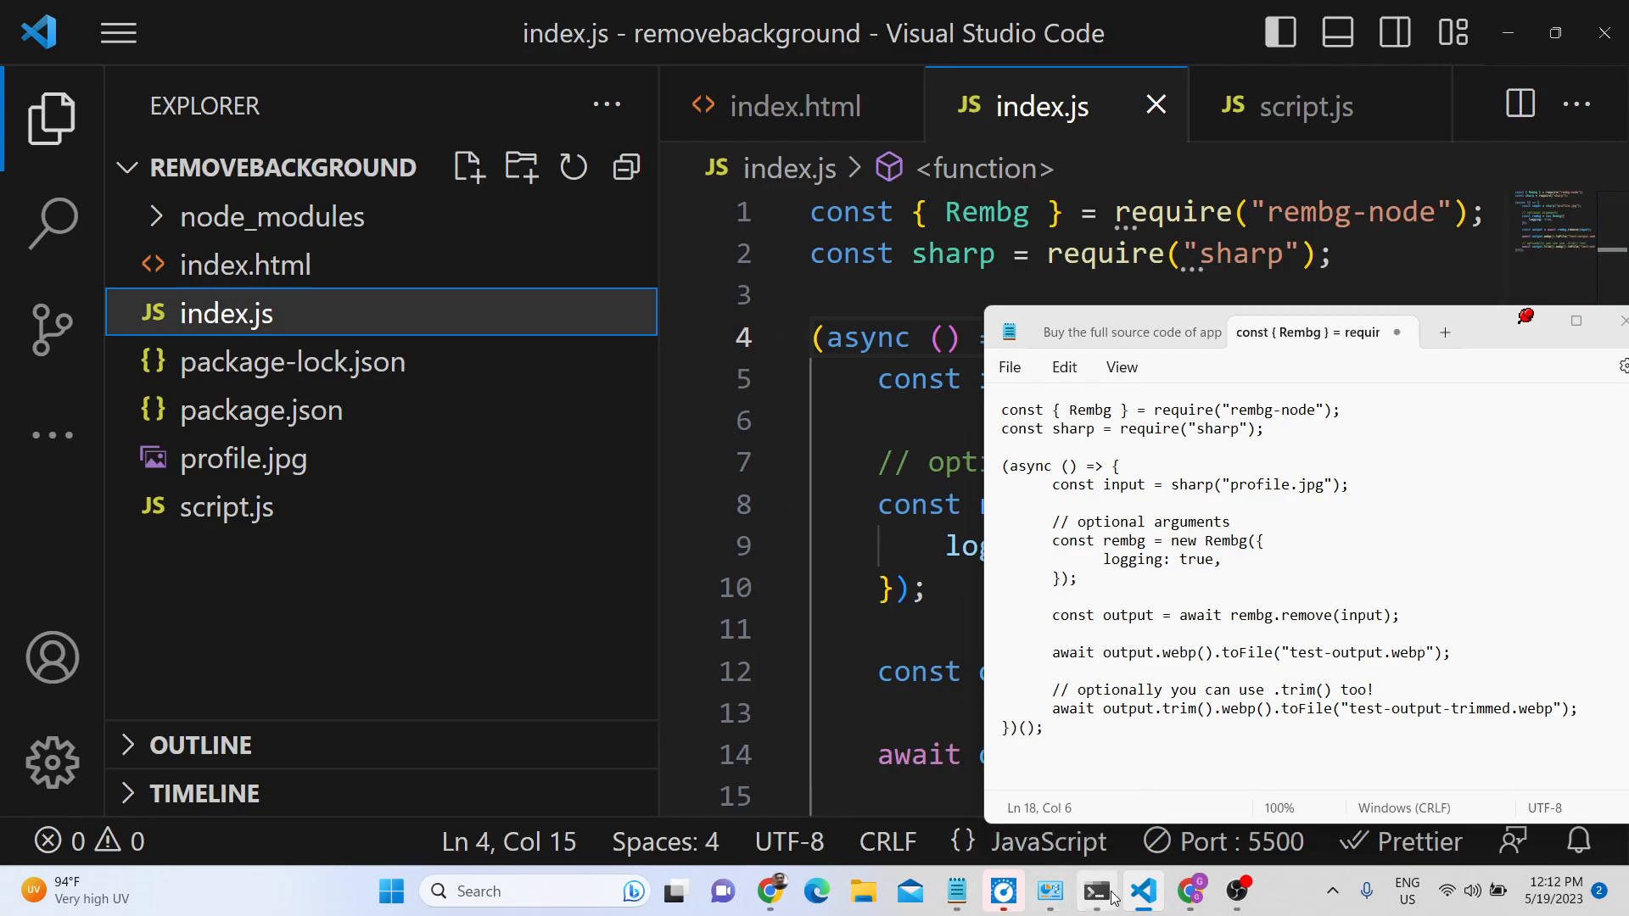
Step: Run 'npm i sharp rembg-node' in the project's command prompt
click(1094, 891)
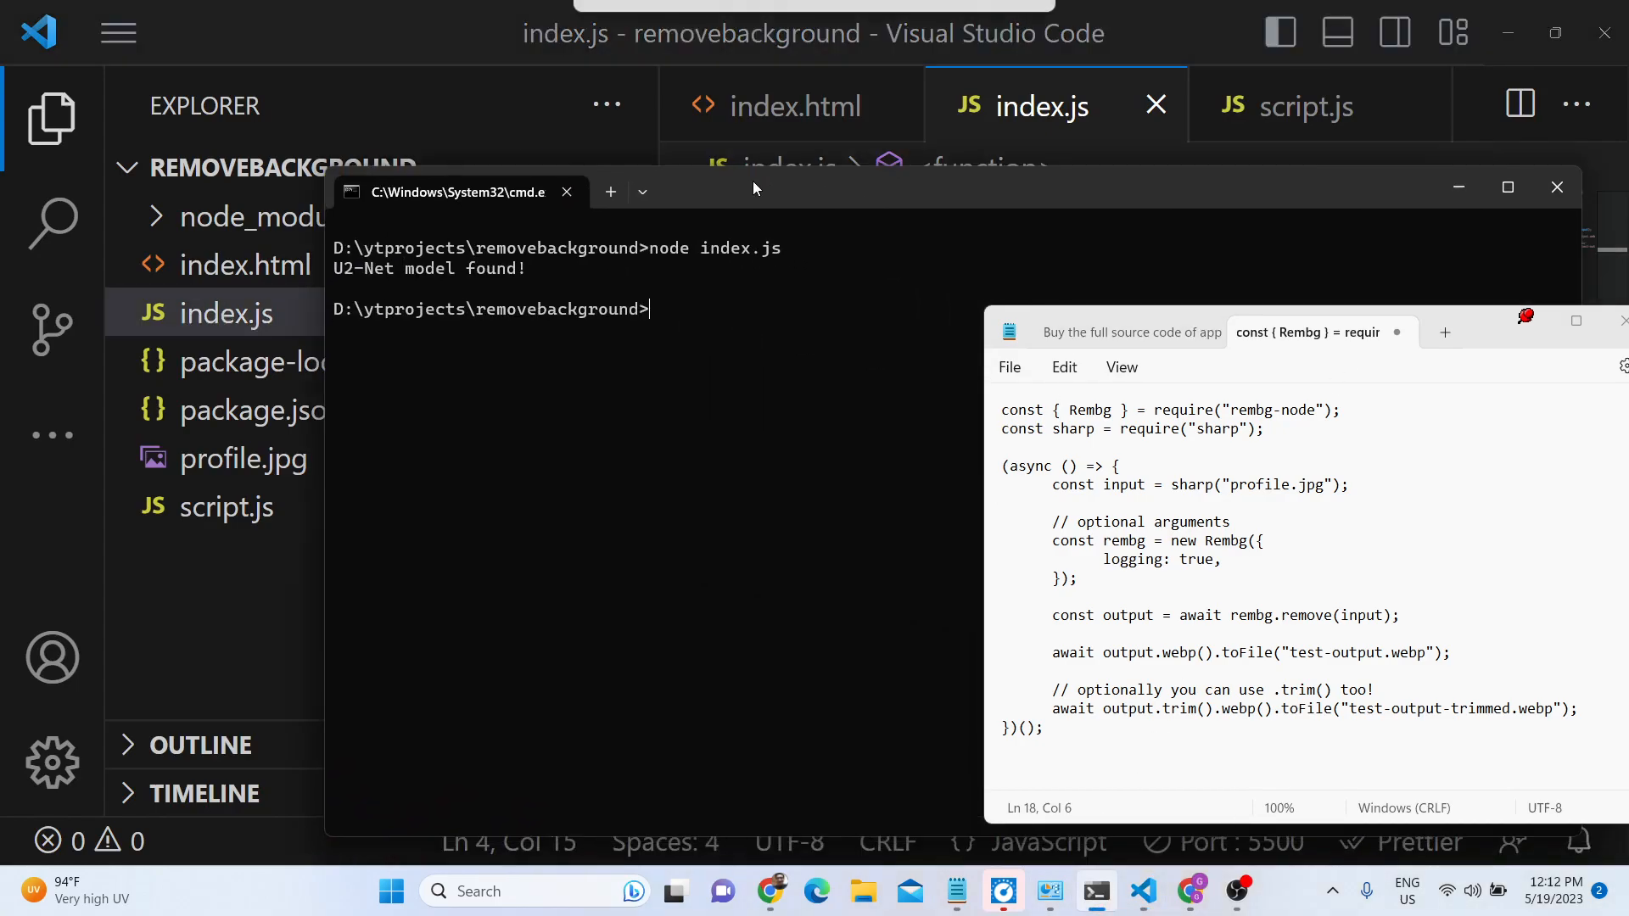
text(npm i)
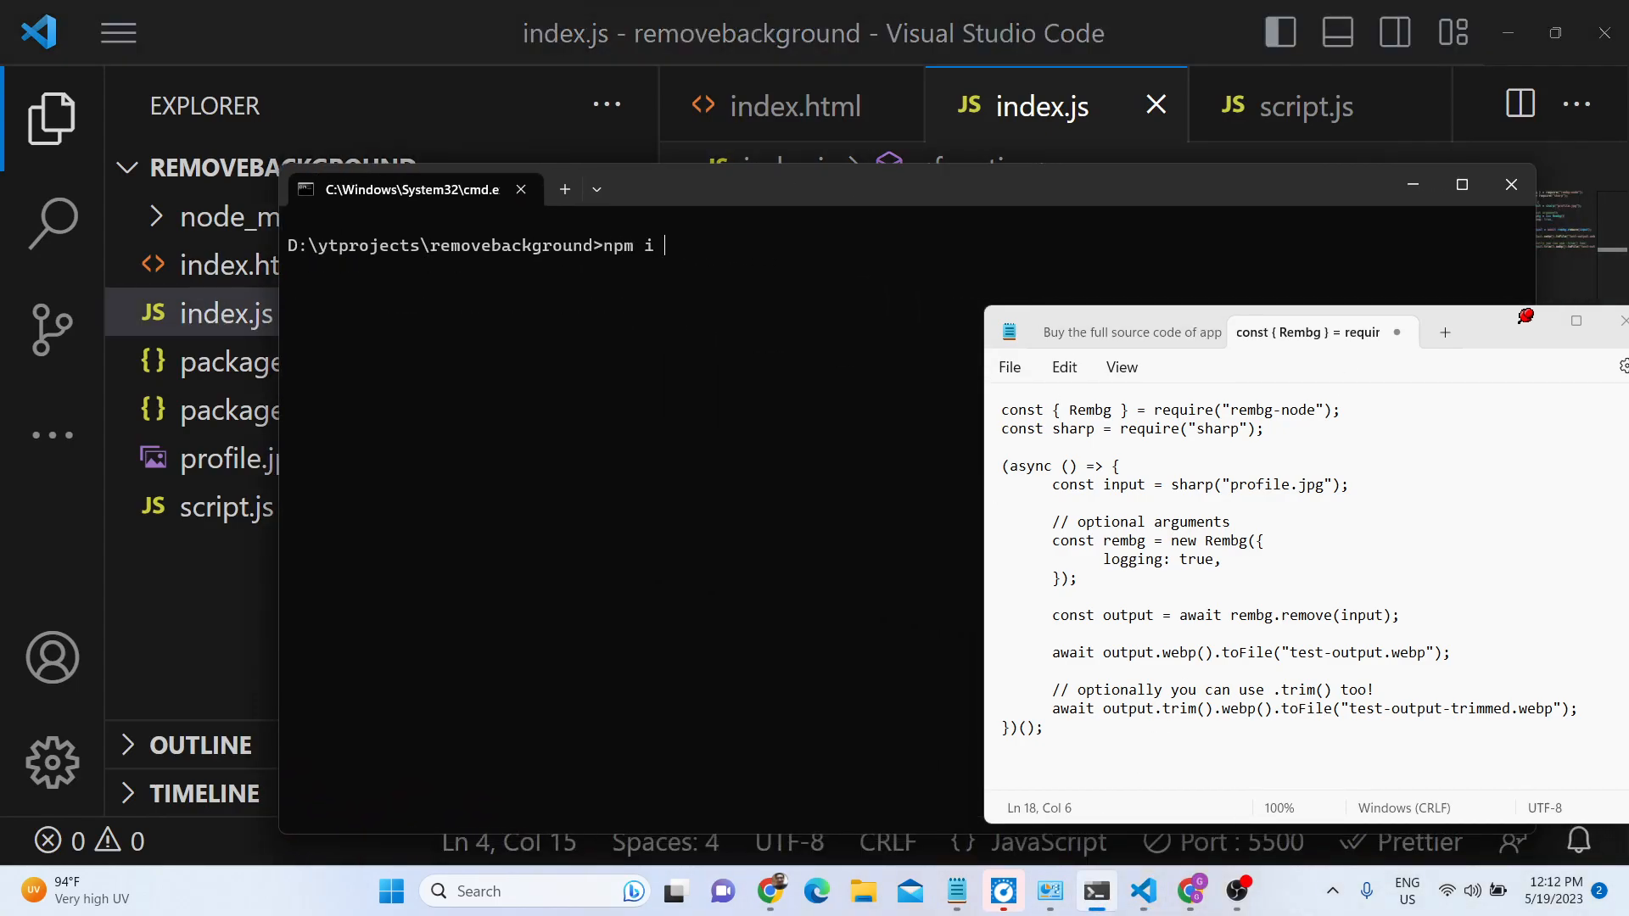
text(sharp rembg)
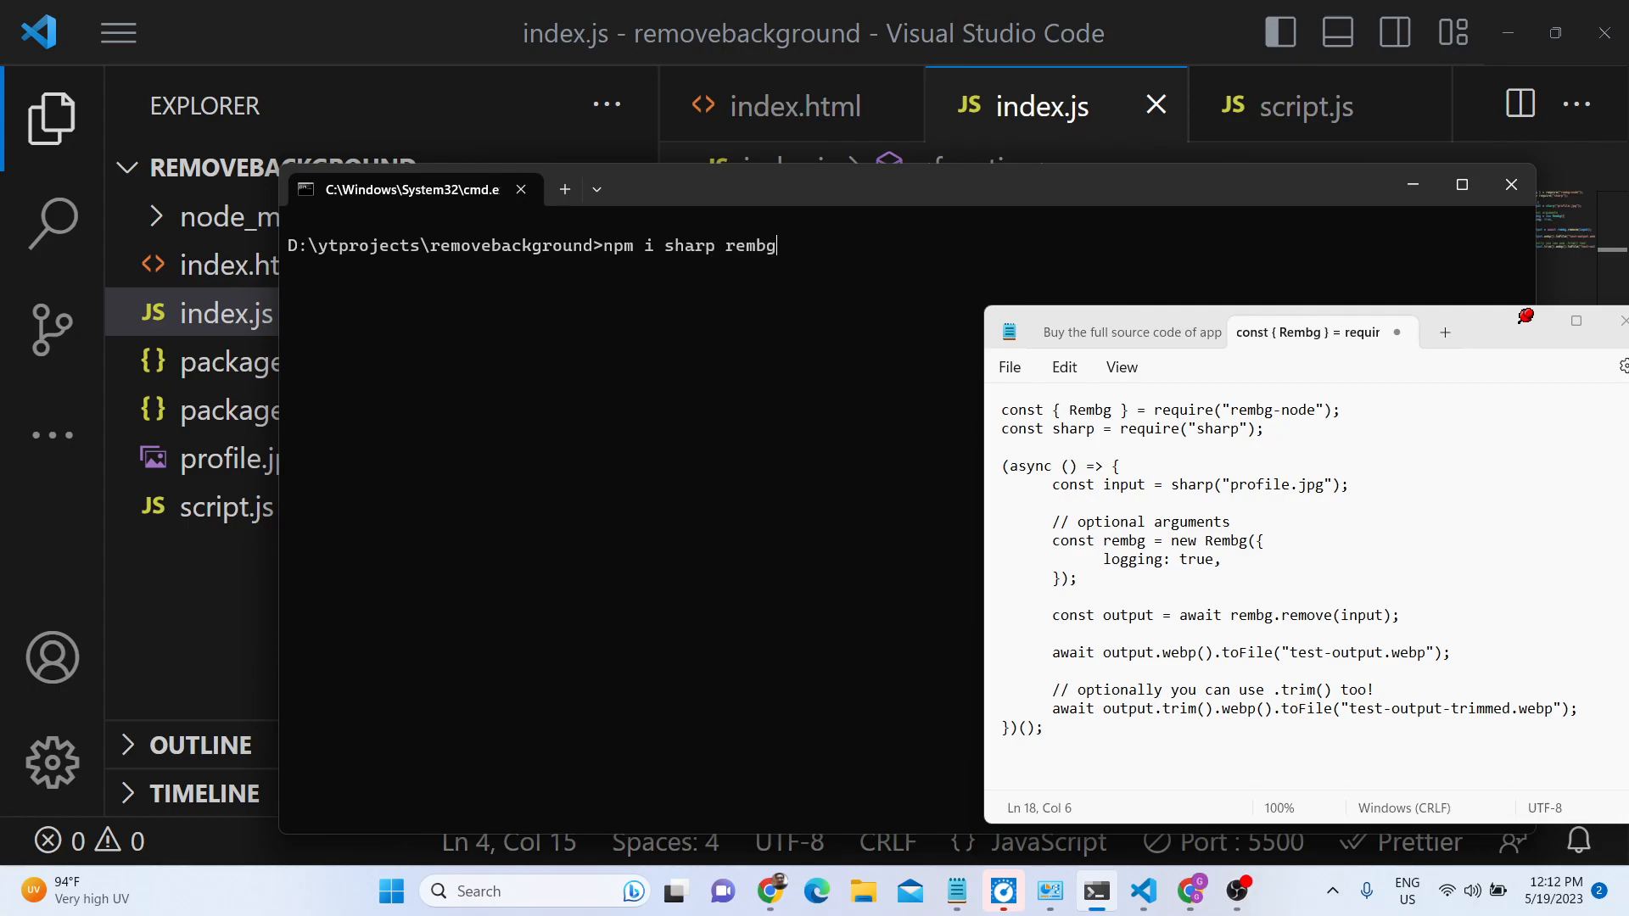
text(-node)
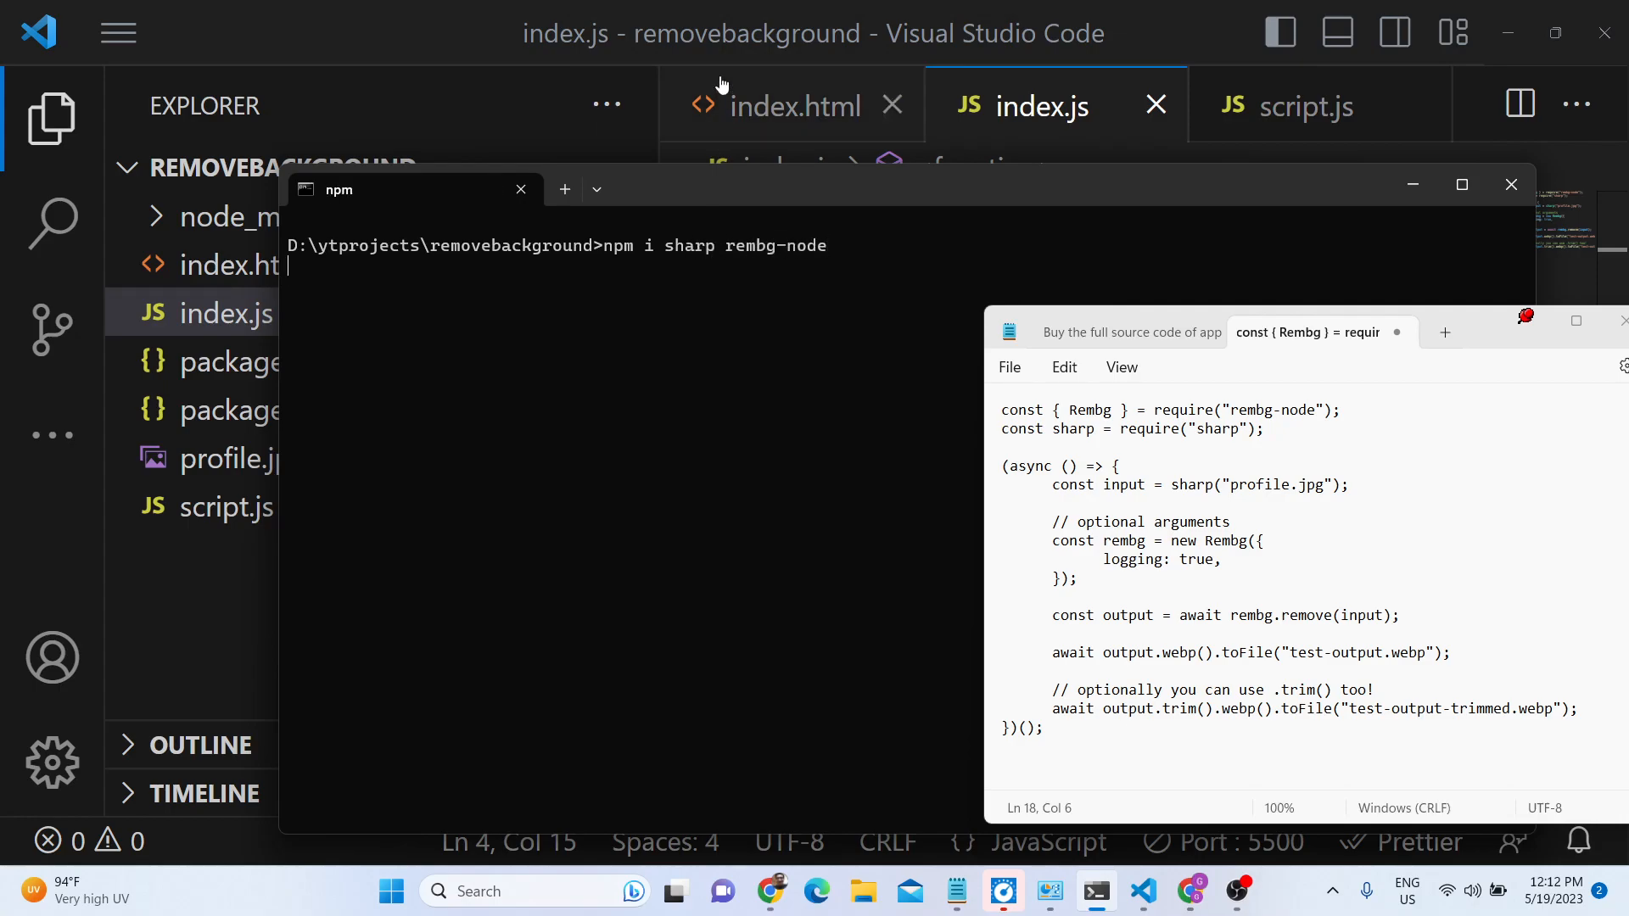
mouse_move(789, 105)
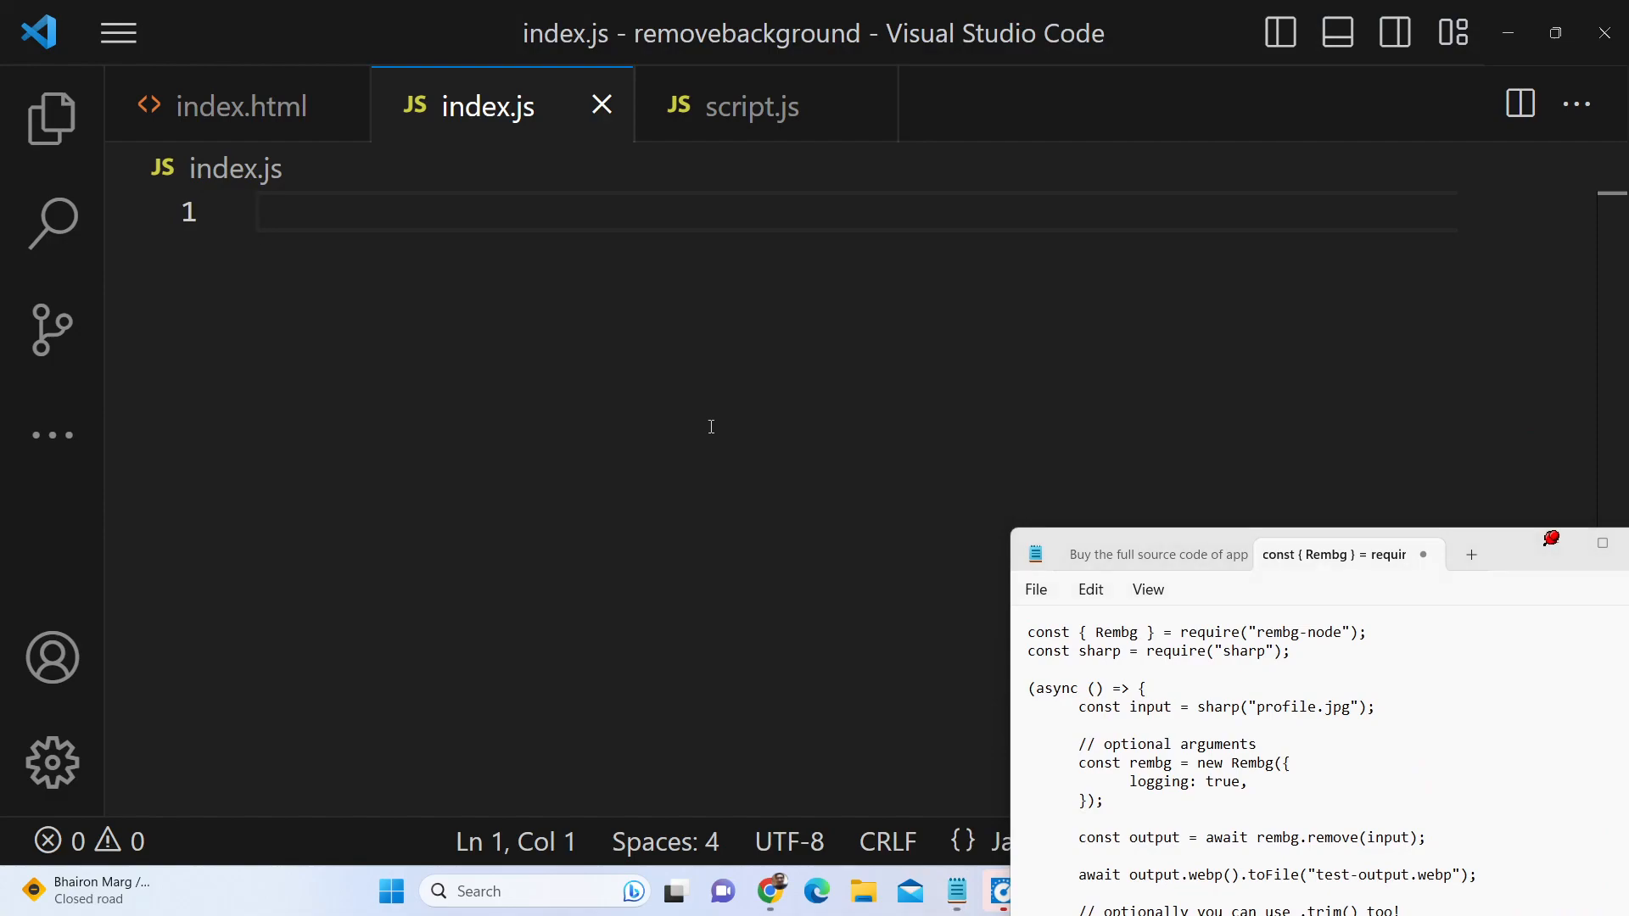
Step: Require Rembg from 'rembg-node' and sharp at the top of index.js
text(const)
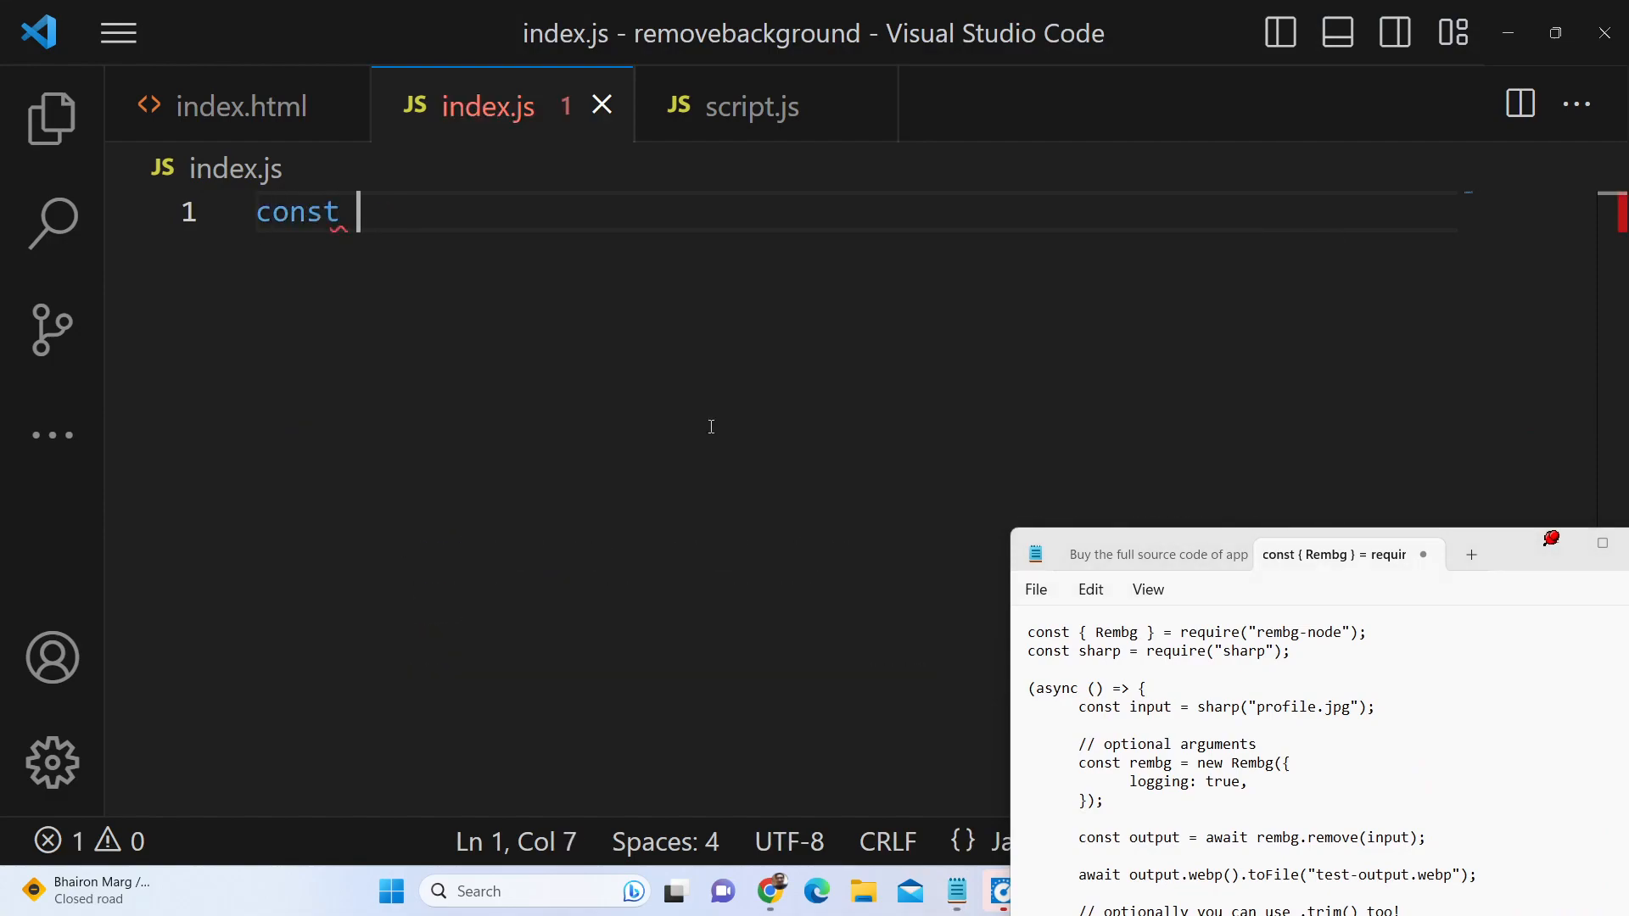
text({)
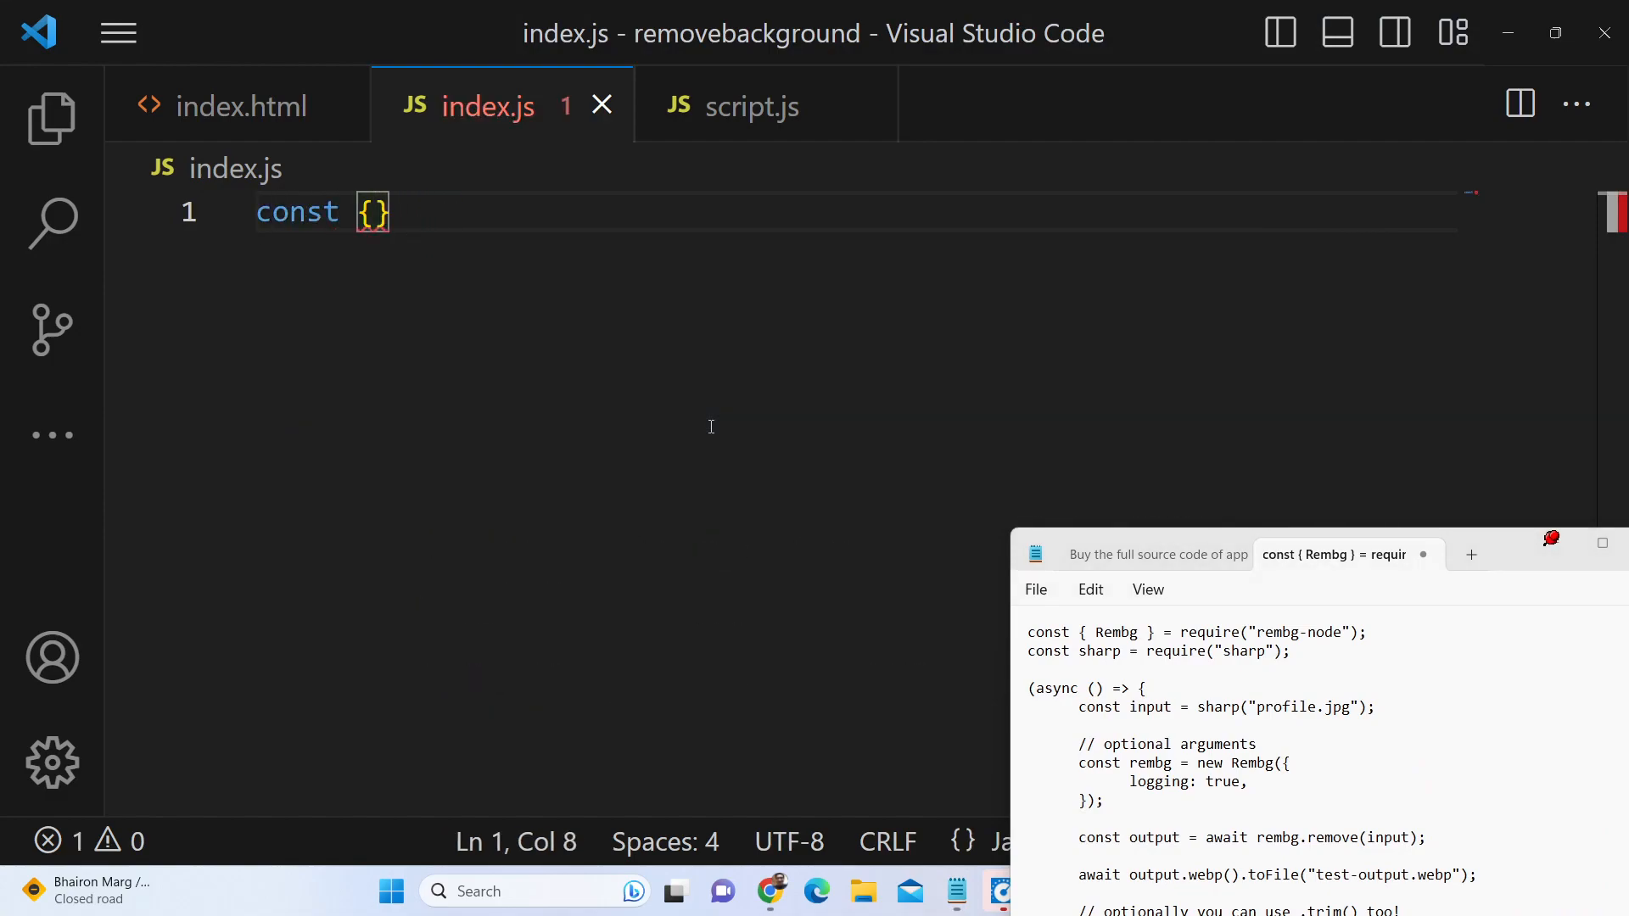
text(Rembg)
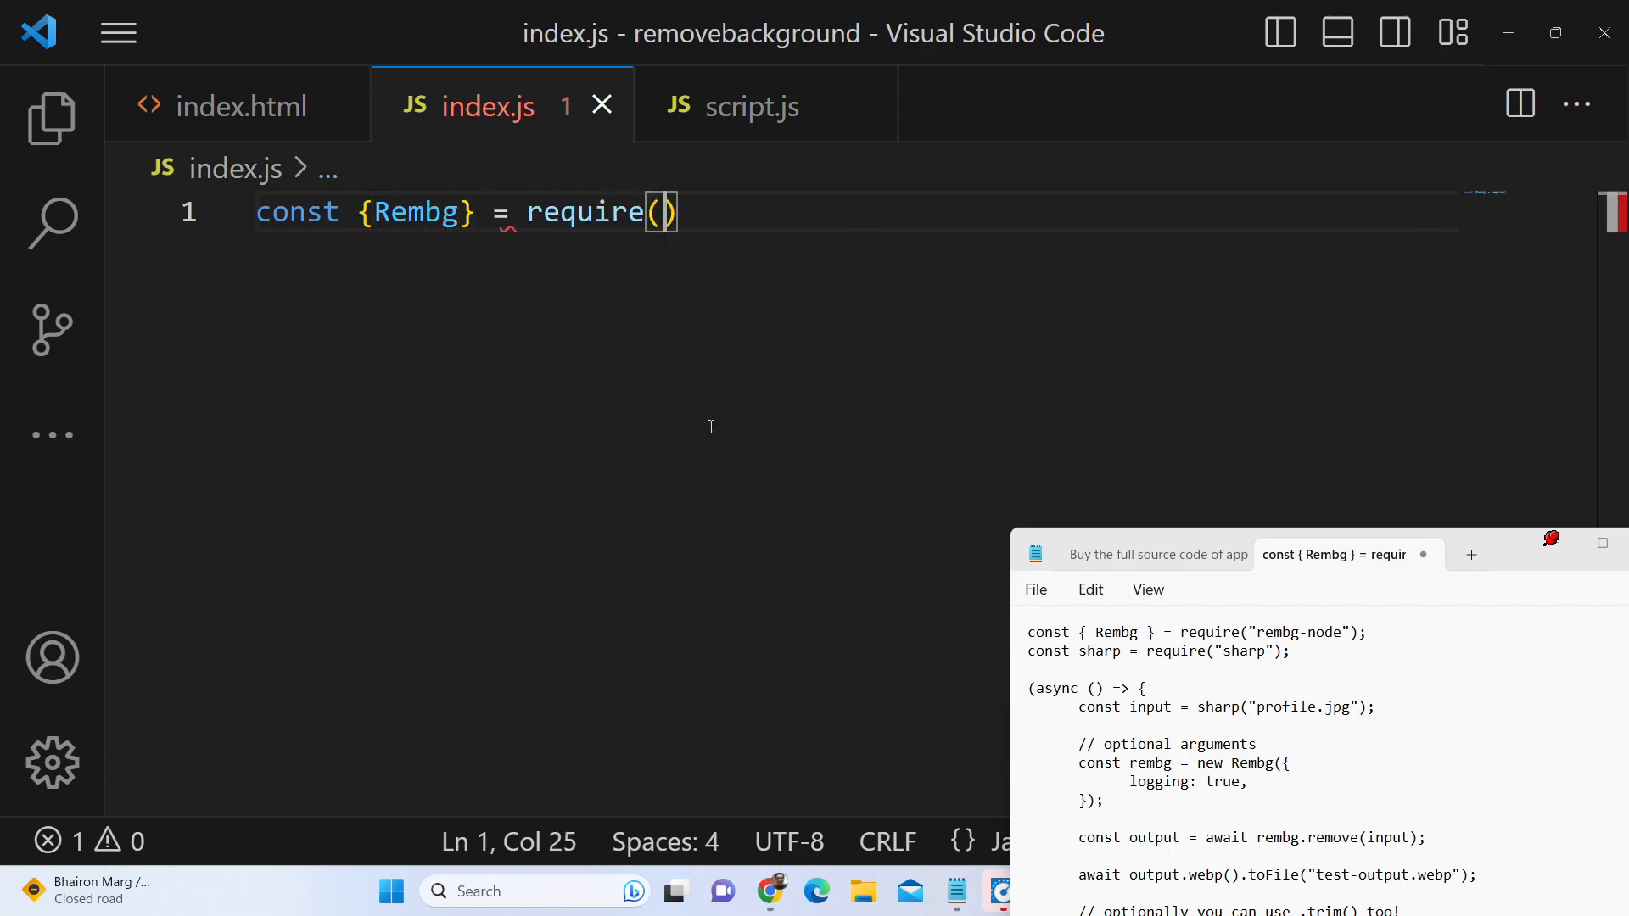
text('rembg-node')
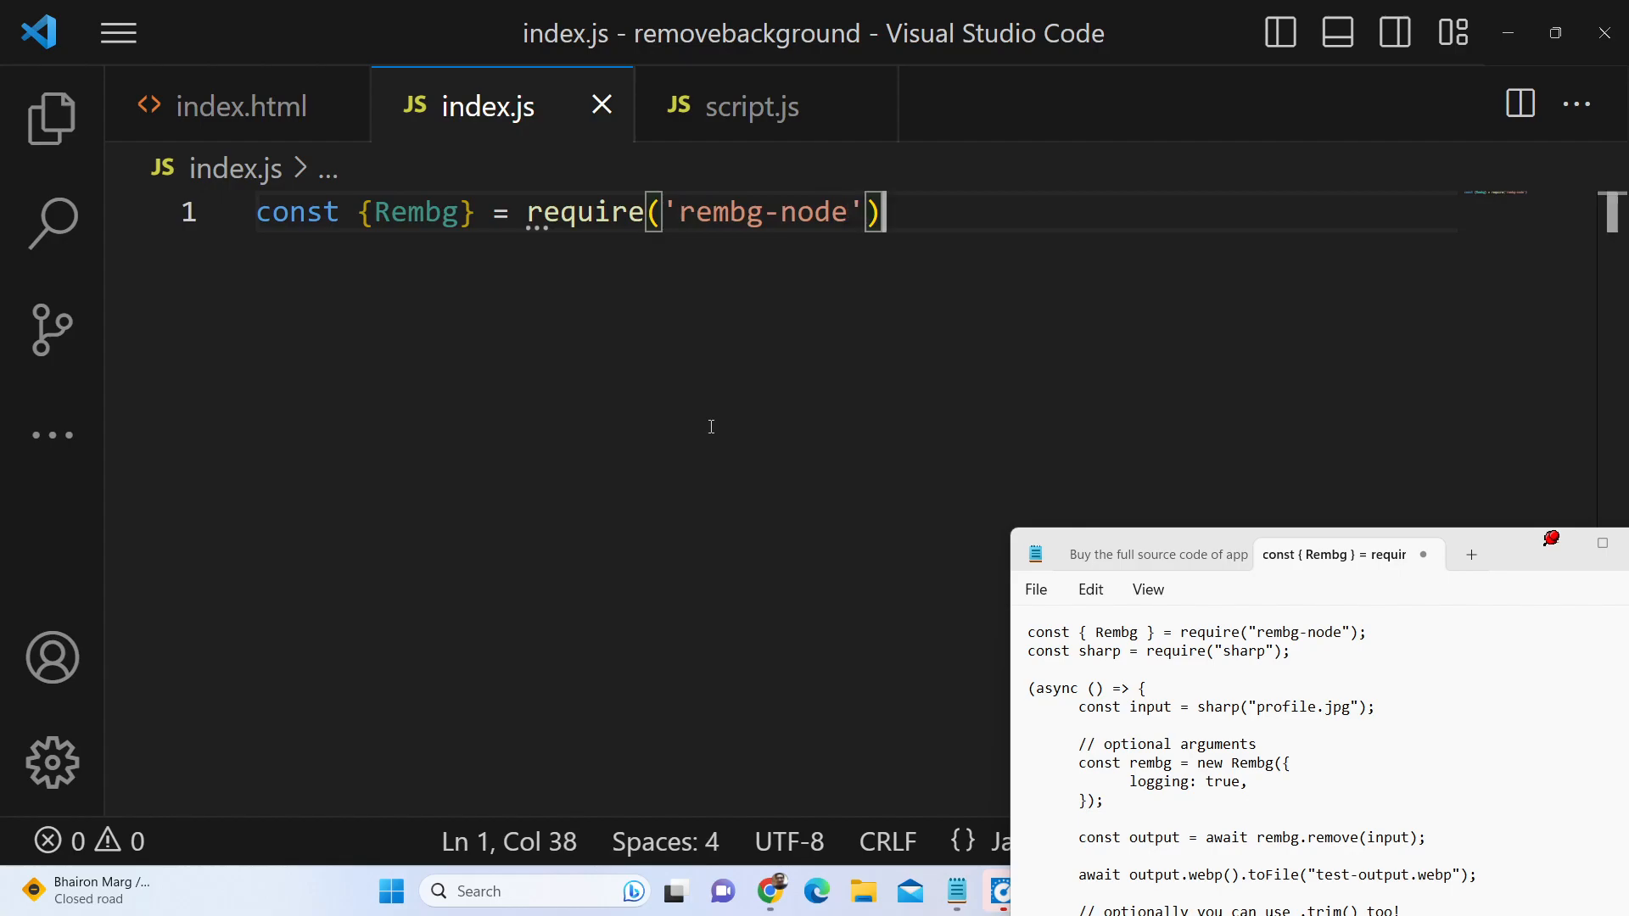
text(const sharp =)
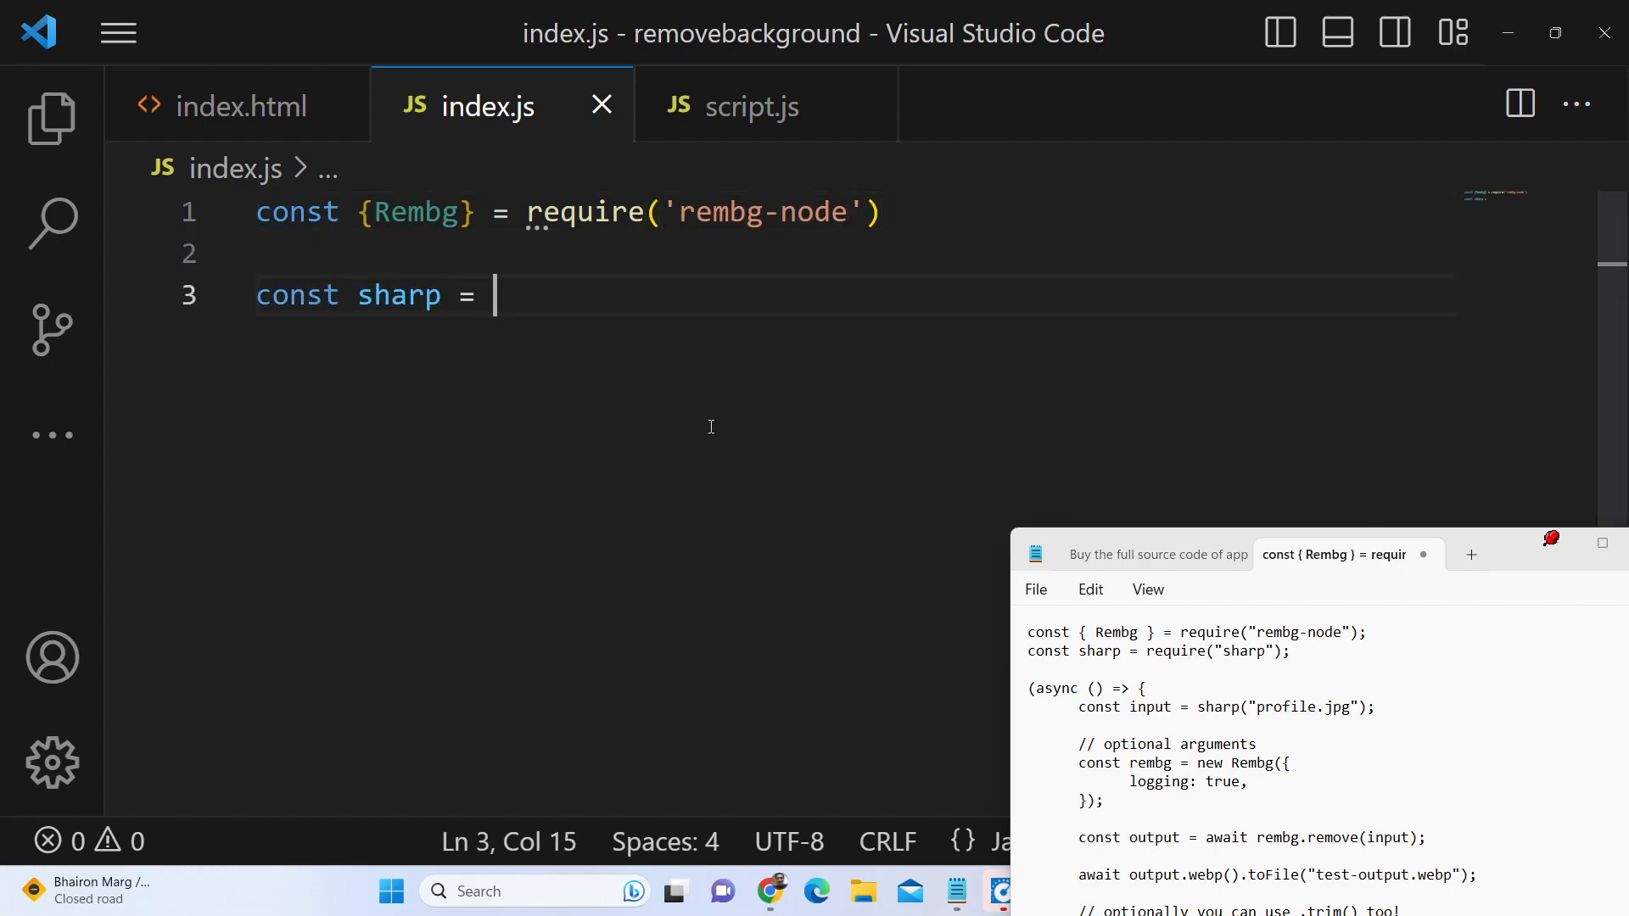
text(require('sharp)
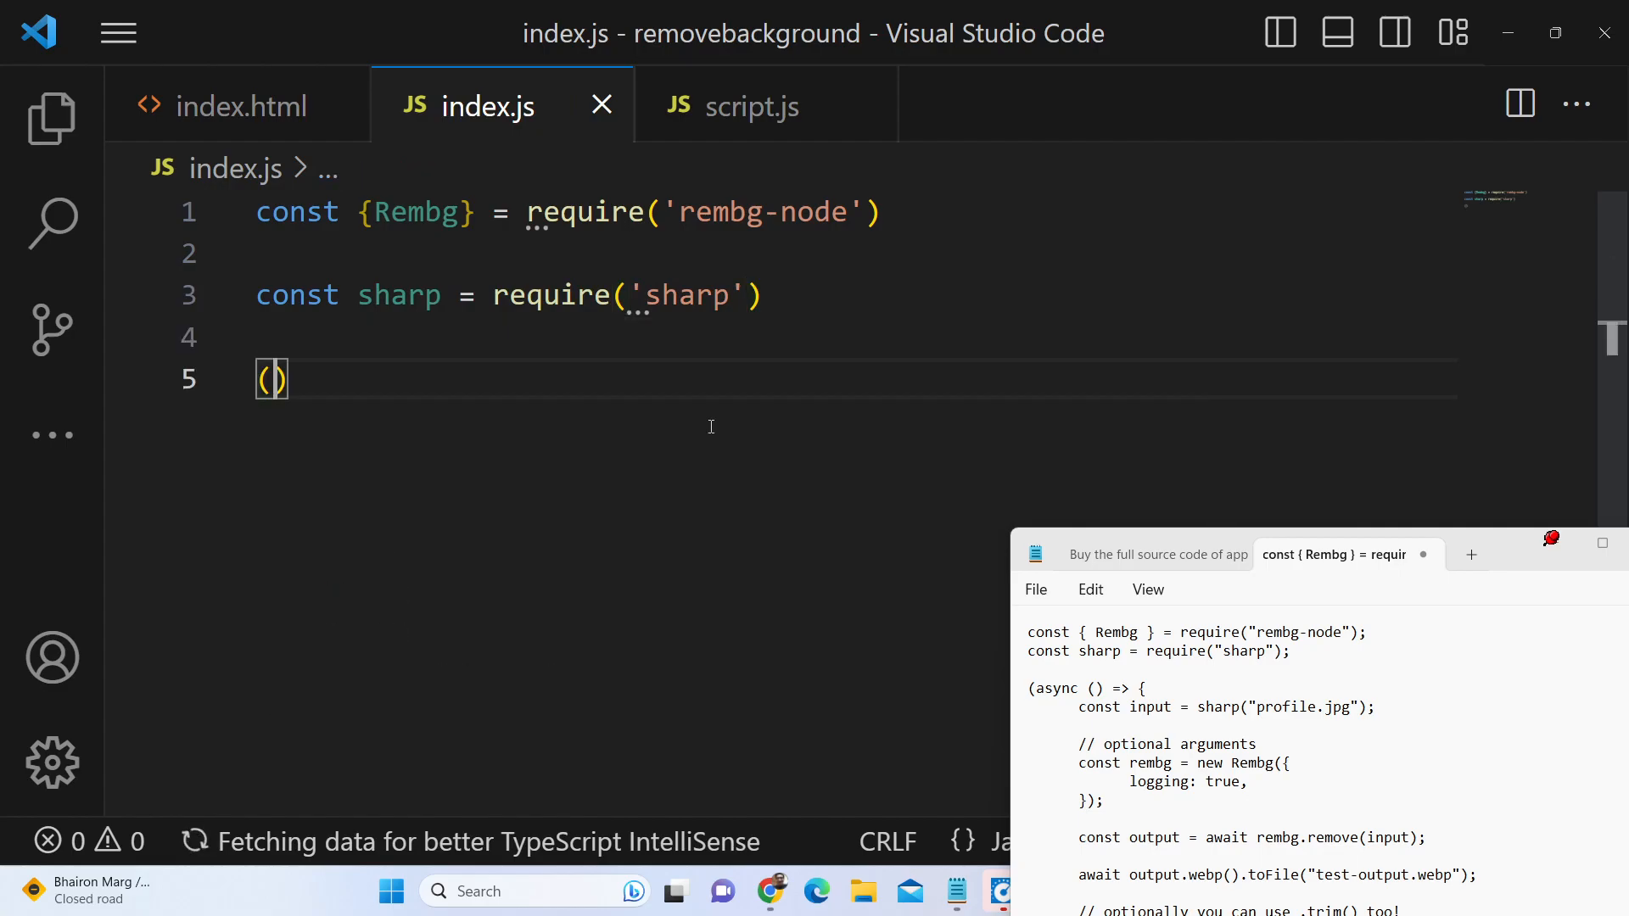
Step: Add an async self-invoking function that logs 'hi world'
text(async)
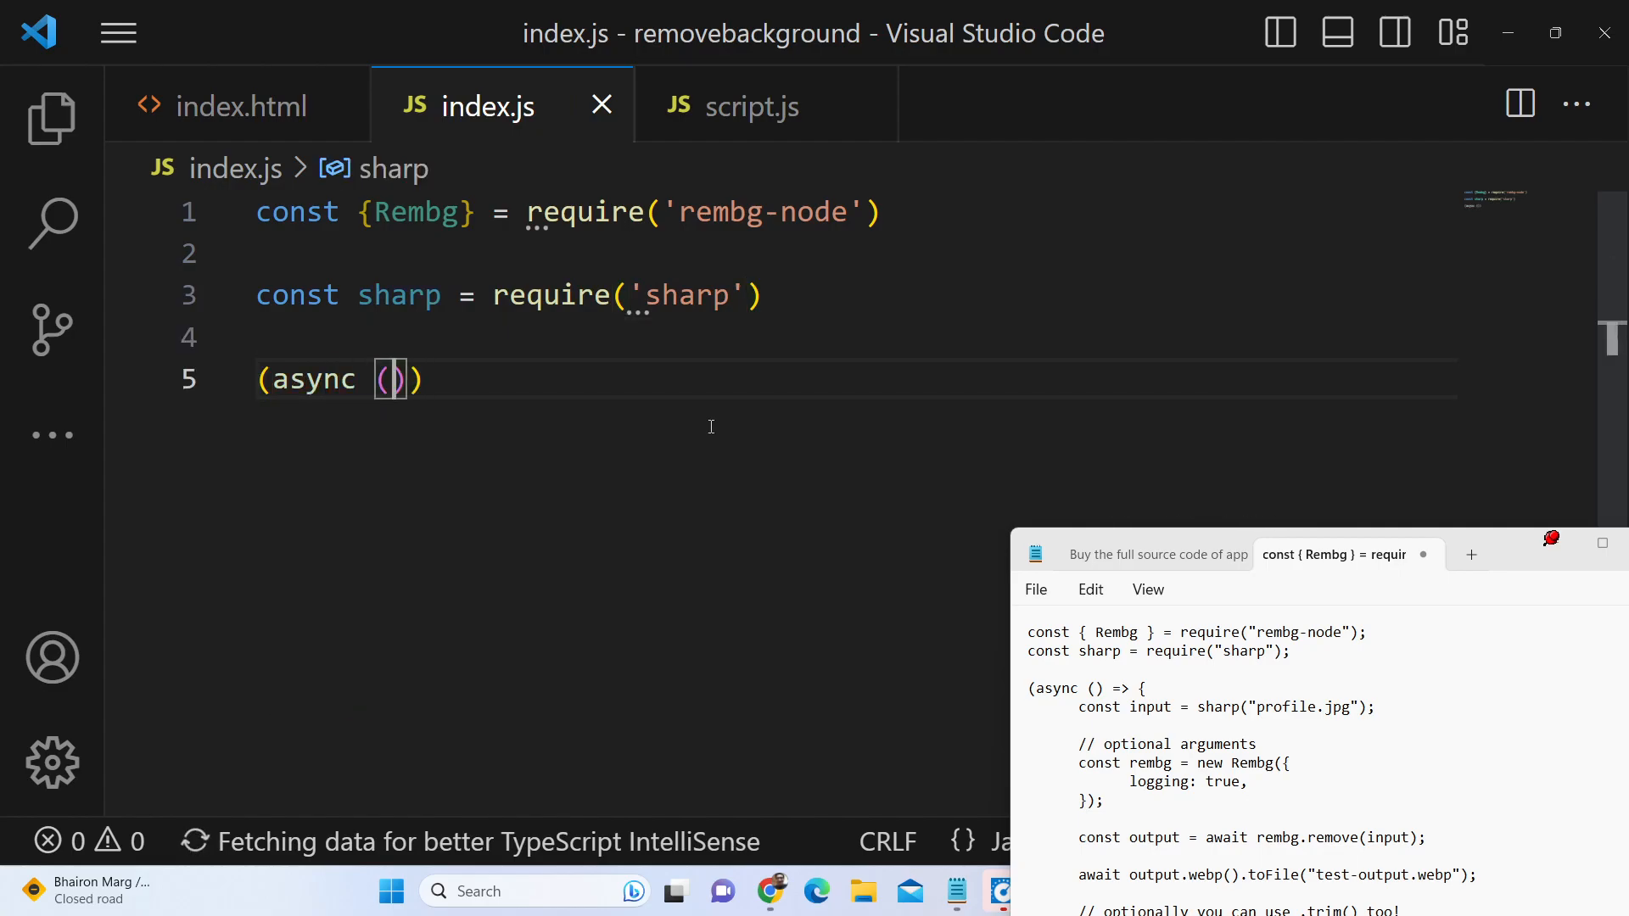
text(=> {)
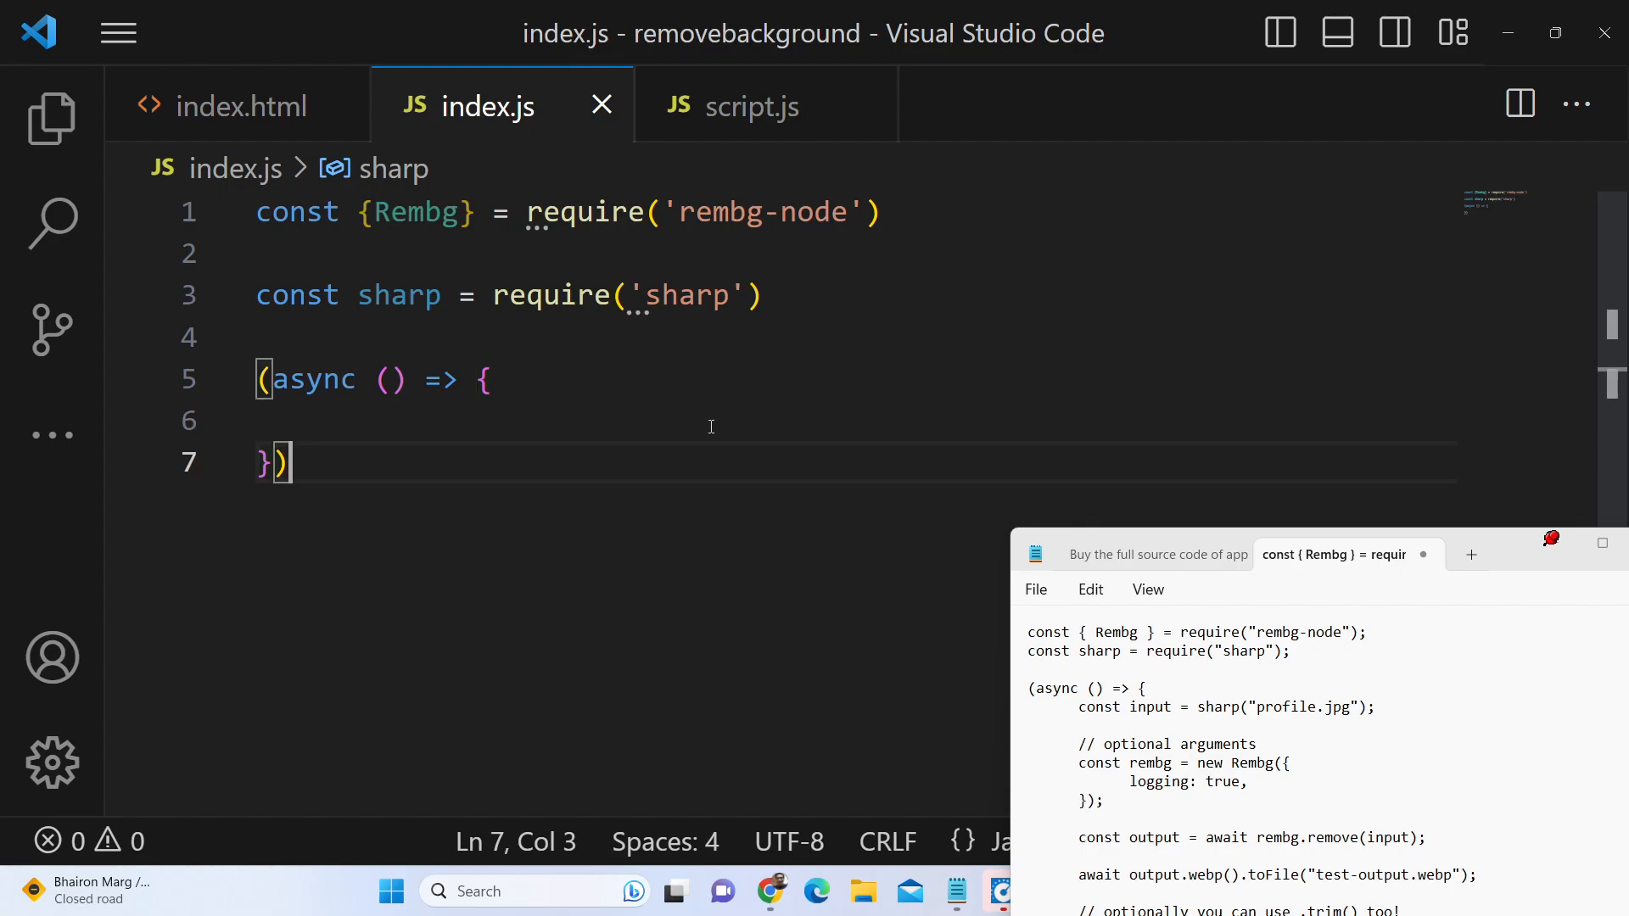
text(console.log("hi)
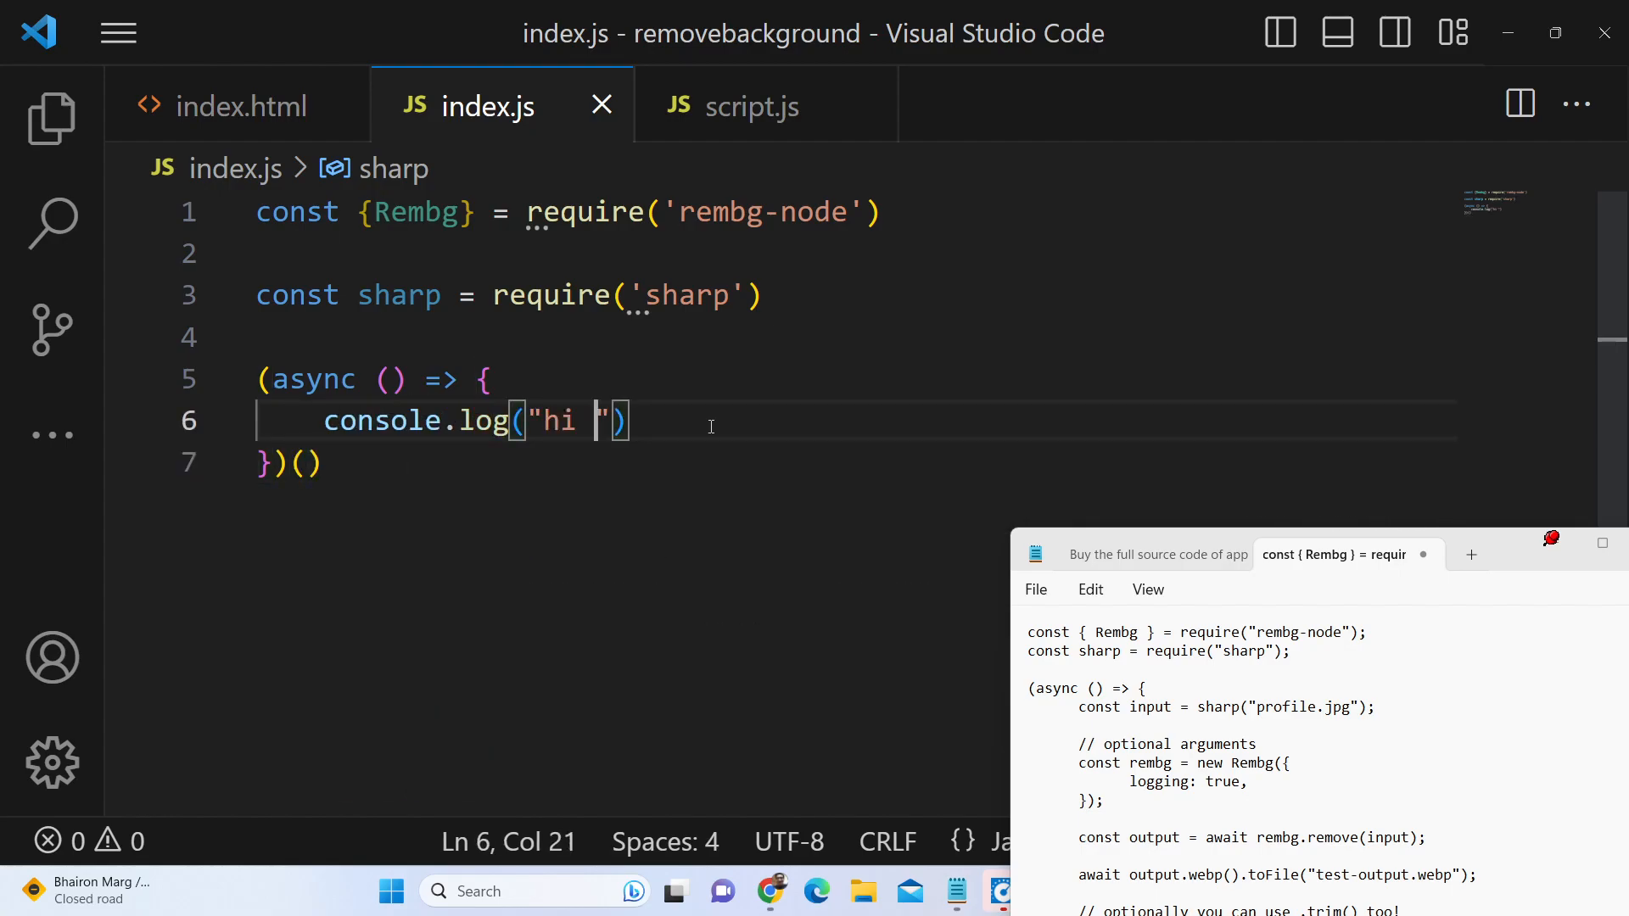
text(world)
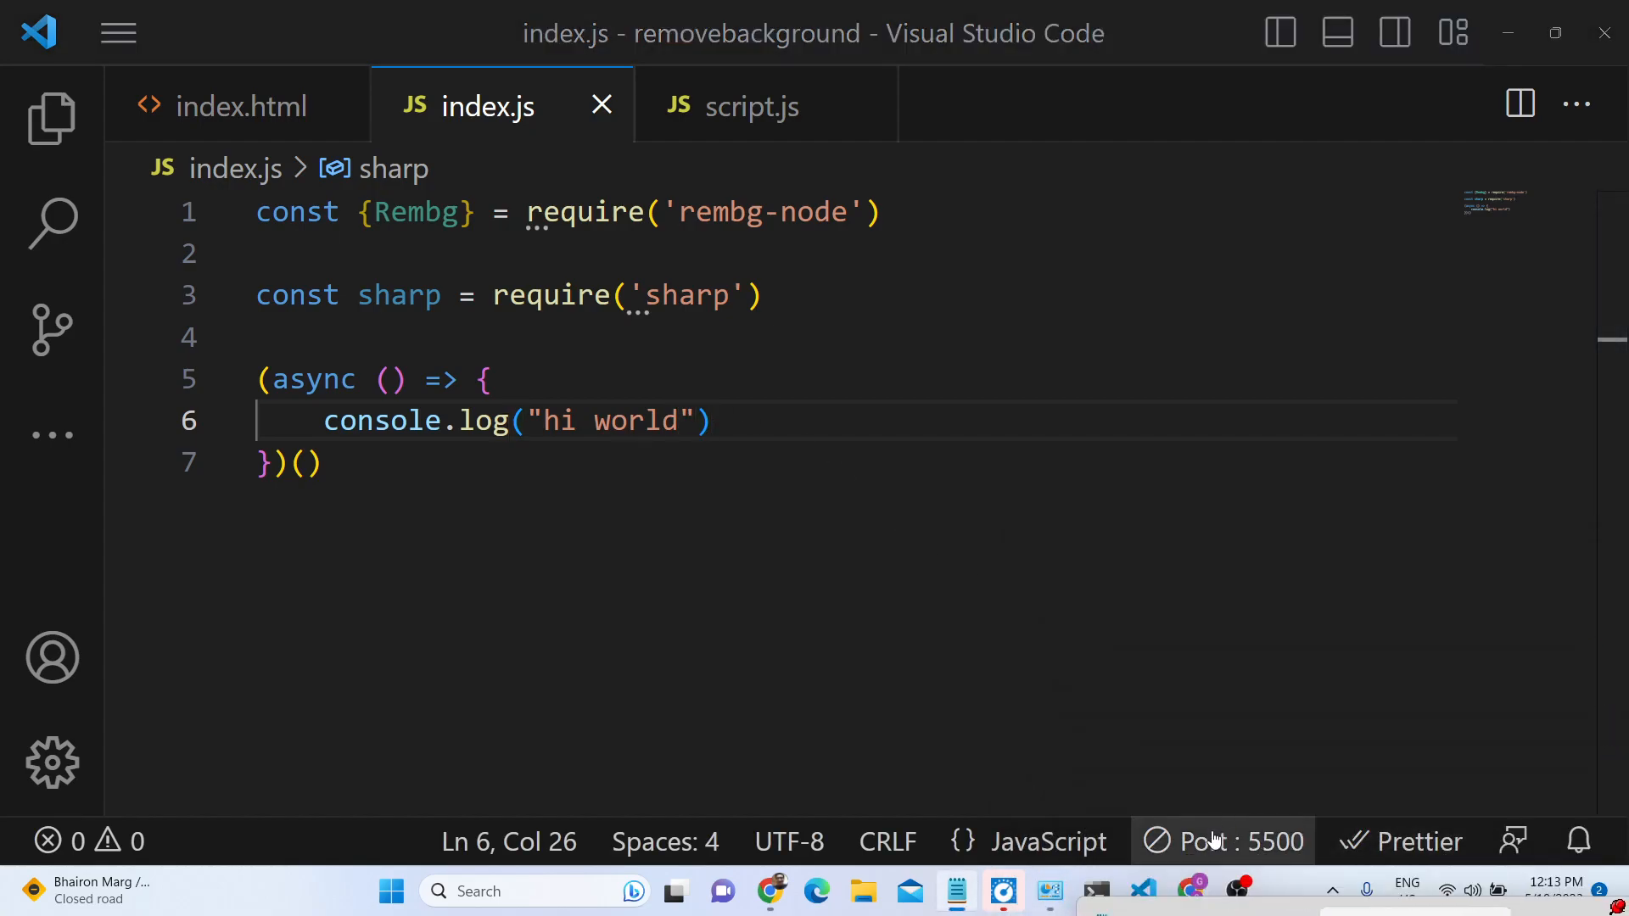
text(cl)
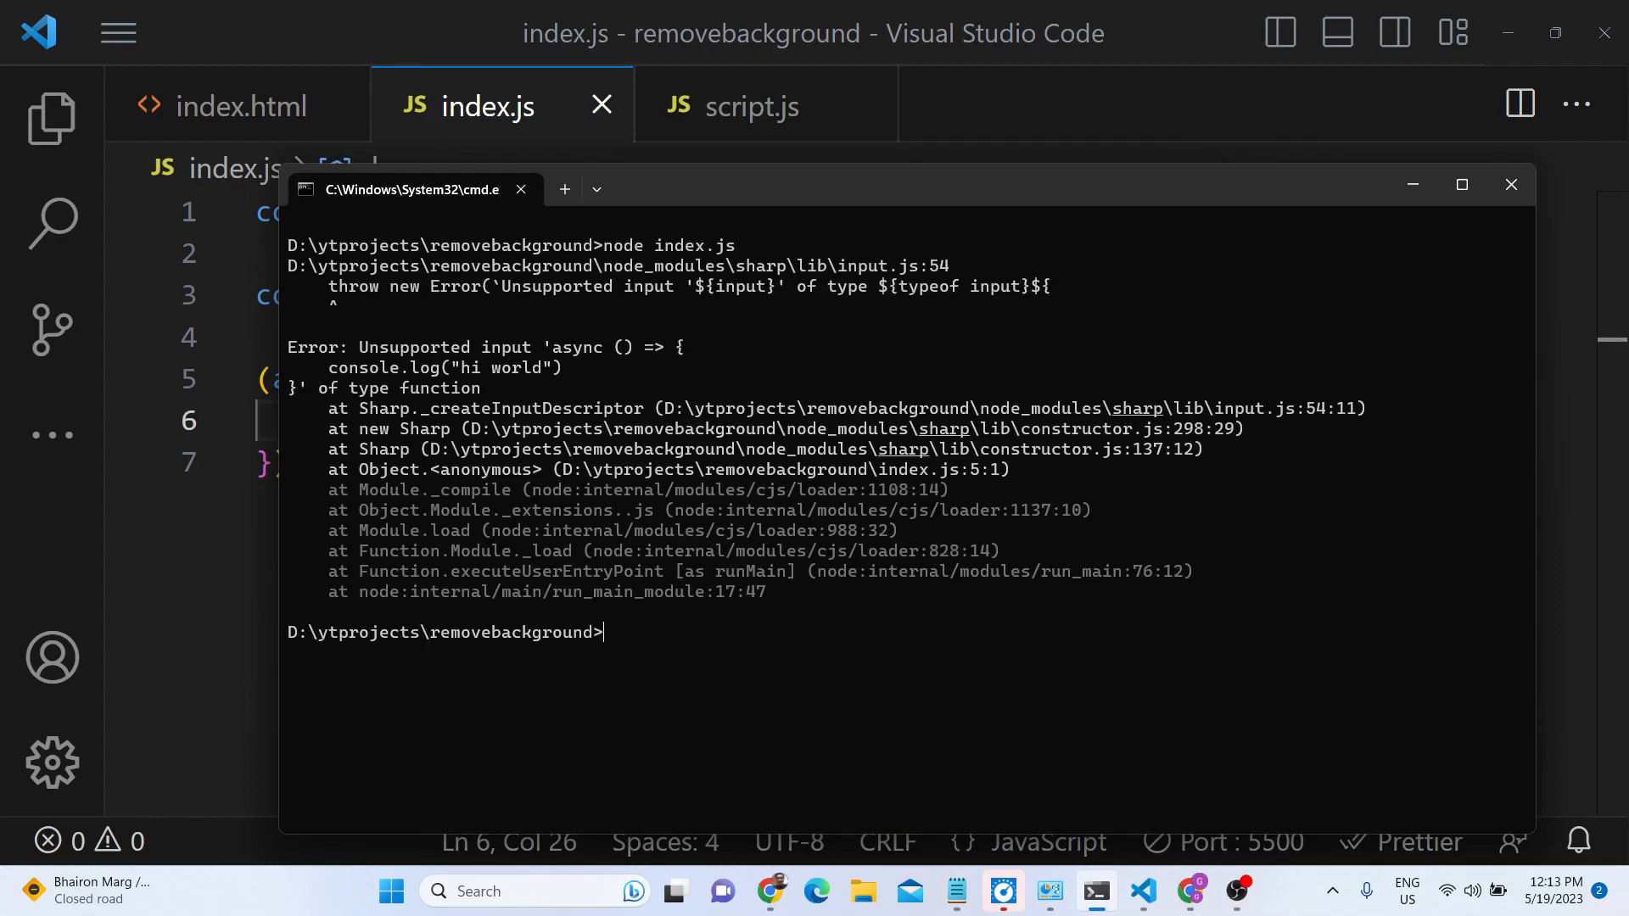
mouse_move(596, 351)
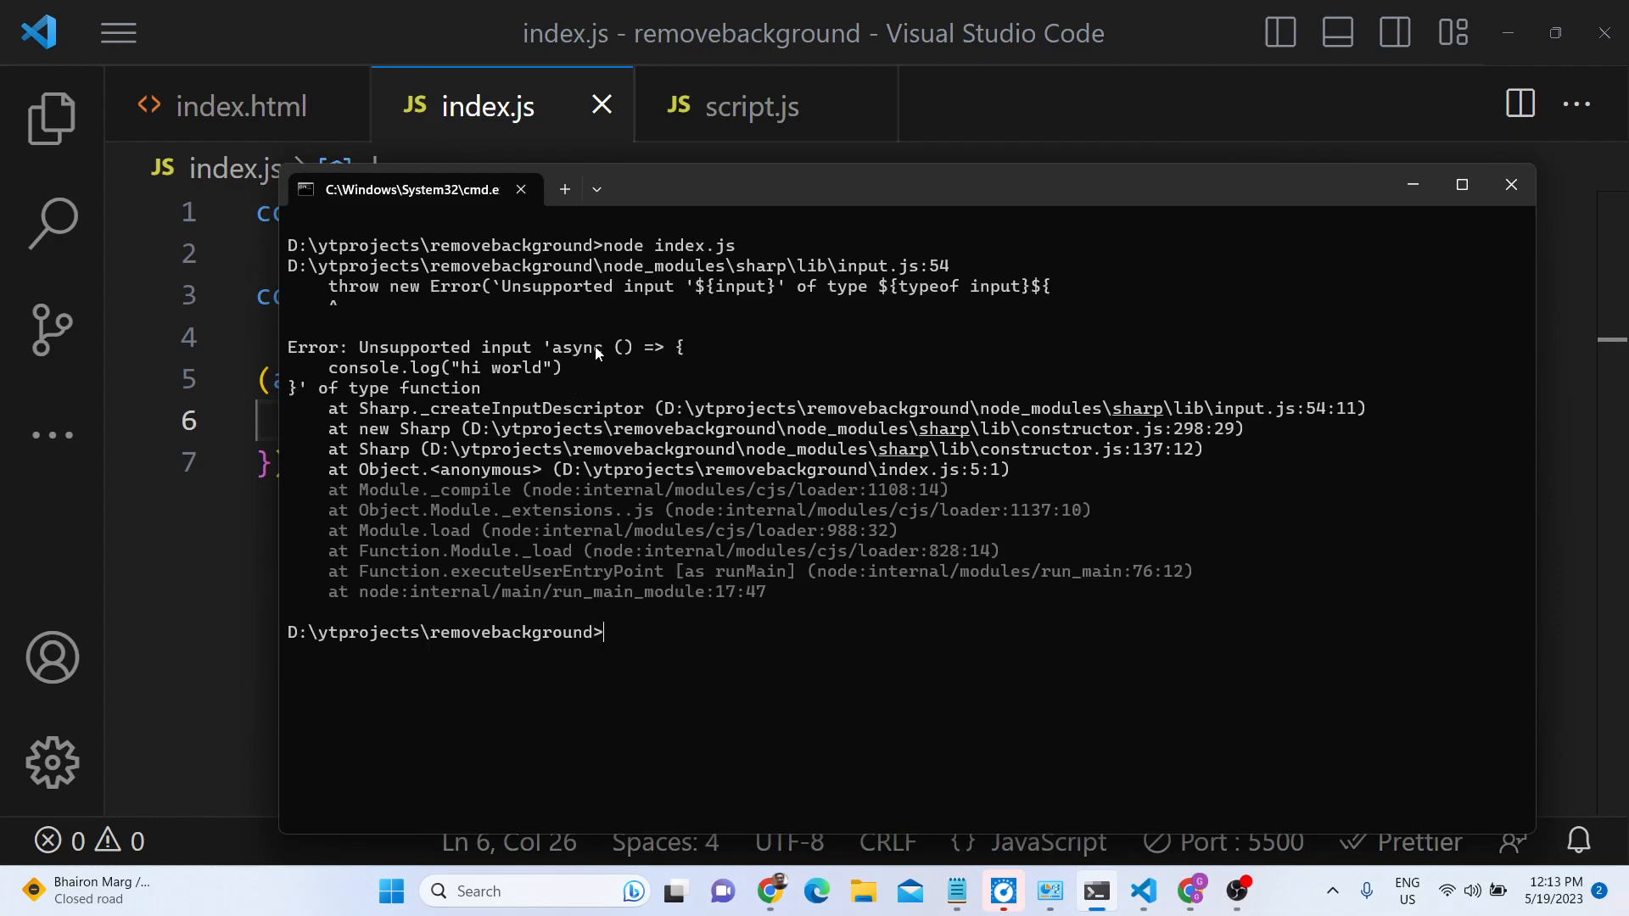
Step: Return to index.js beside the reference code notes after the Unsupported input error
click(1410, 185)
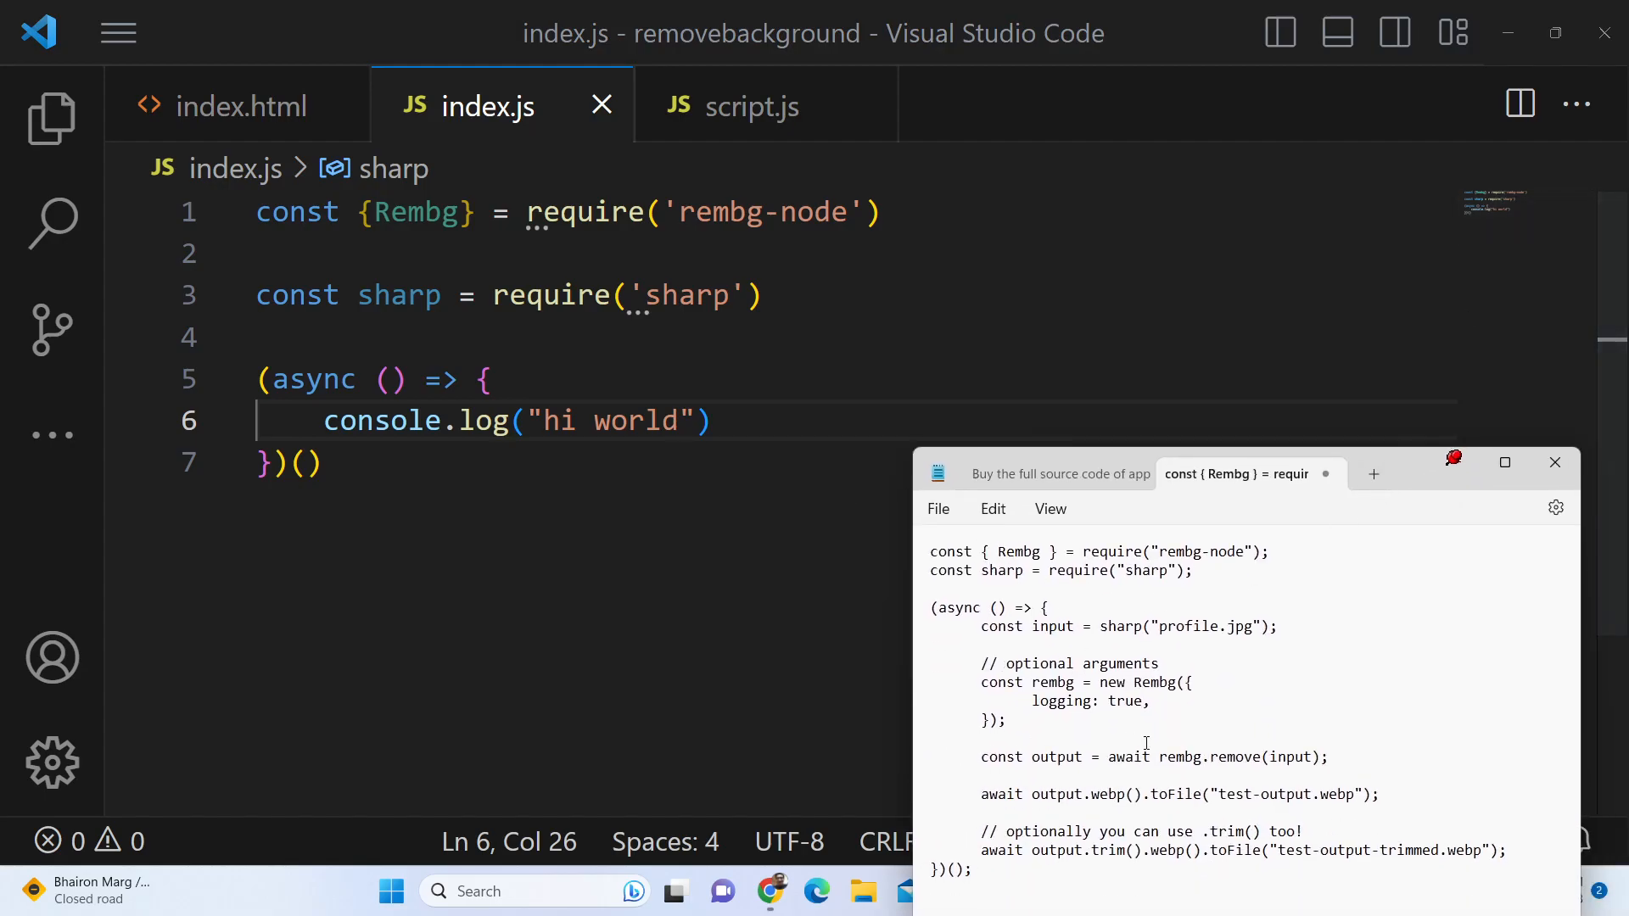
Step: End the IIFE with a semicolon, then paste and undo the sample code block
click(328, 463)
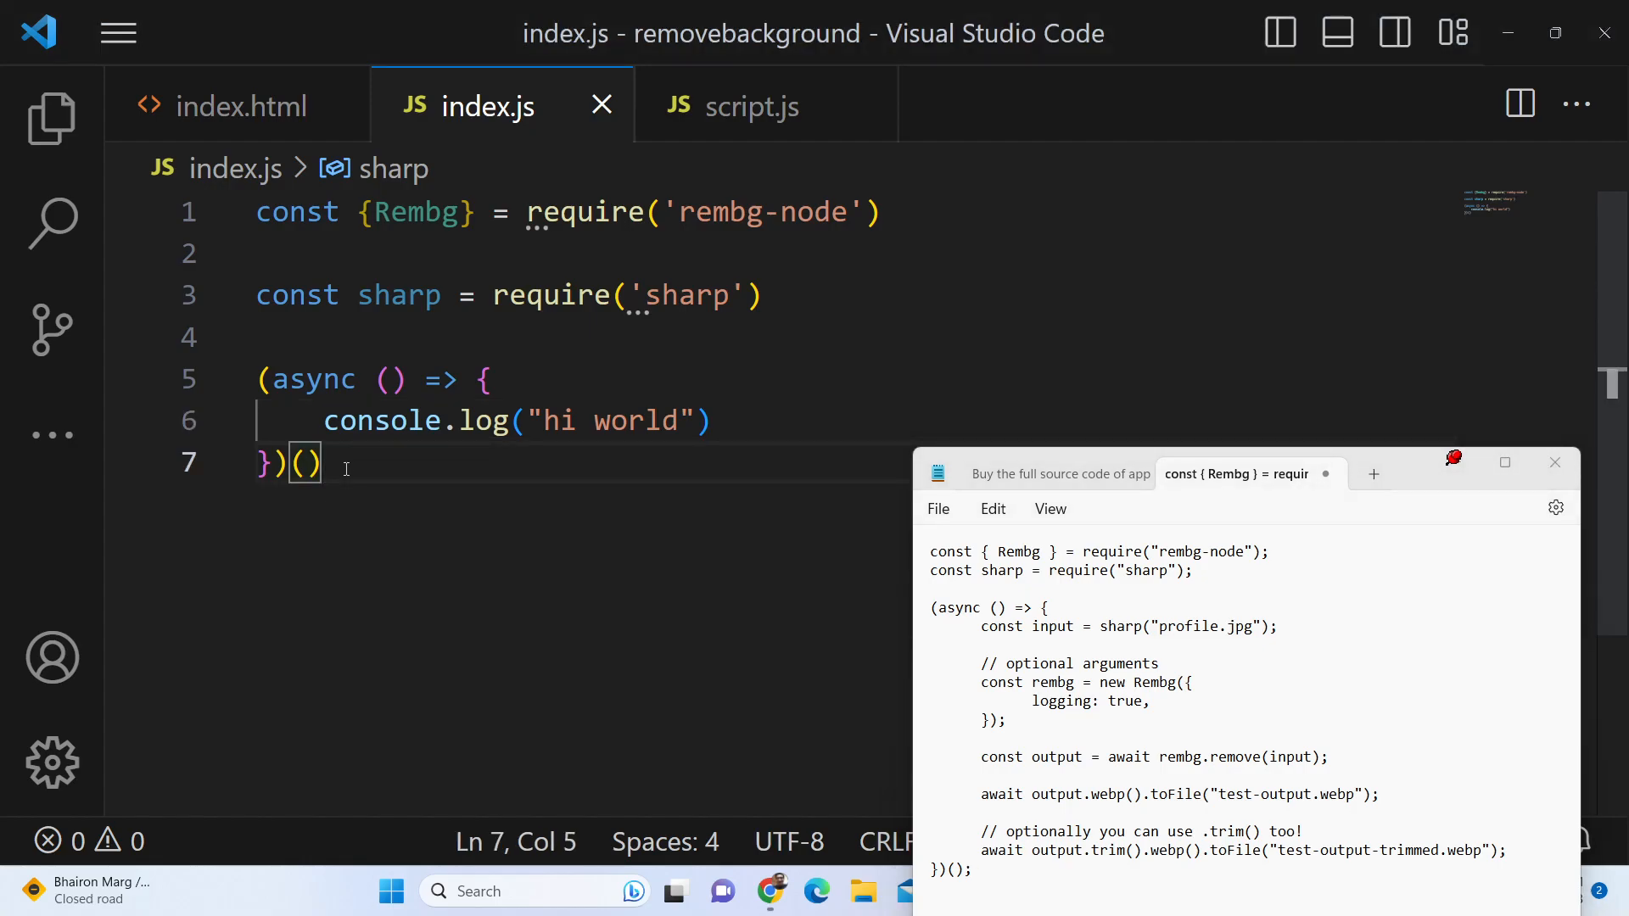
text(;)
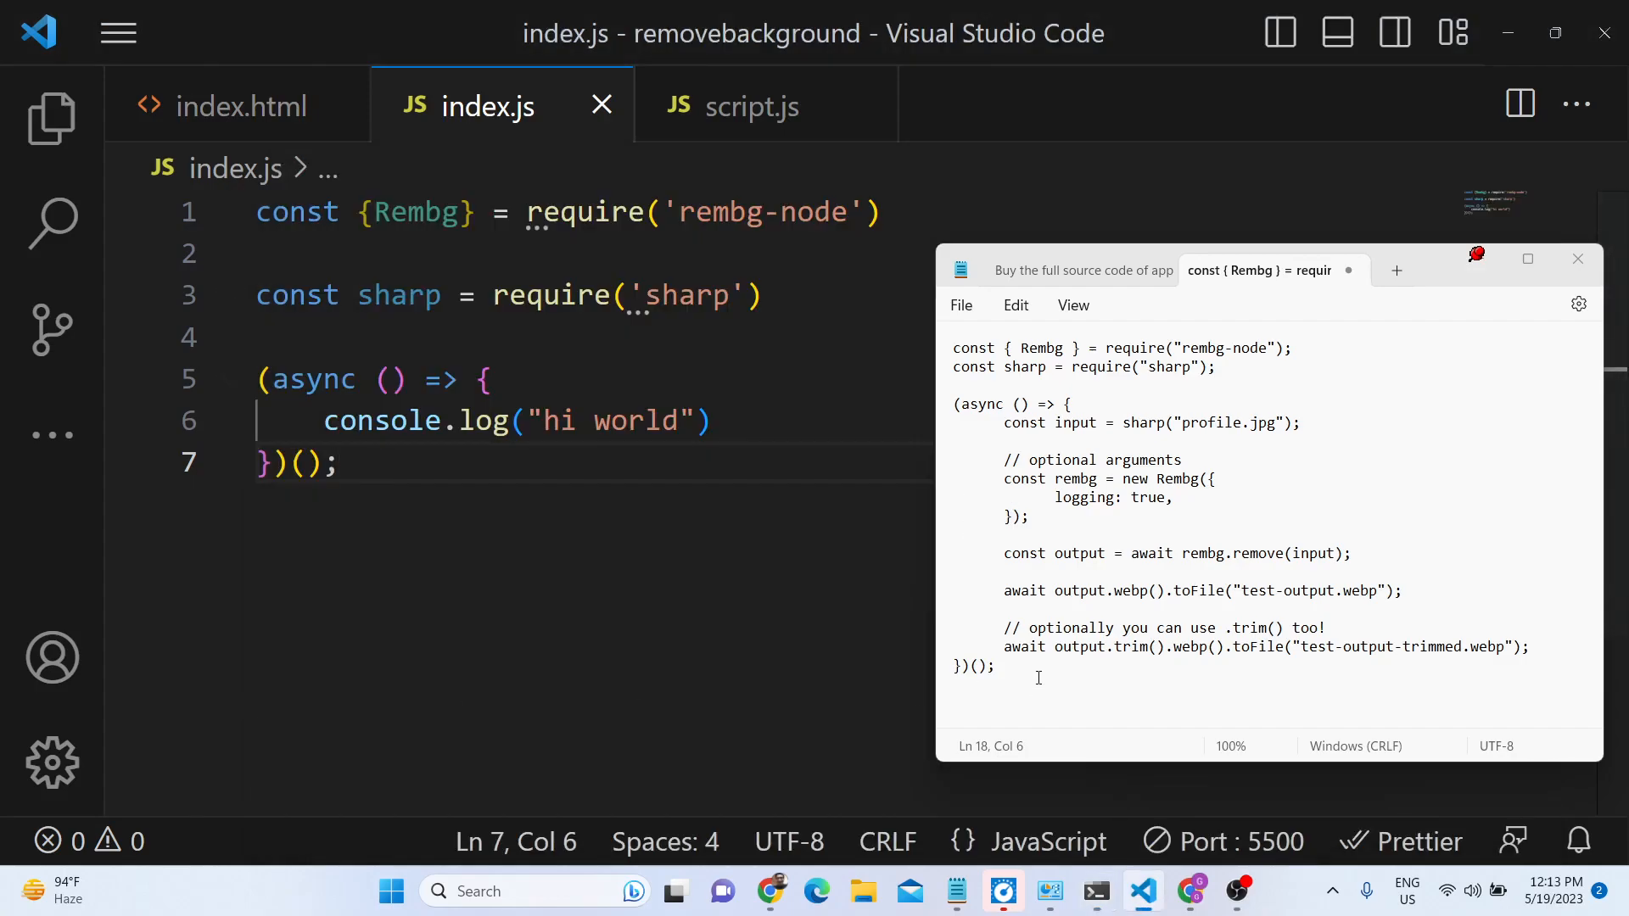
drag(952, 404, 992, 665)
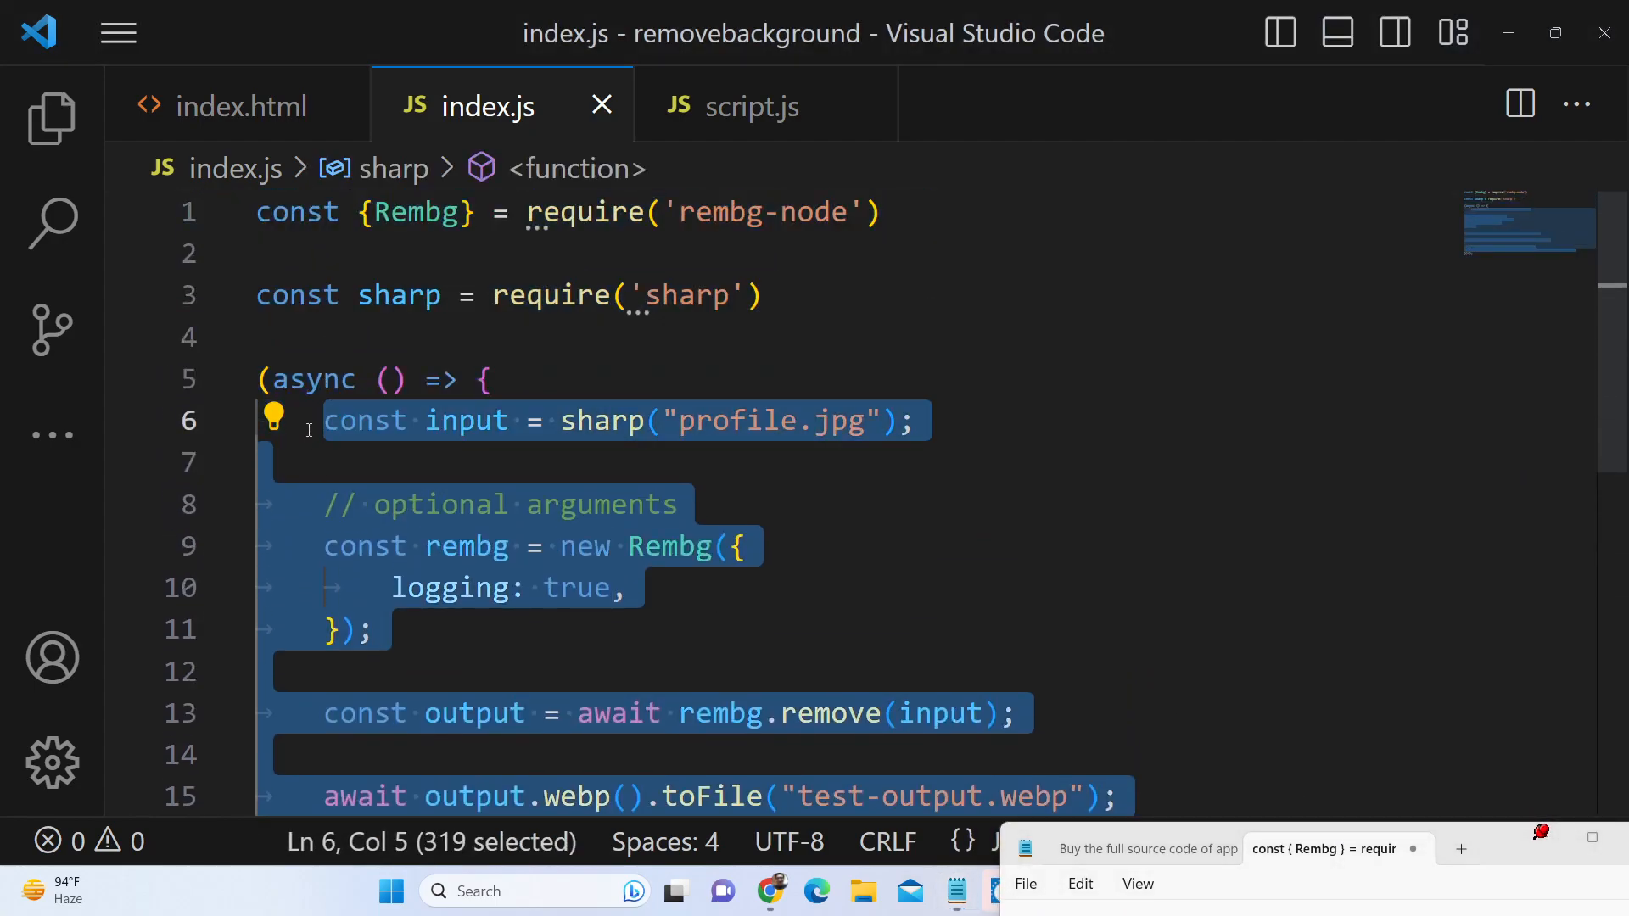
key(Delete)
text(console.log(")
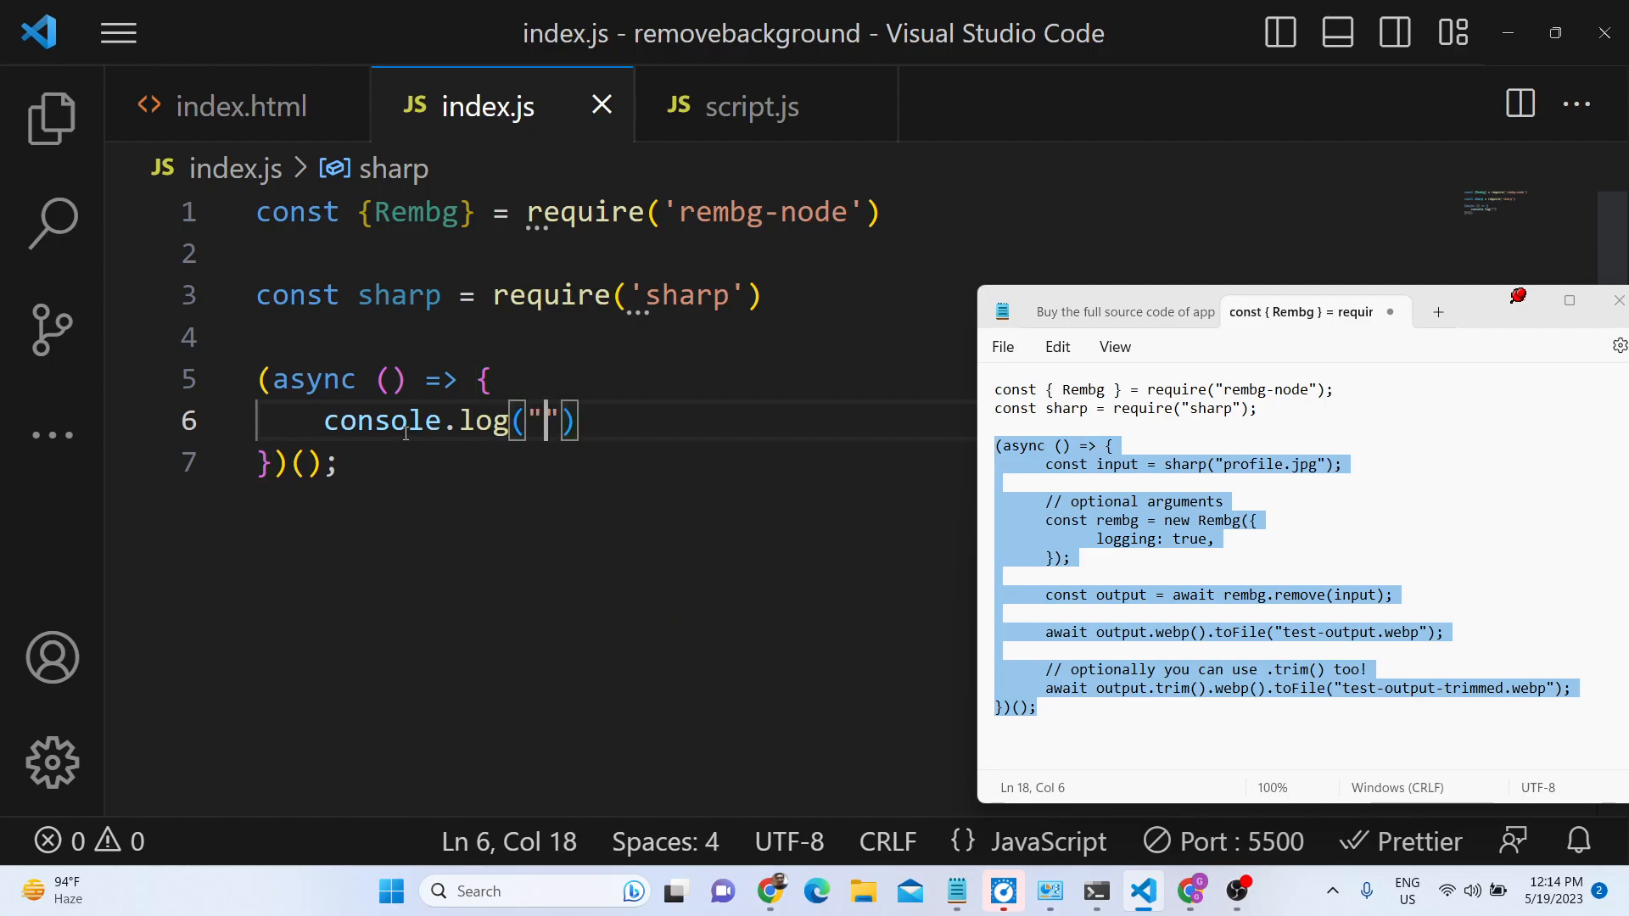
Step: Rework the 'hi world' log line inside the async function
text(hi world)
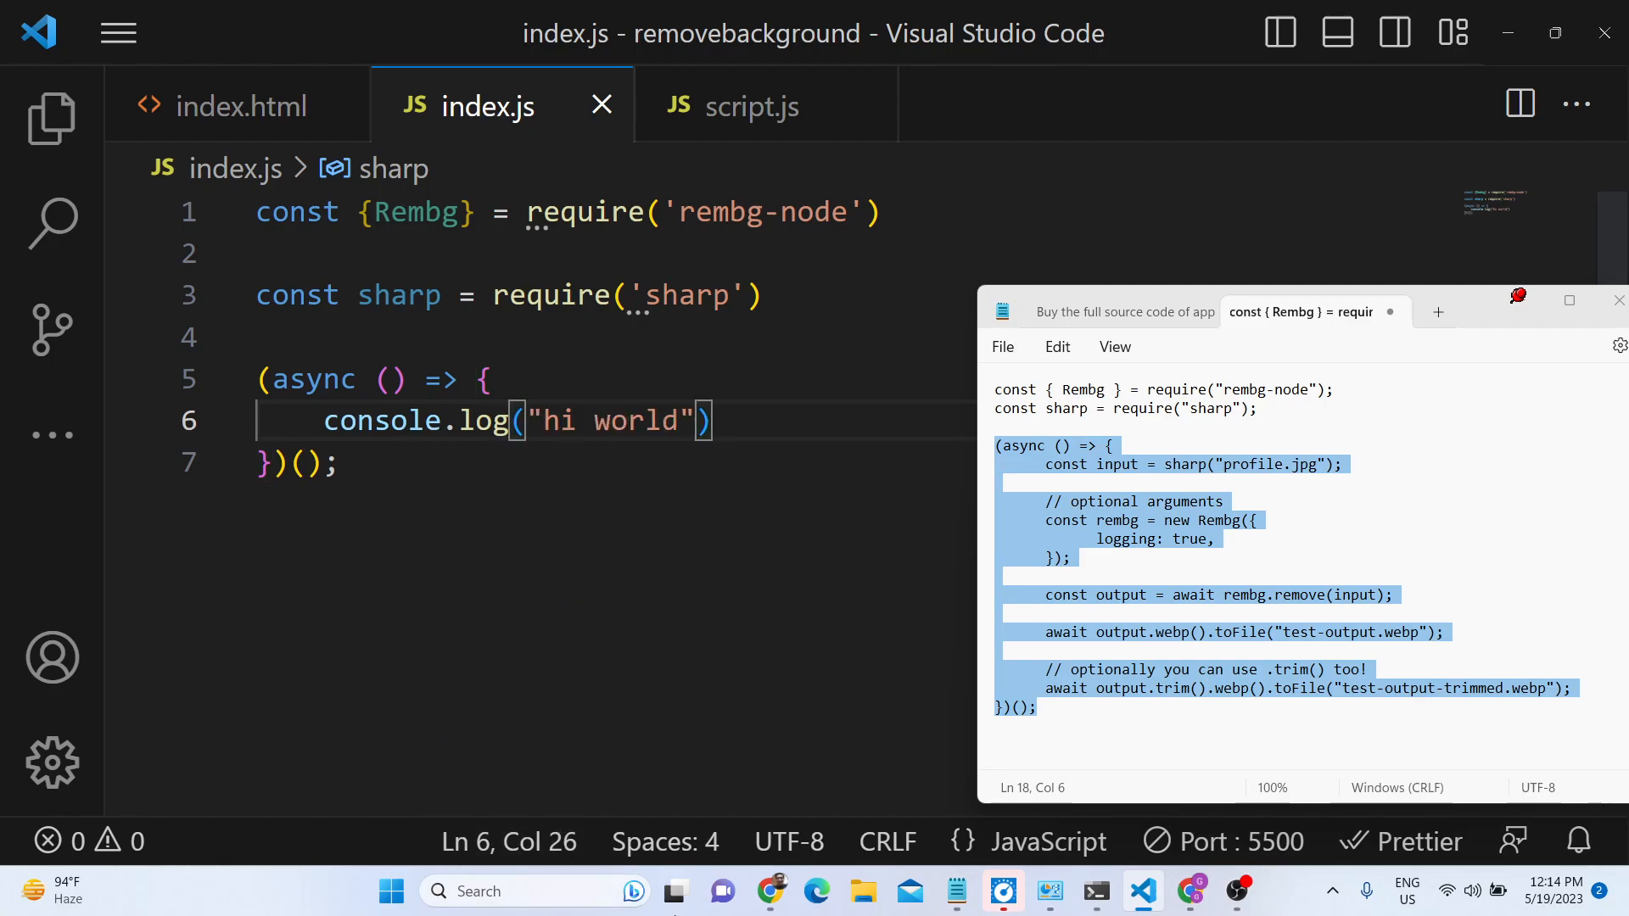
text(cls)
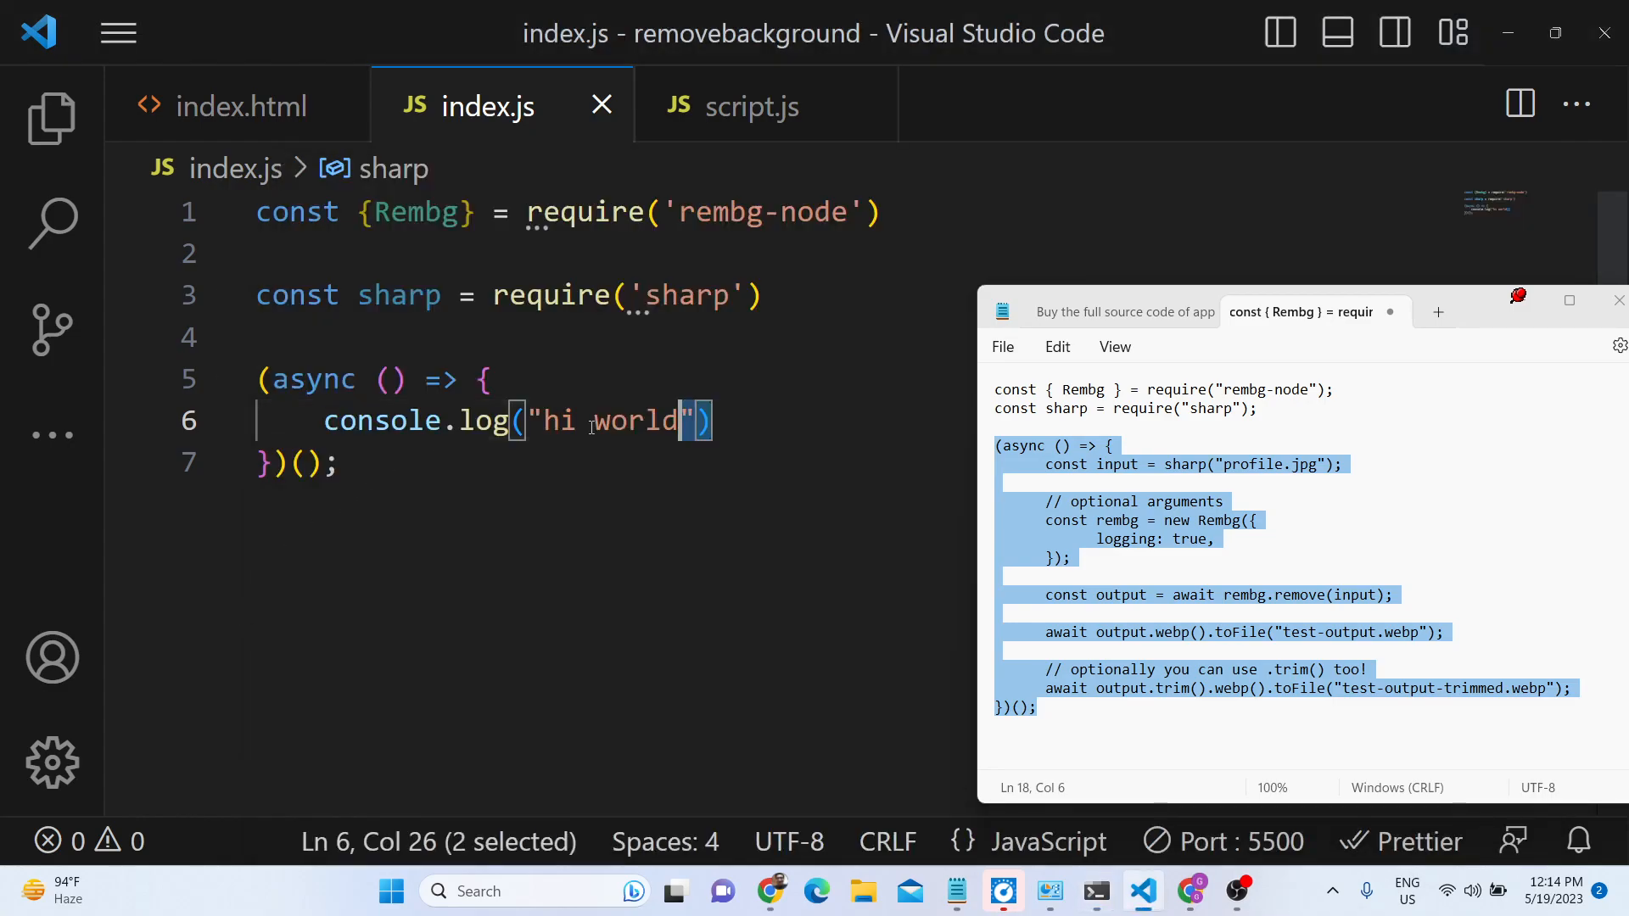
key(Delete)
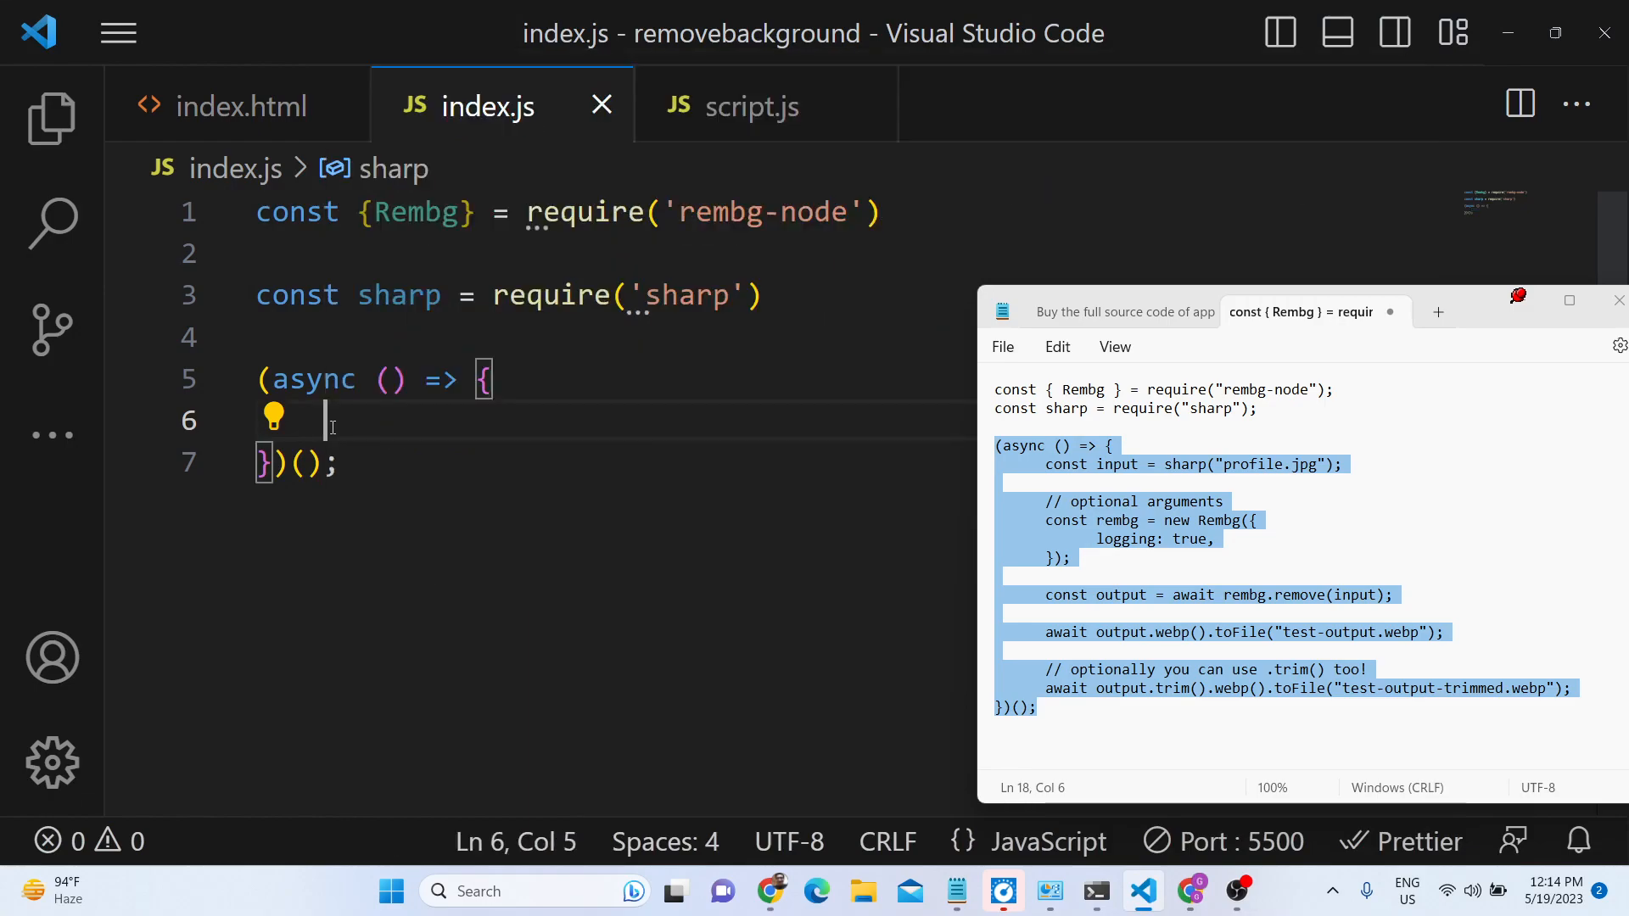
Step: Add let input = sharp("profile.jpg") below the hi world log
text(let)
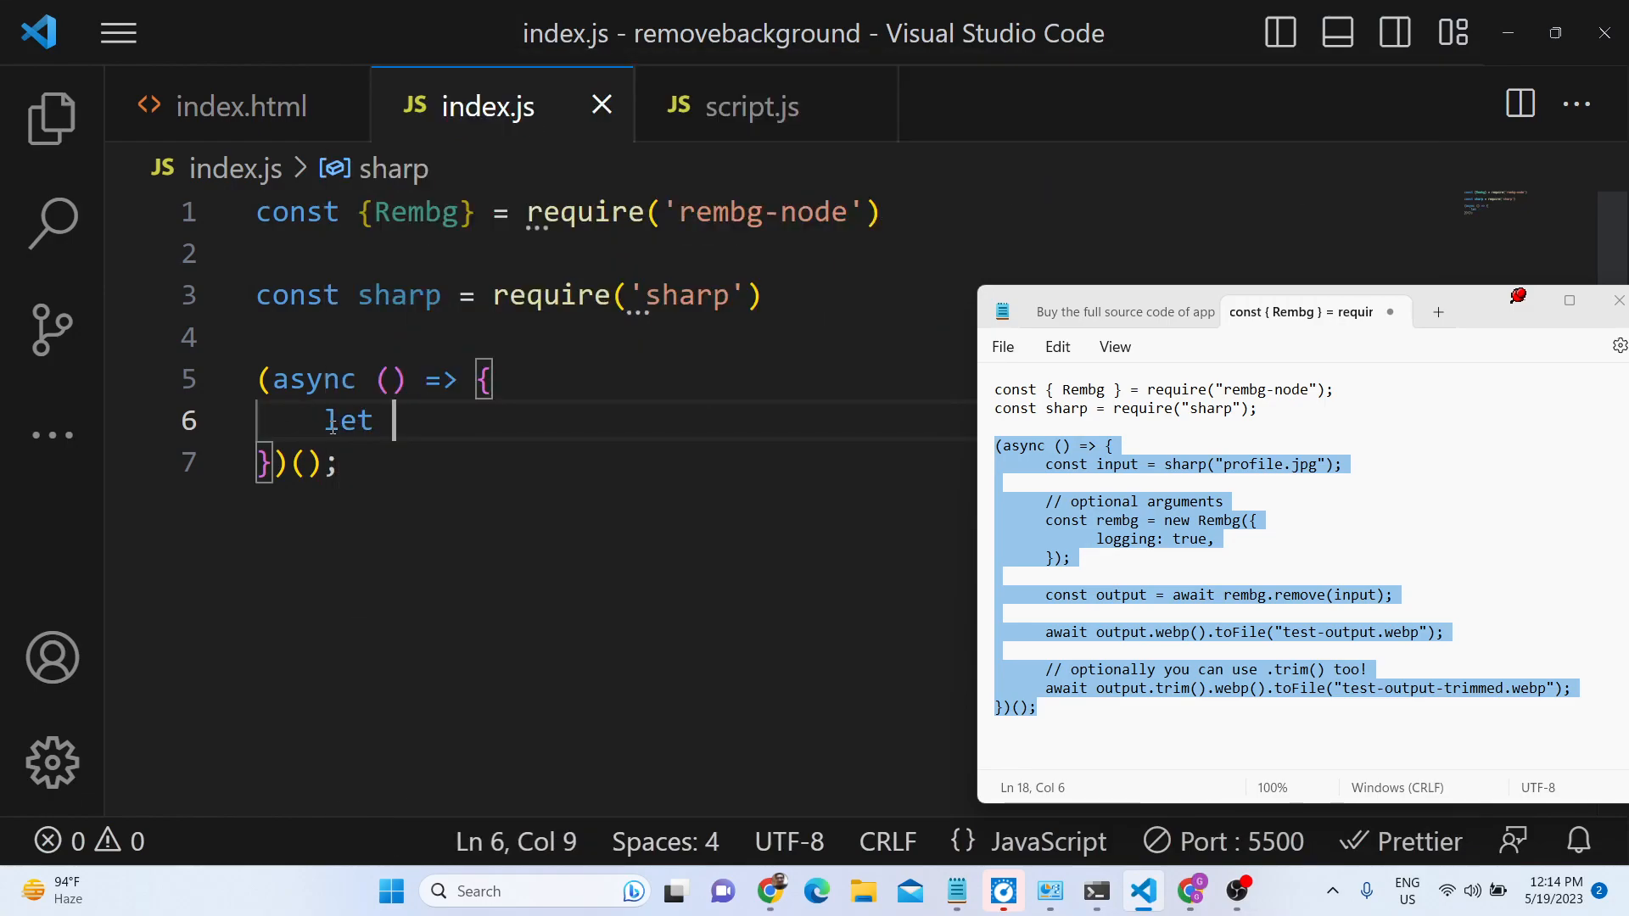
text(input = sha)
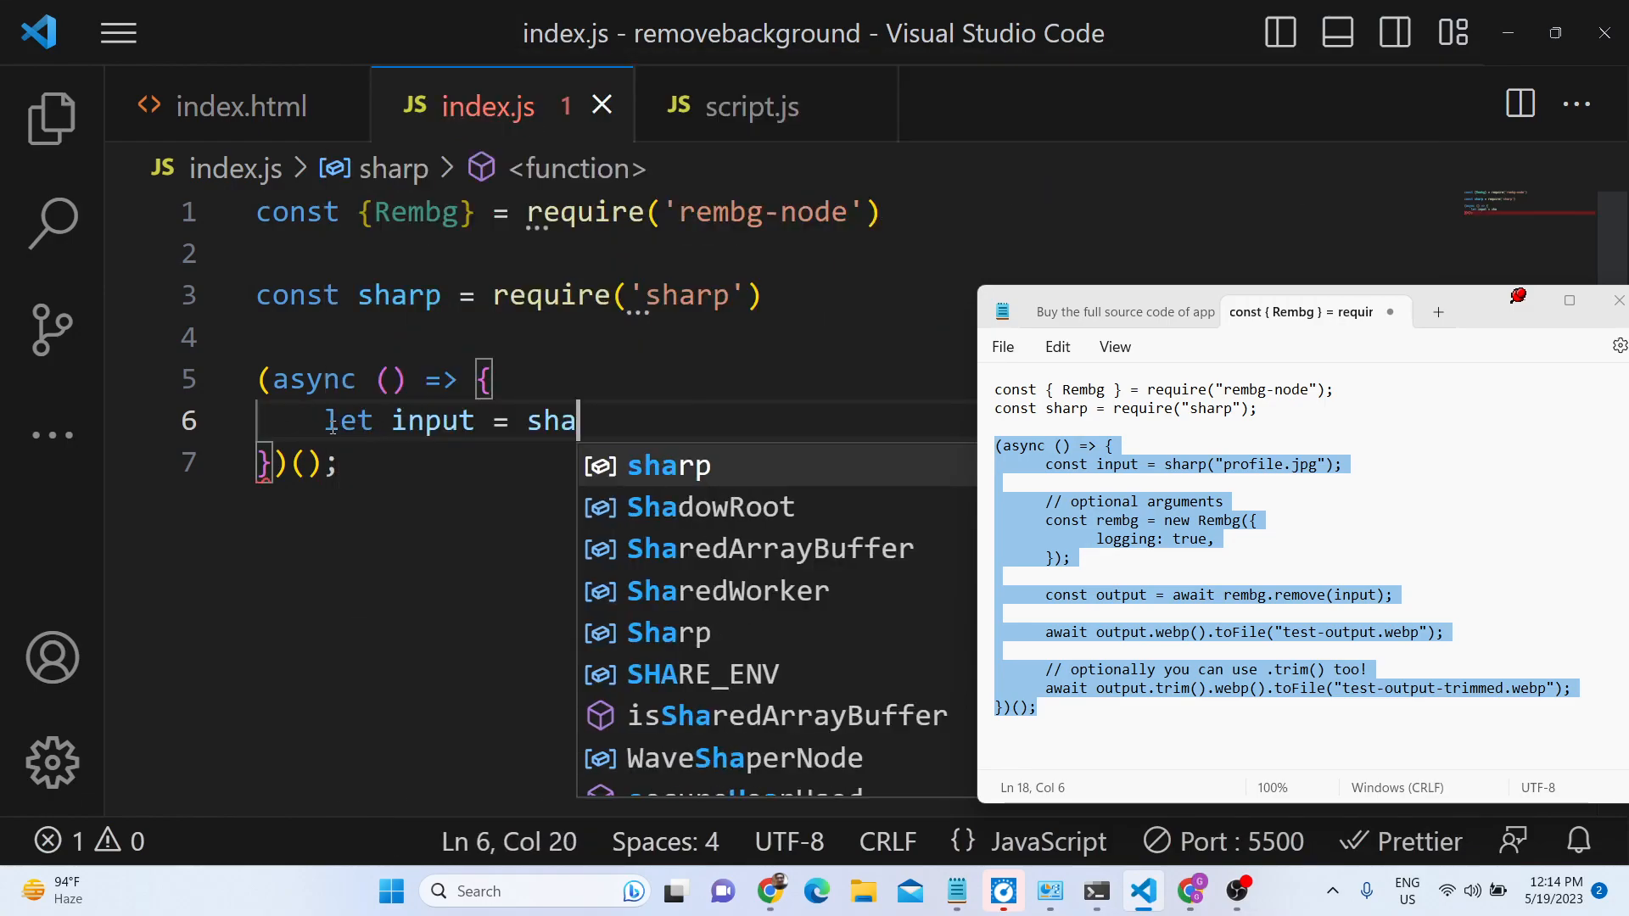
text(rp("pr")
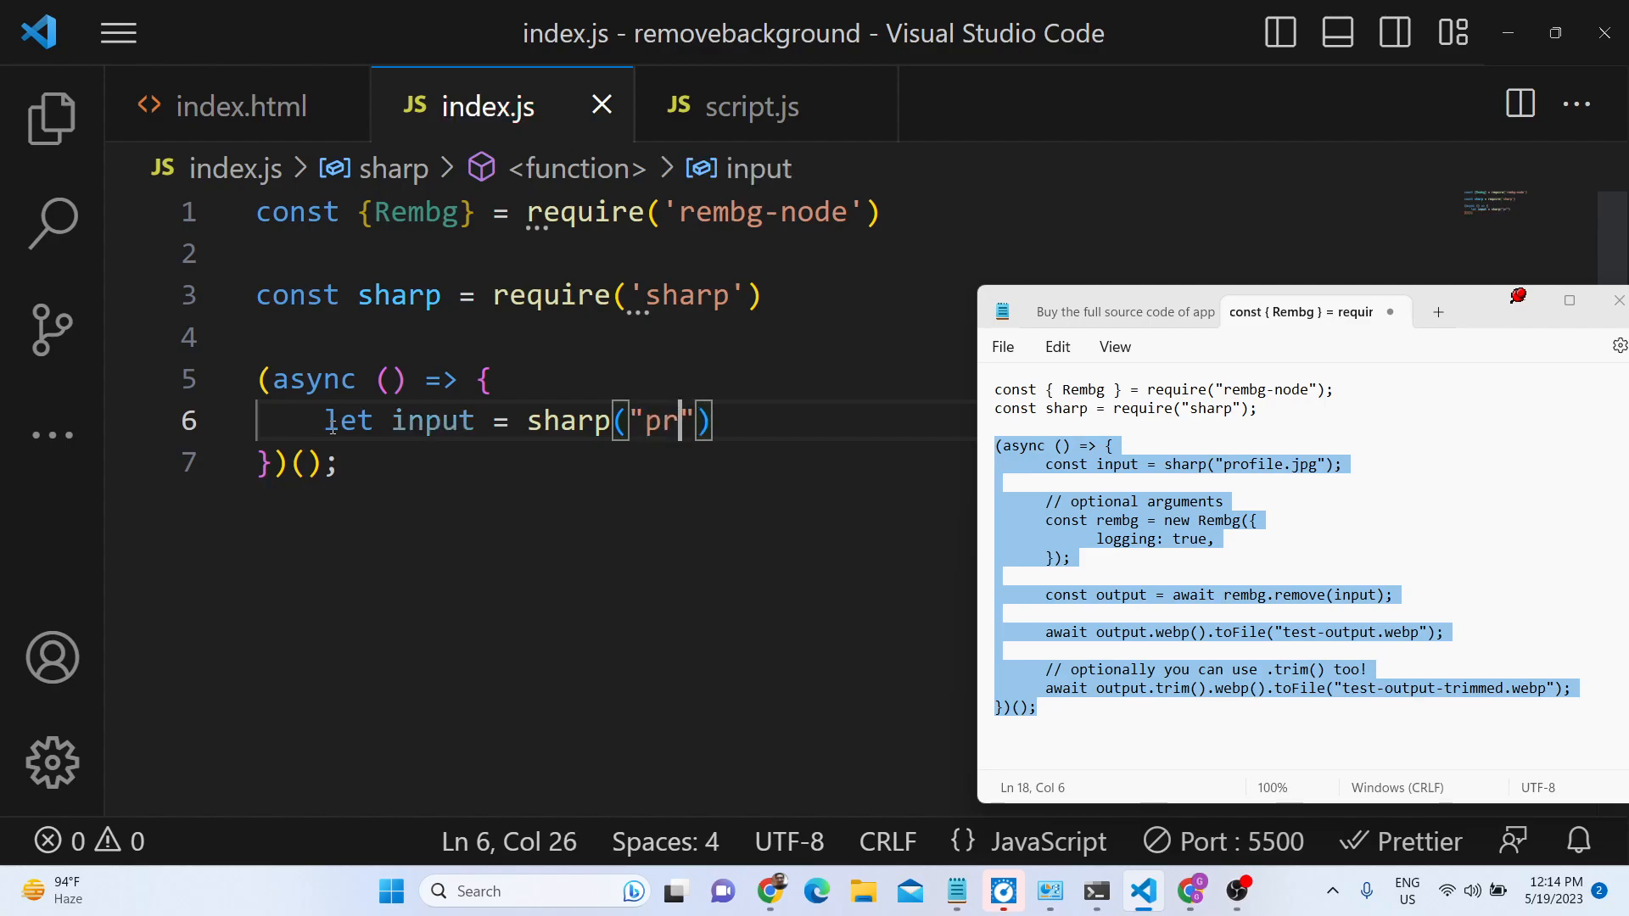
text(ofile.jpg)
click(614, 295)
text(;)
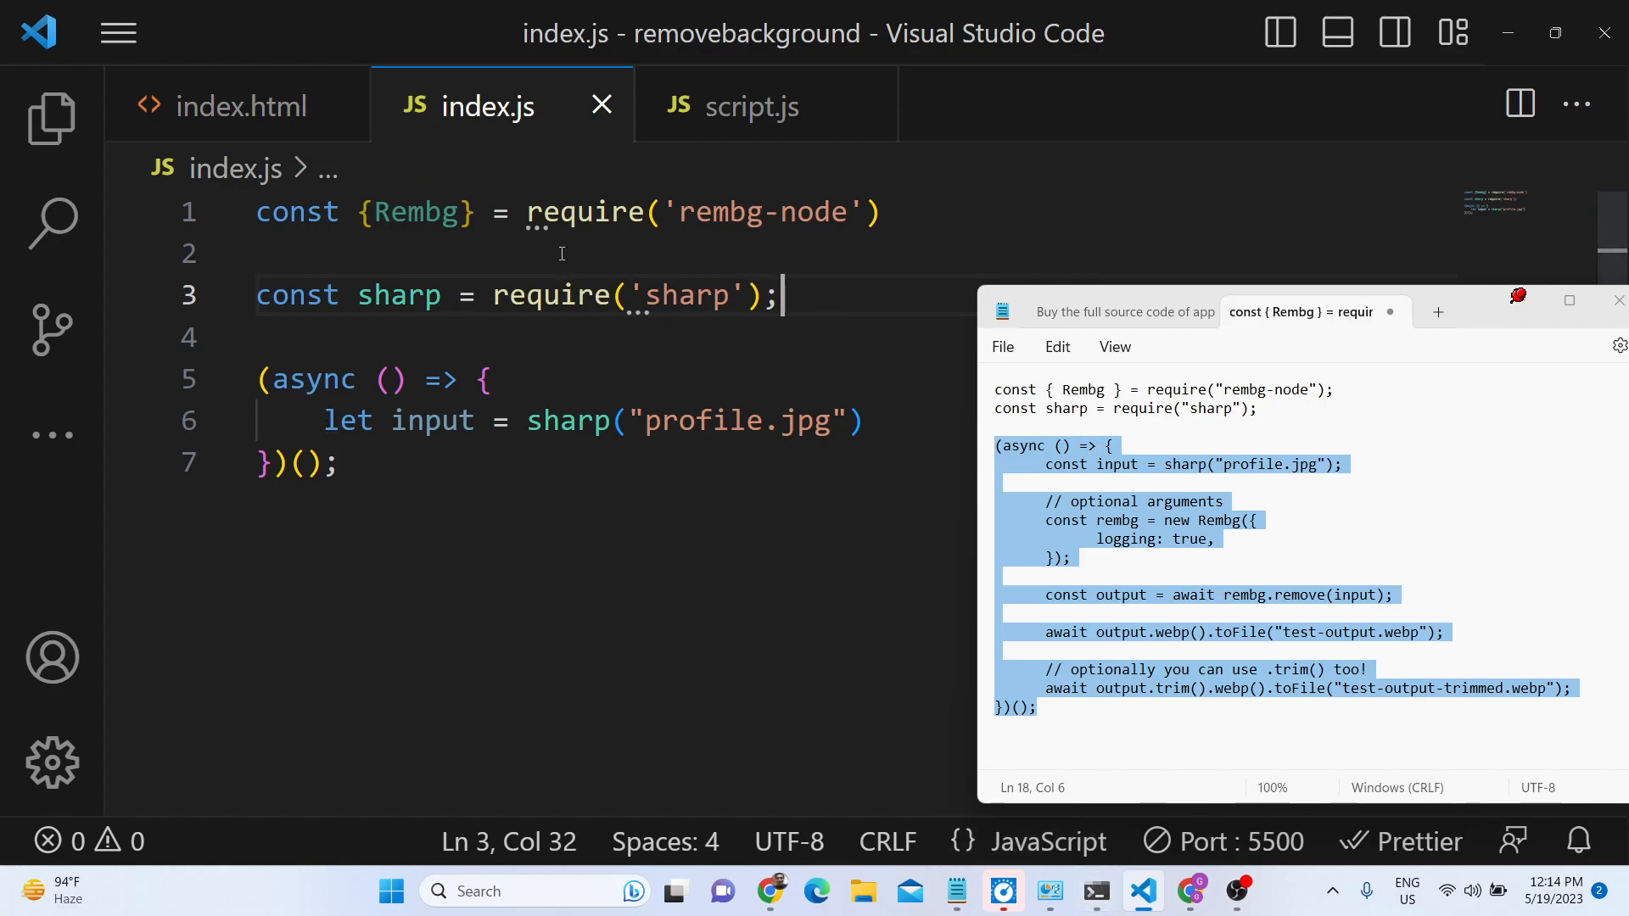
text(console.log("hi world)
text(const)
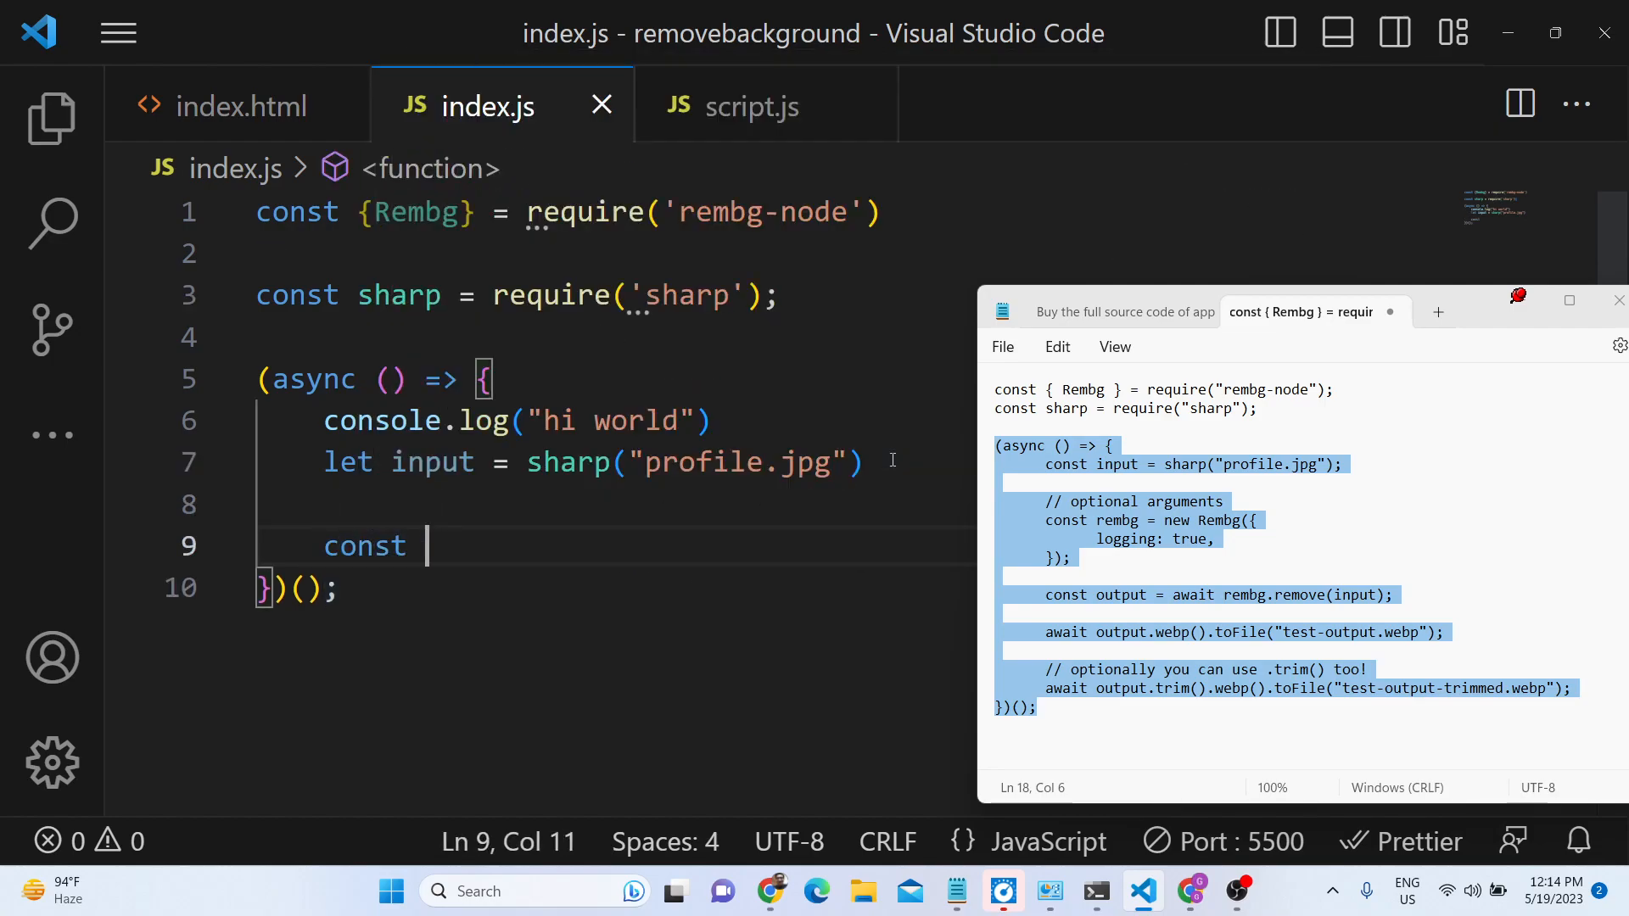
Step: Create const rembg = new Rembg({ logging: true })
text(rembg =)
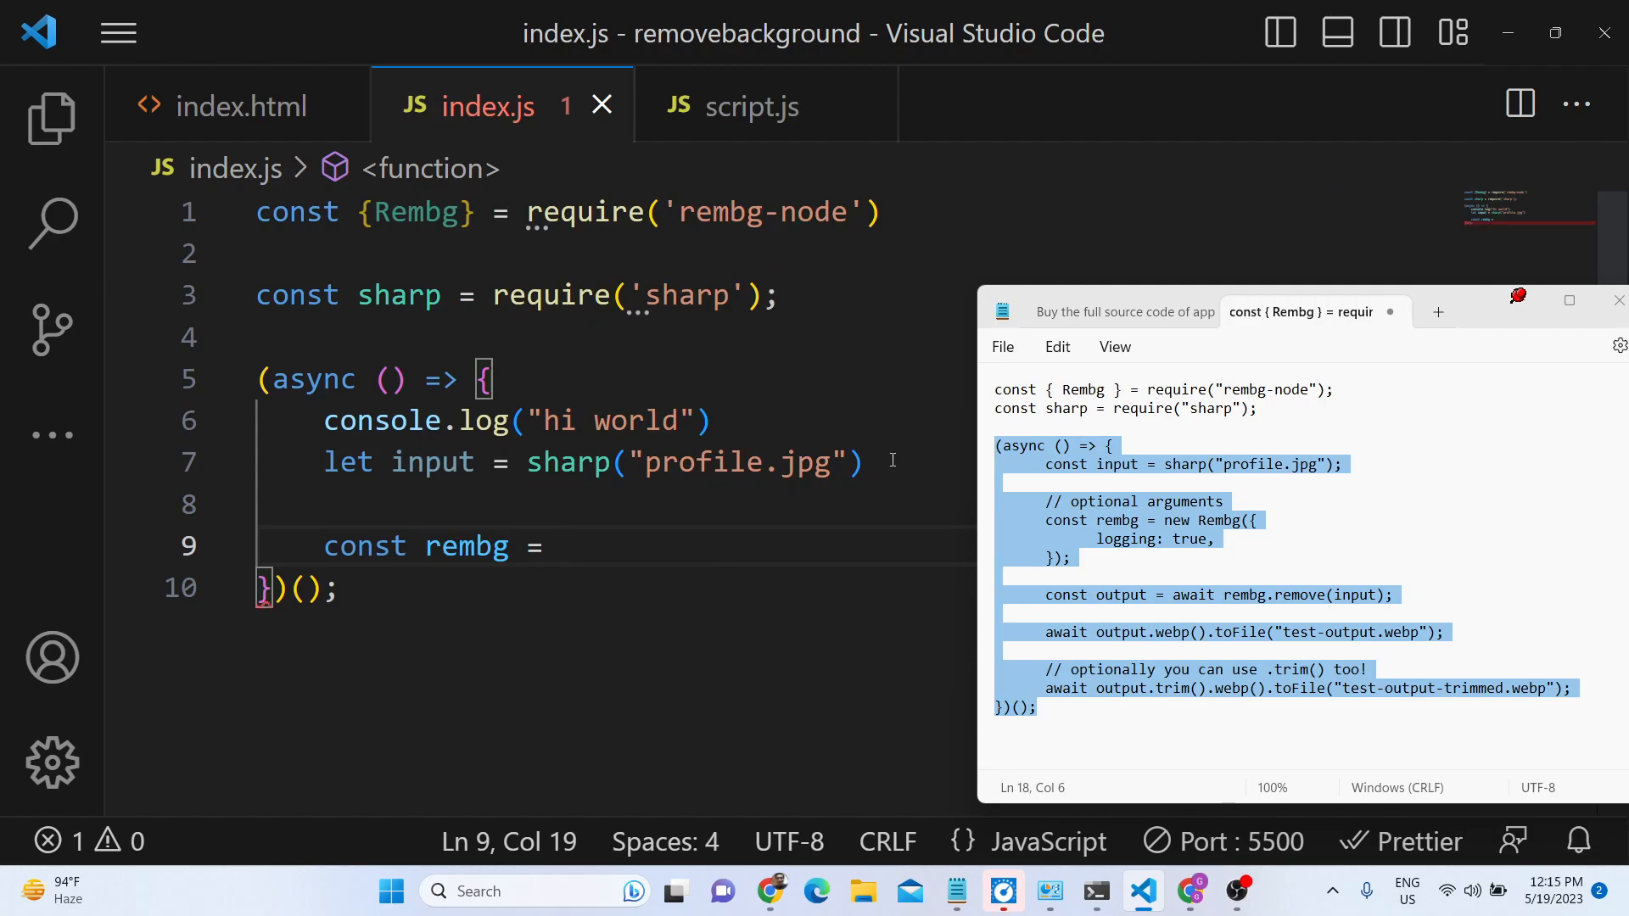
text(new)
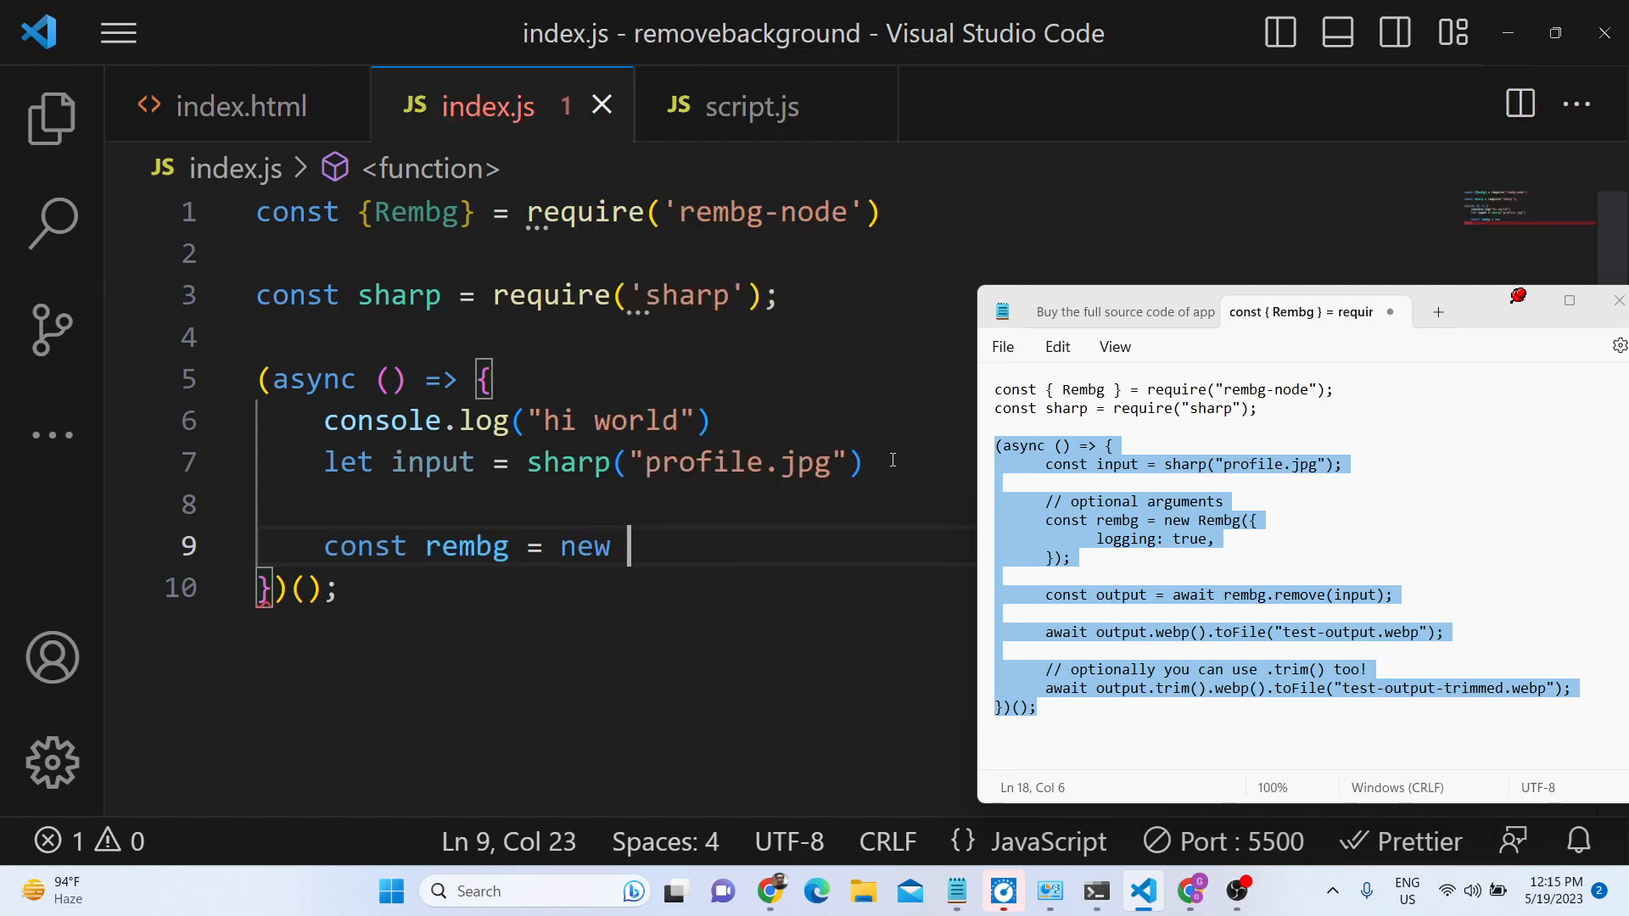
text(Rembg())
text(logging)
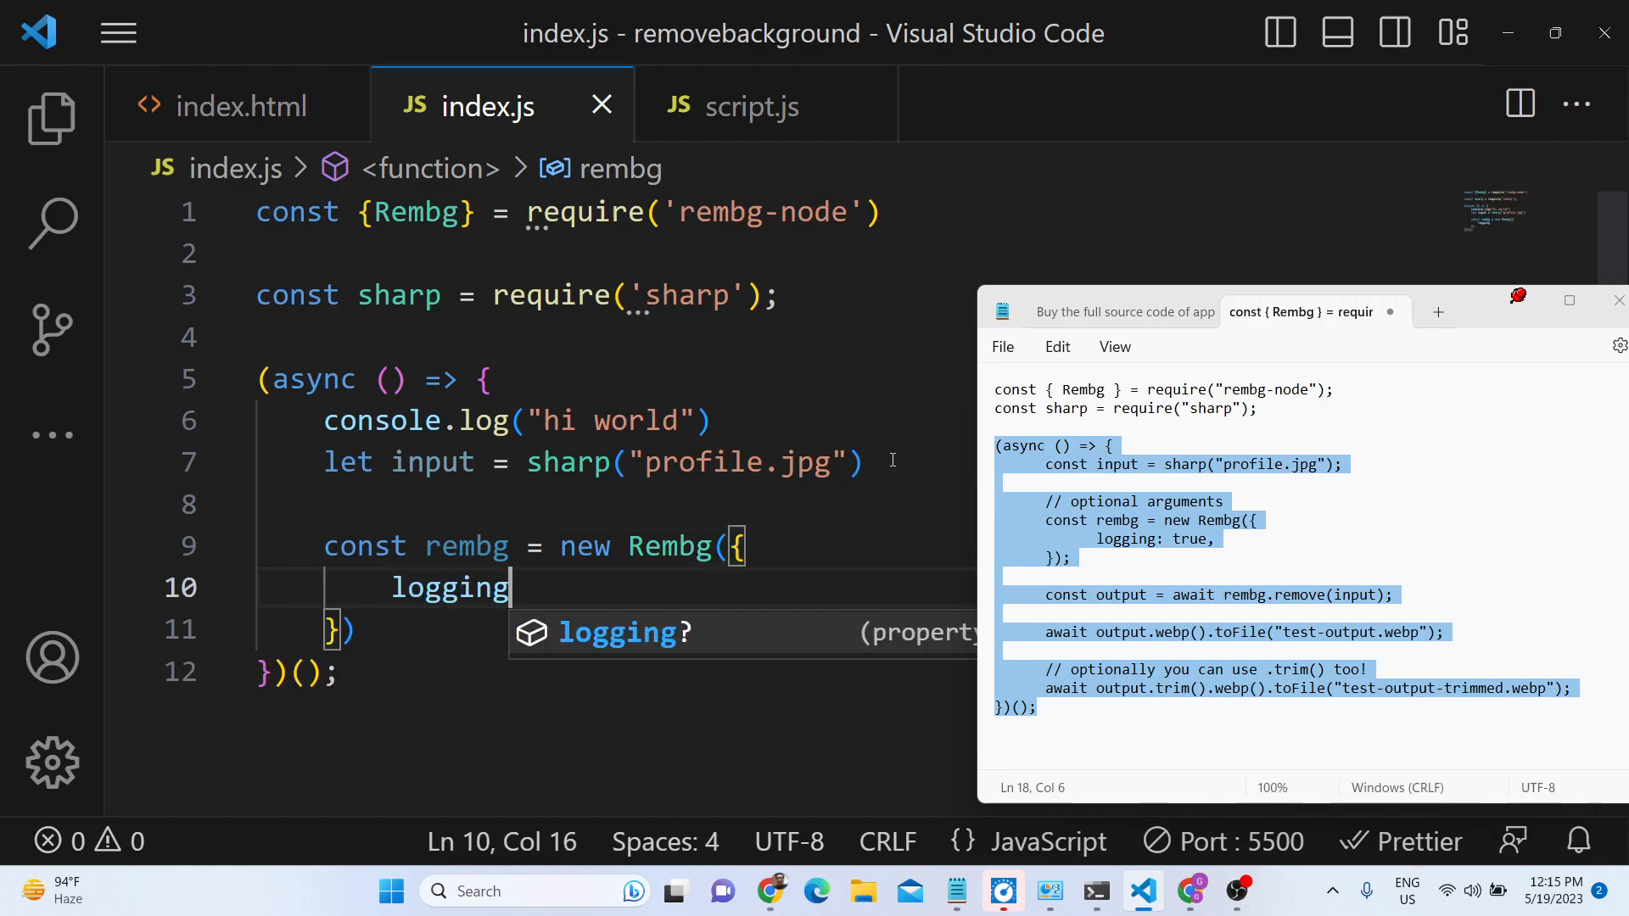
text(:true)
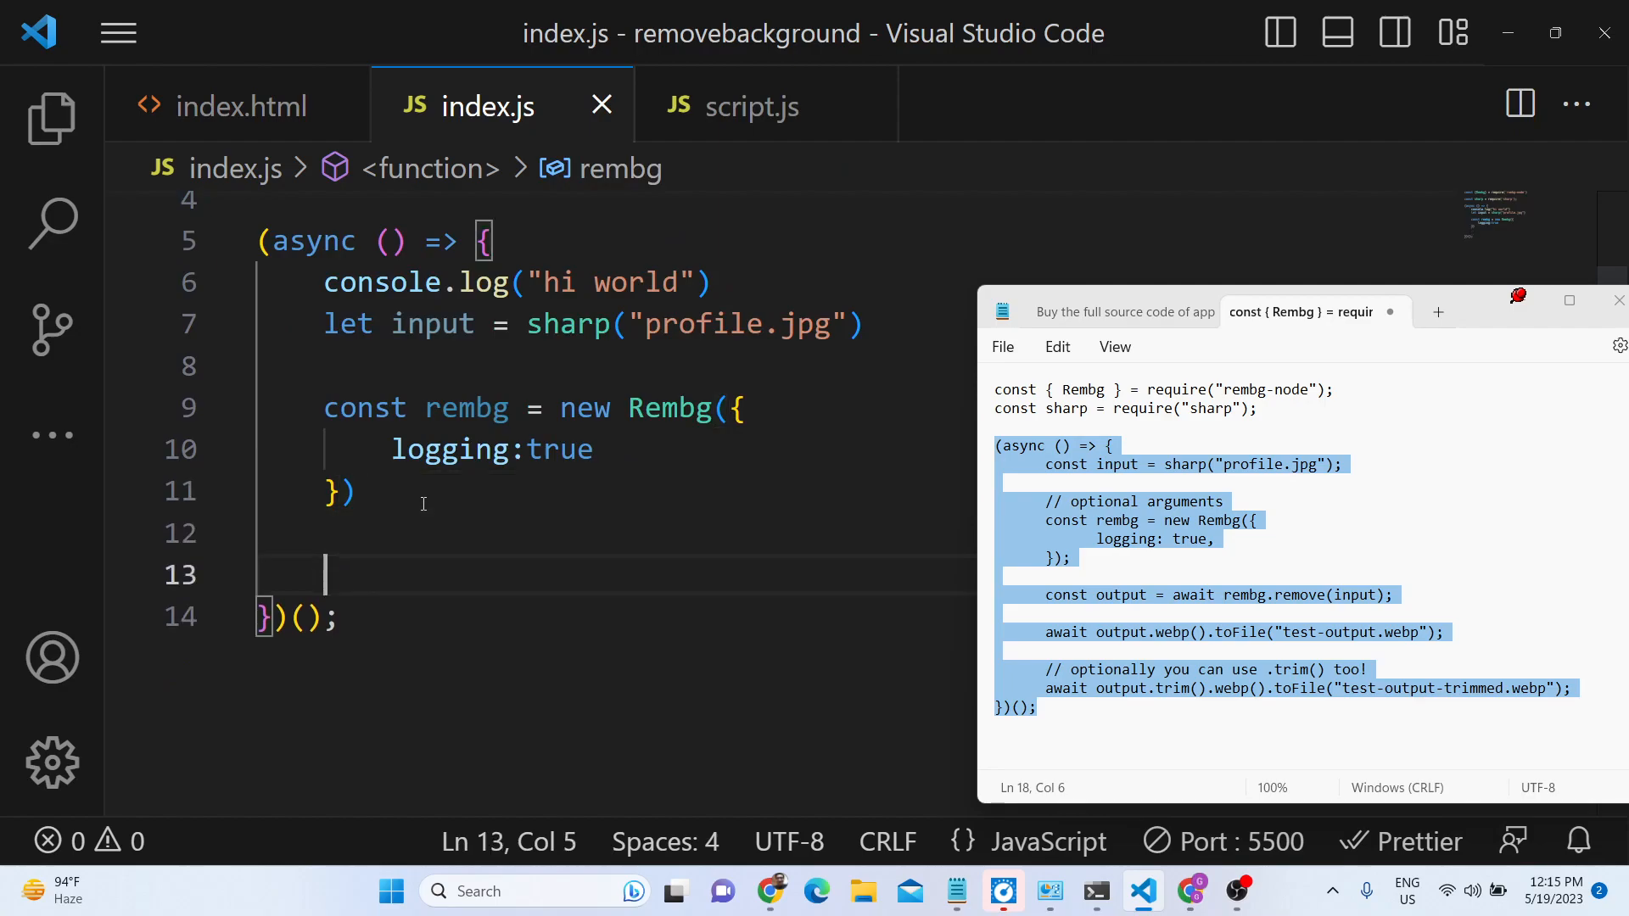
Step: Set const output = await rembg.remove(input)
text(const output =)
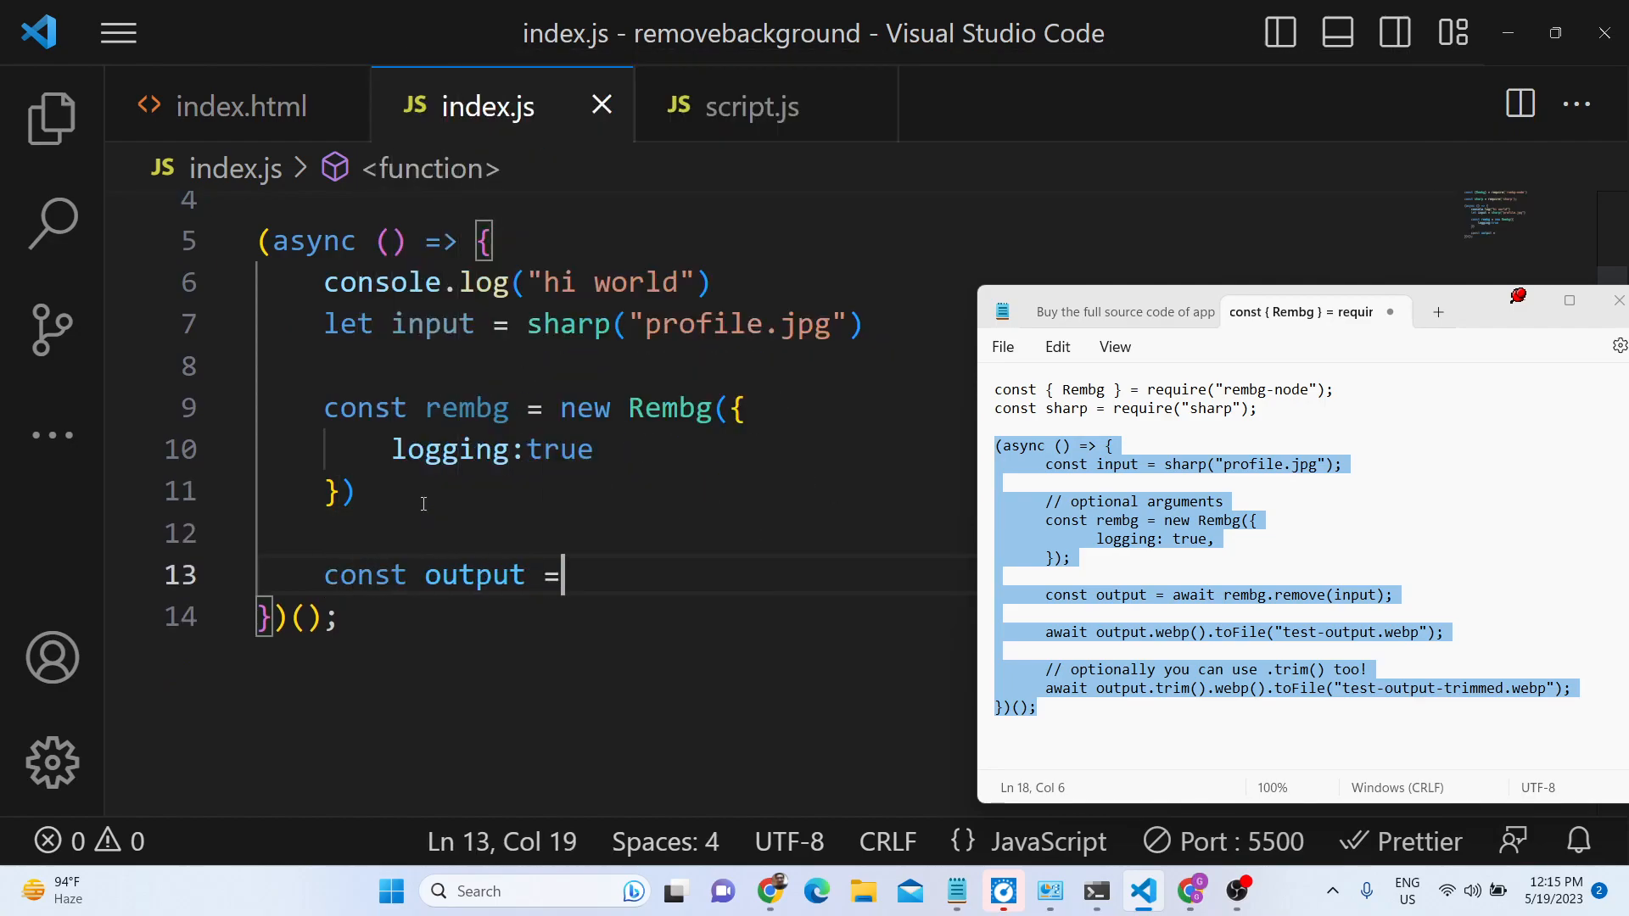
text(await)
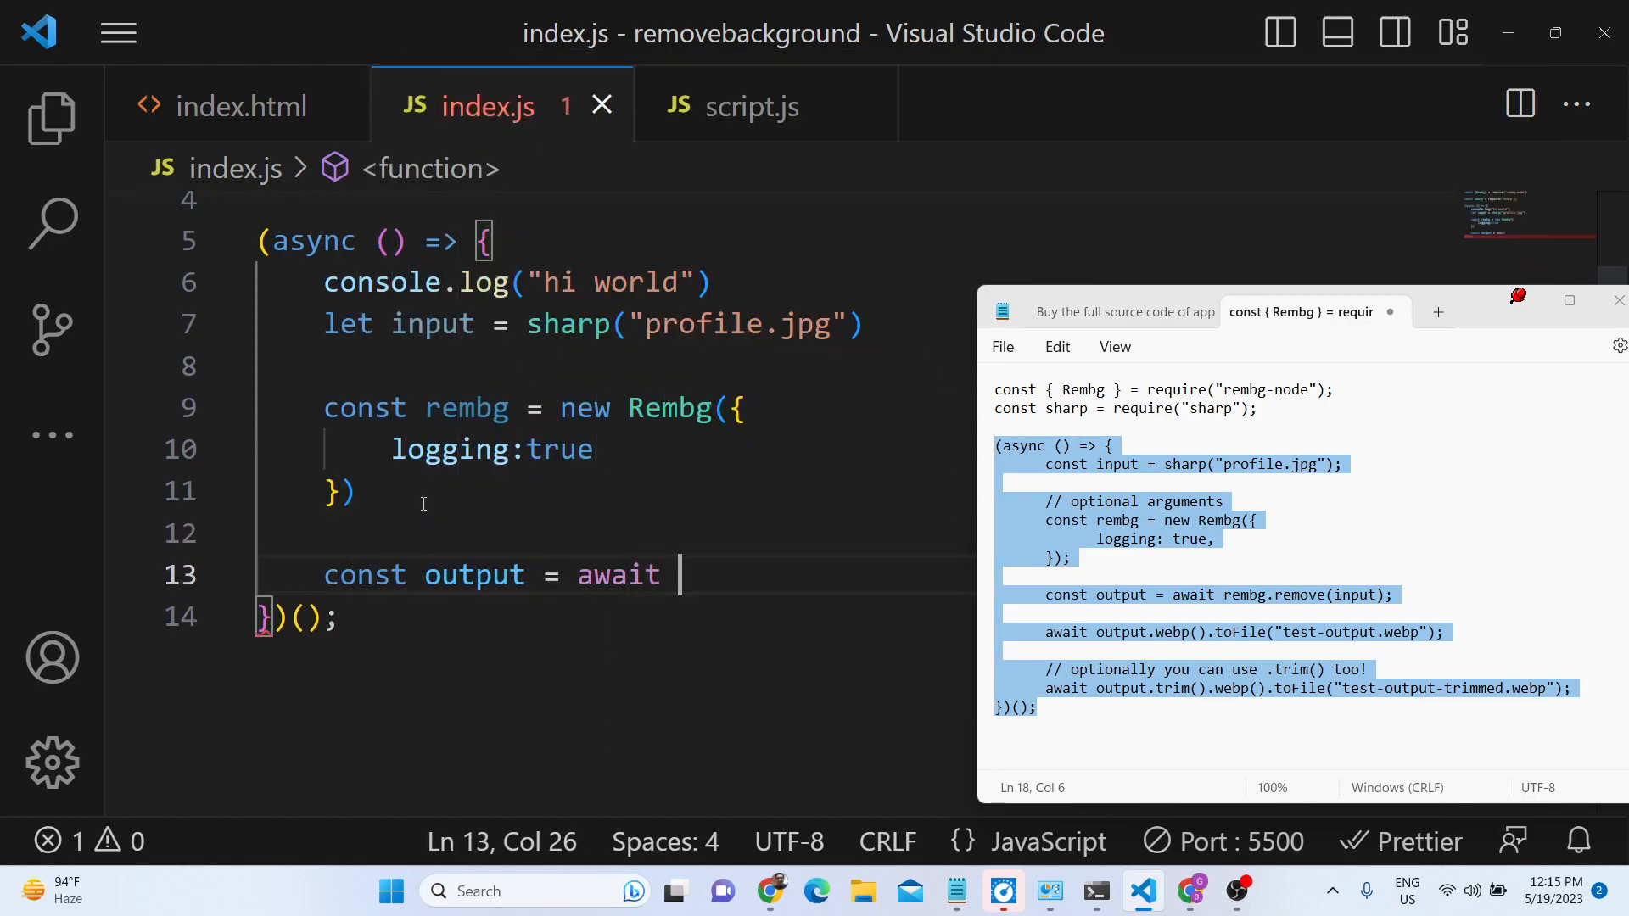
text(rembg)
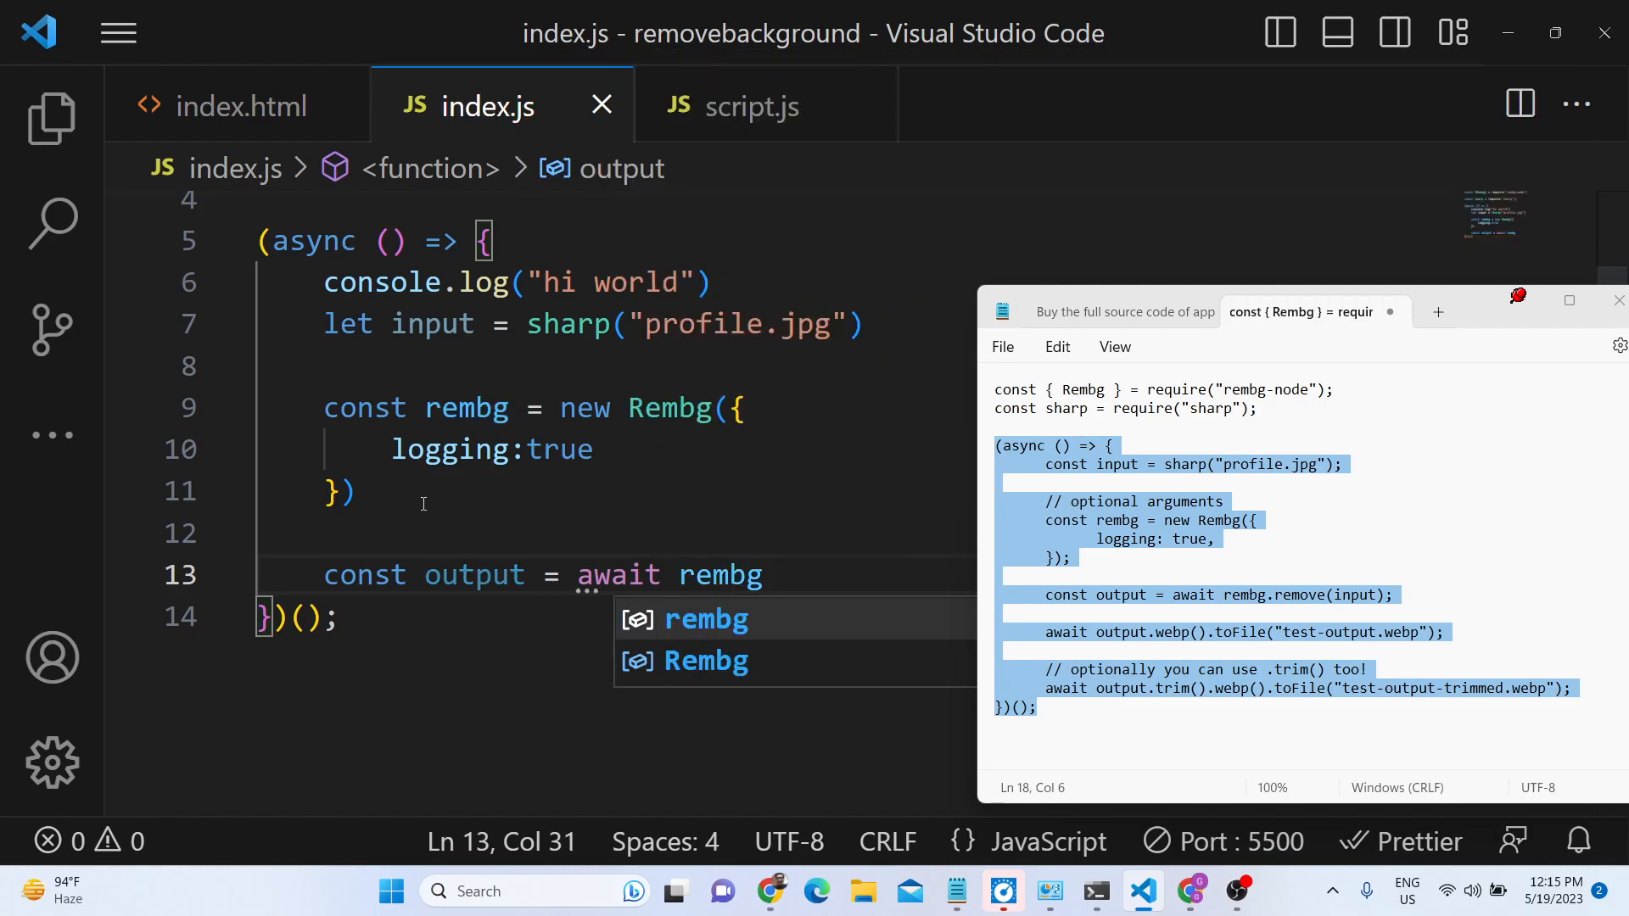
text(.re)
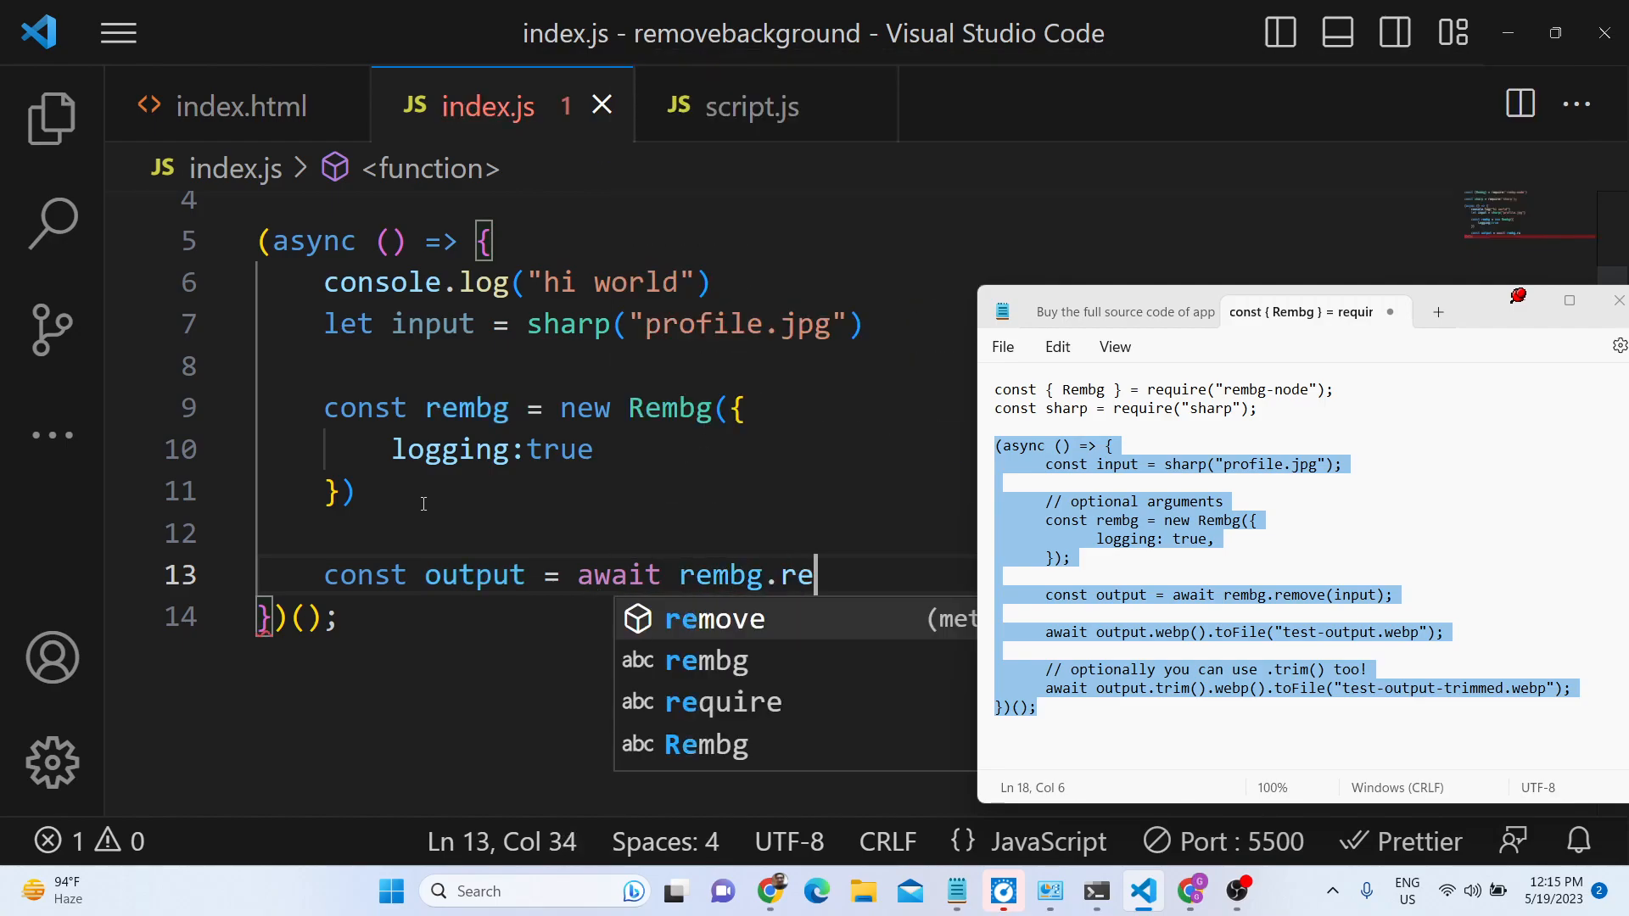
text(move(input)
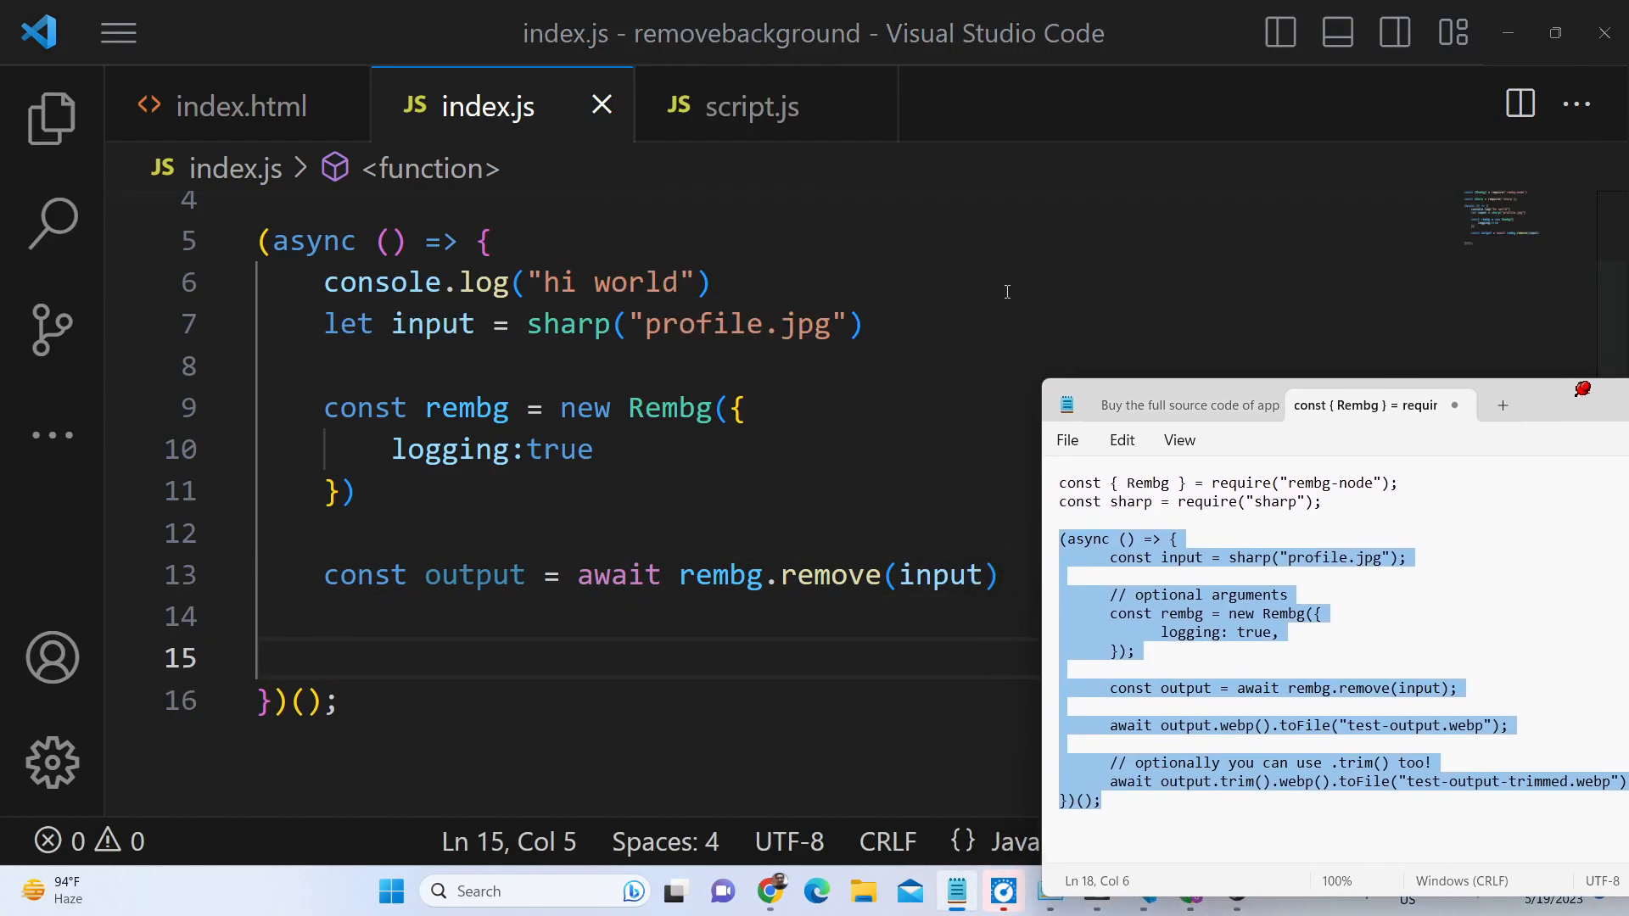
Step: Add await output.webp().toFile("test-output.webp") and select that saving line
text(a)
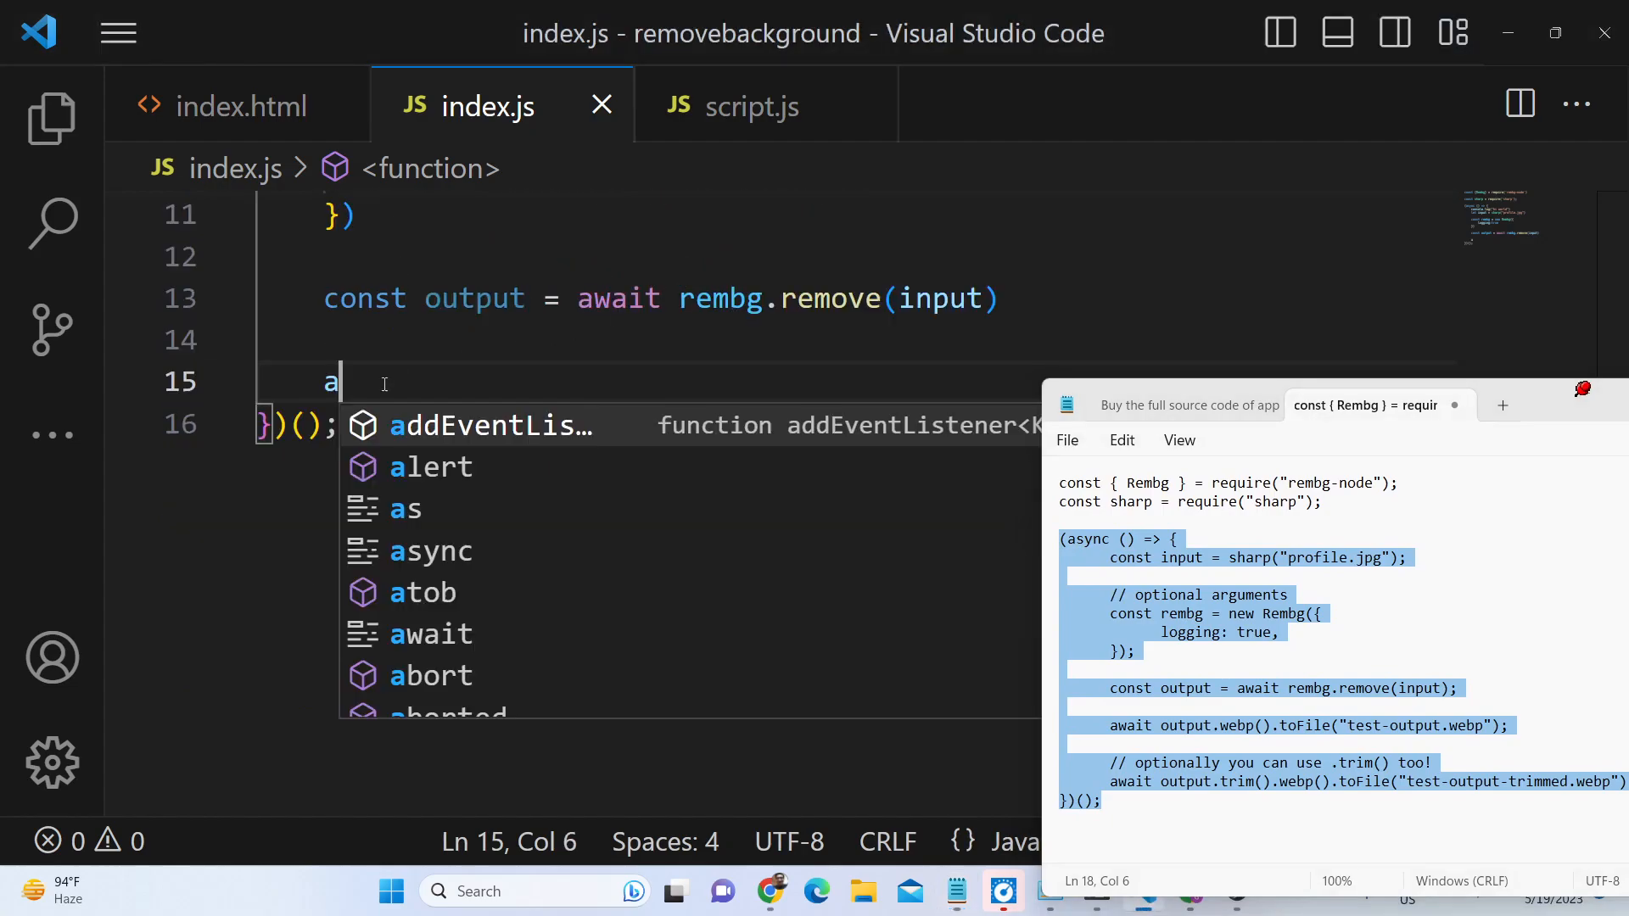
text(wait output)
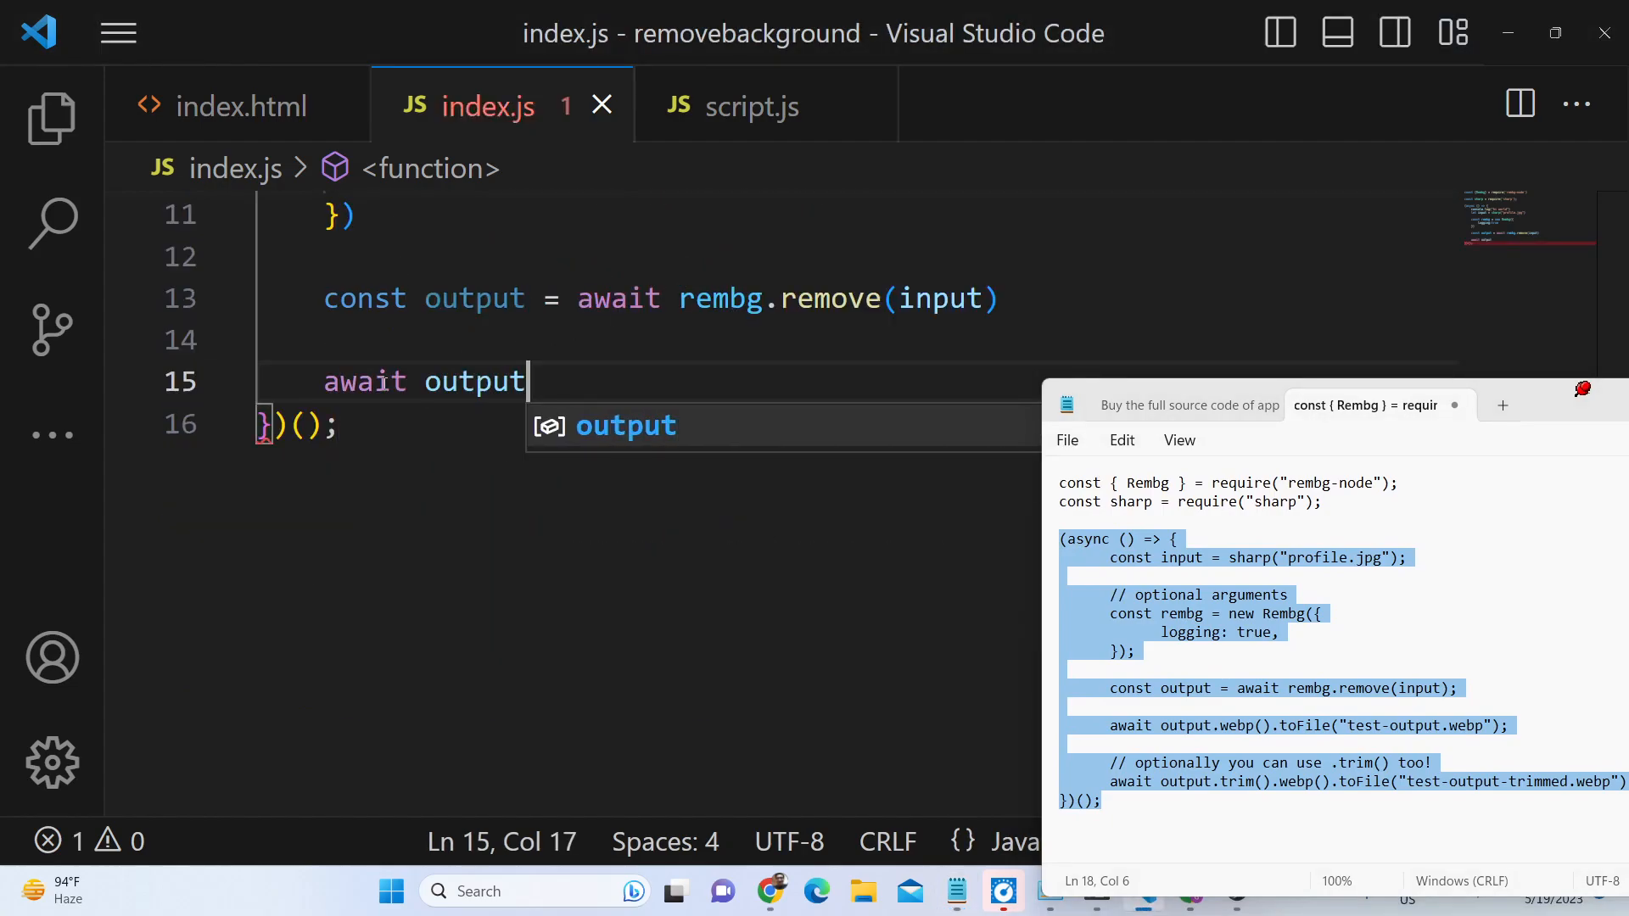
text(.web)
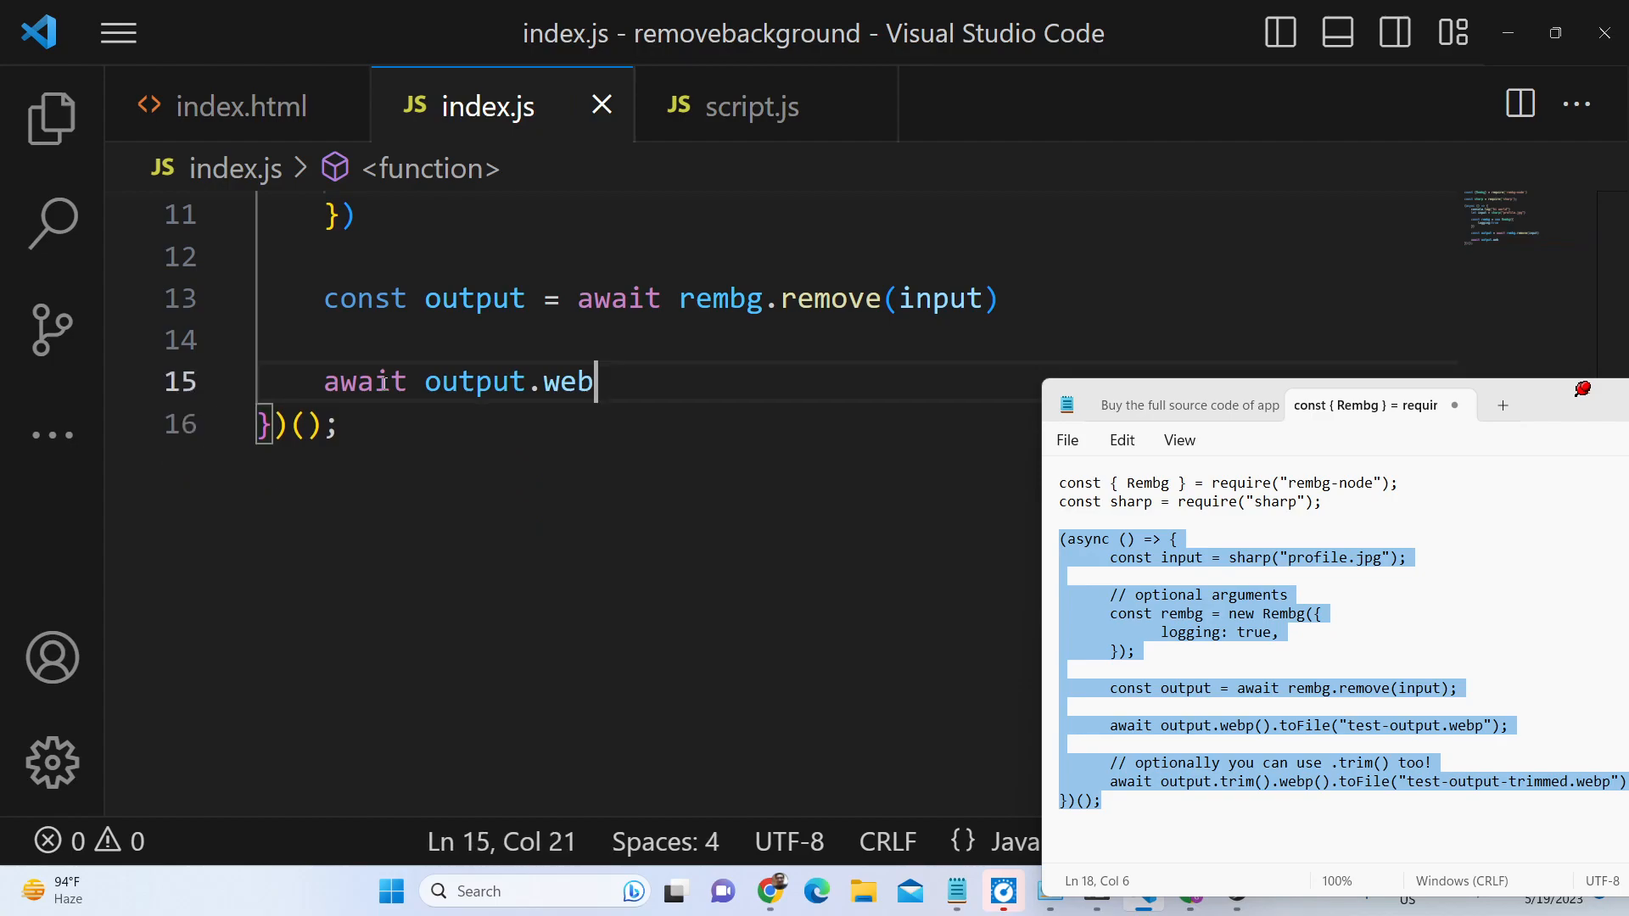
text(p().toFile(")
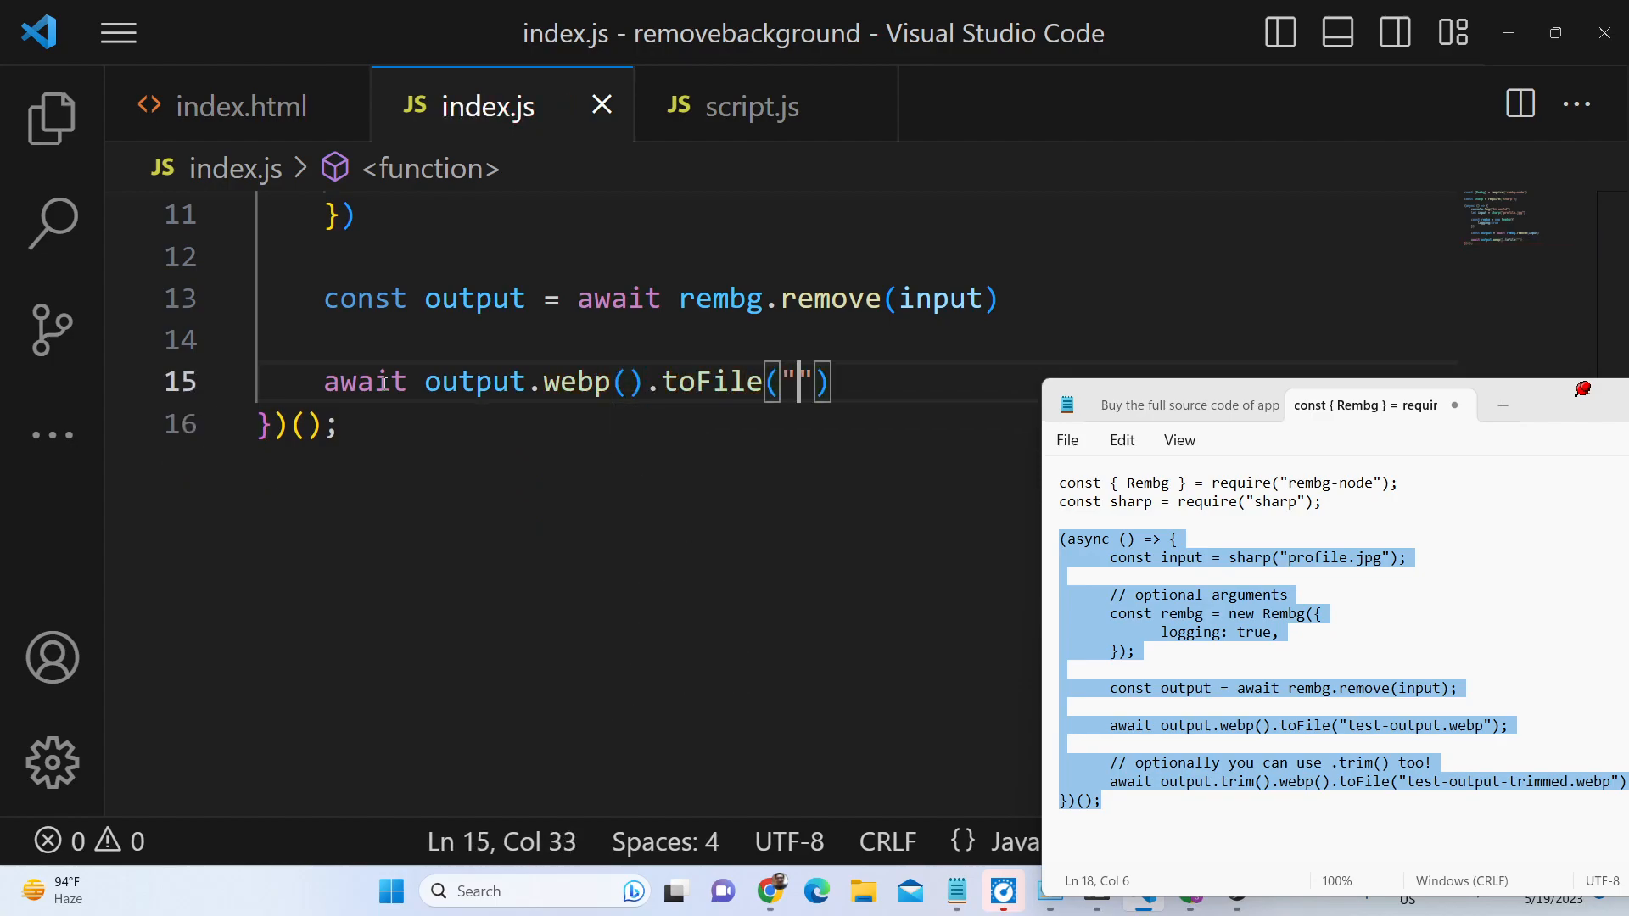
text(test-outp)
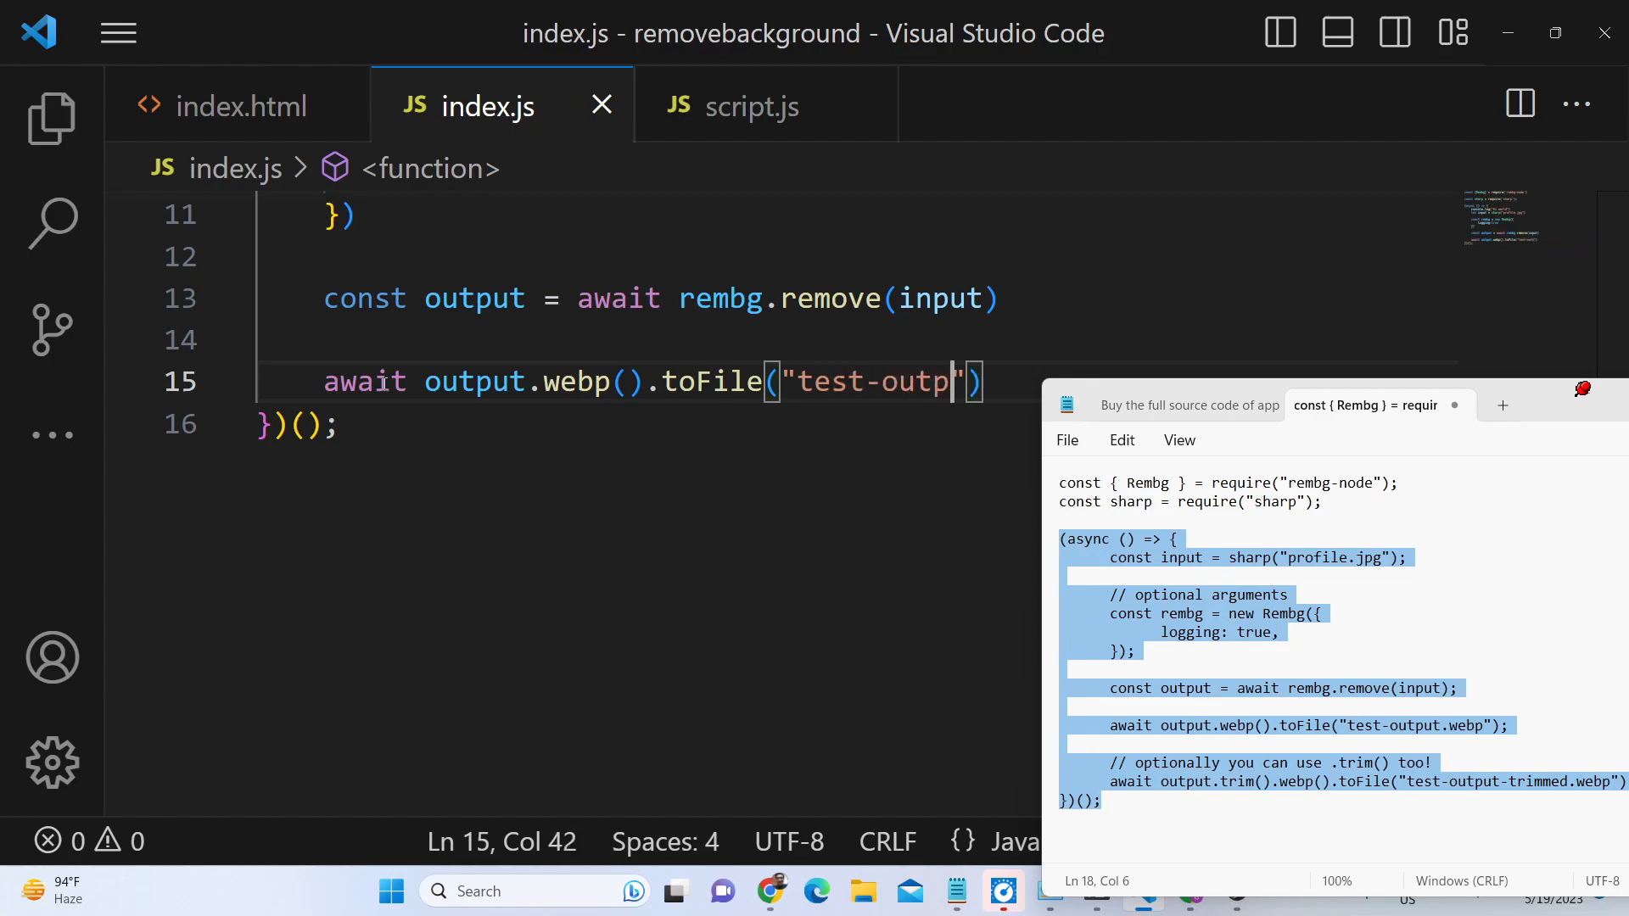
text(ut.webp)
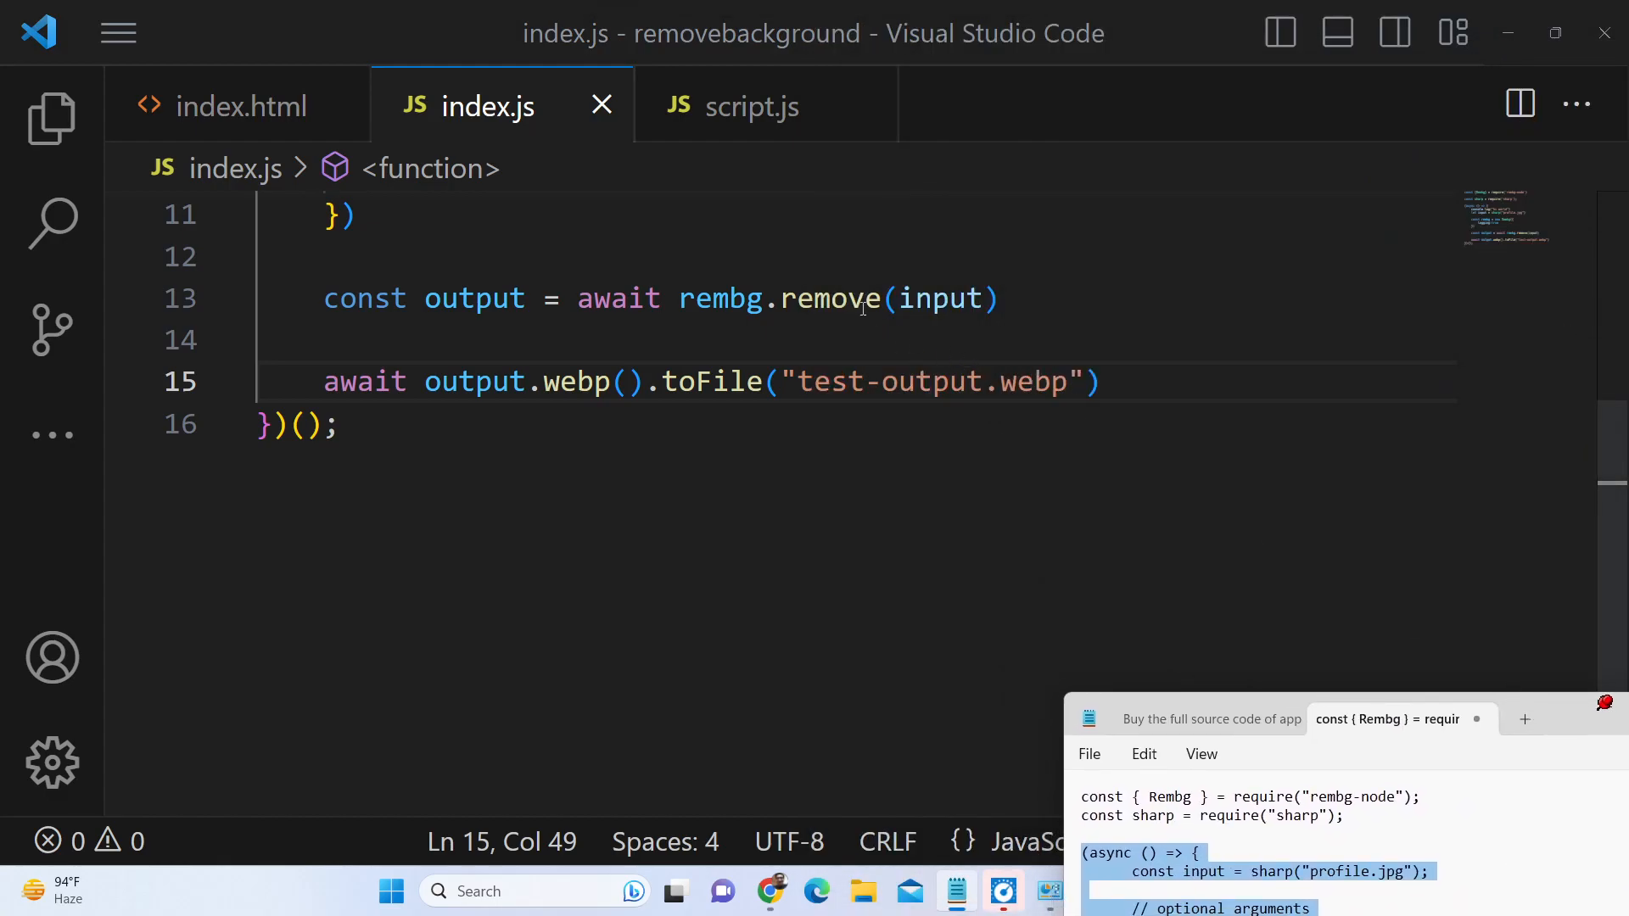
drag(424, 382, 1100, 381)
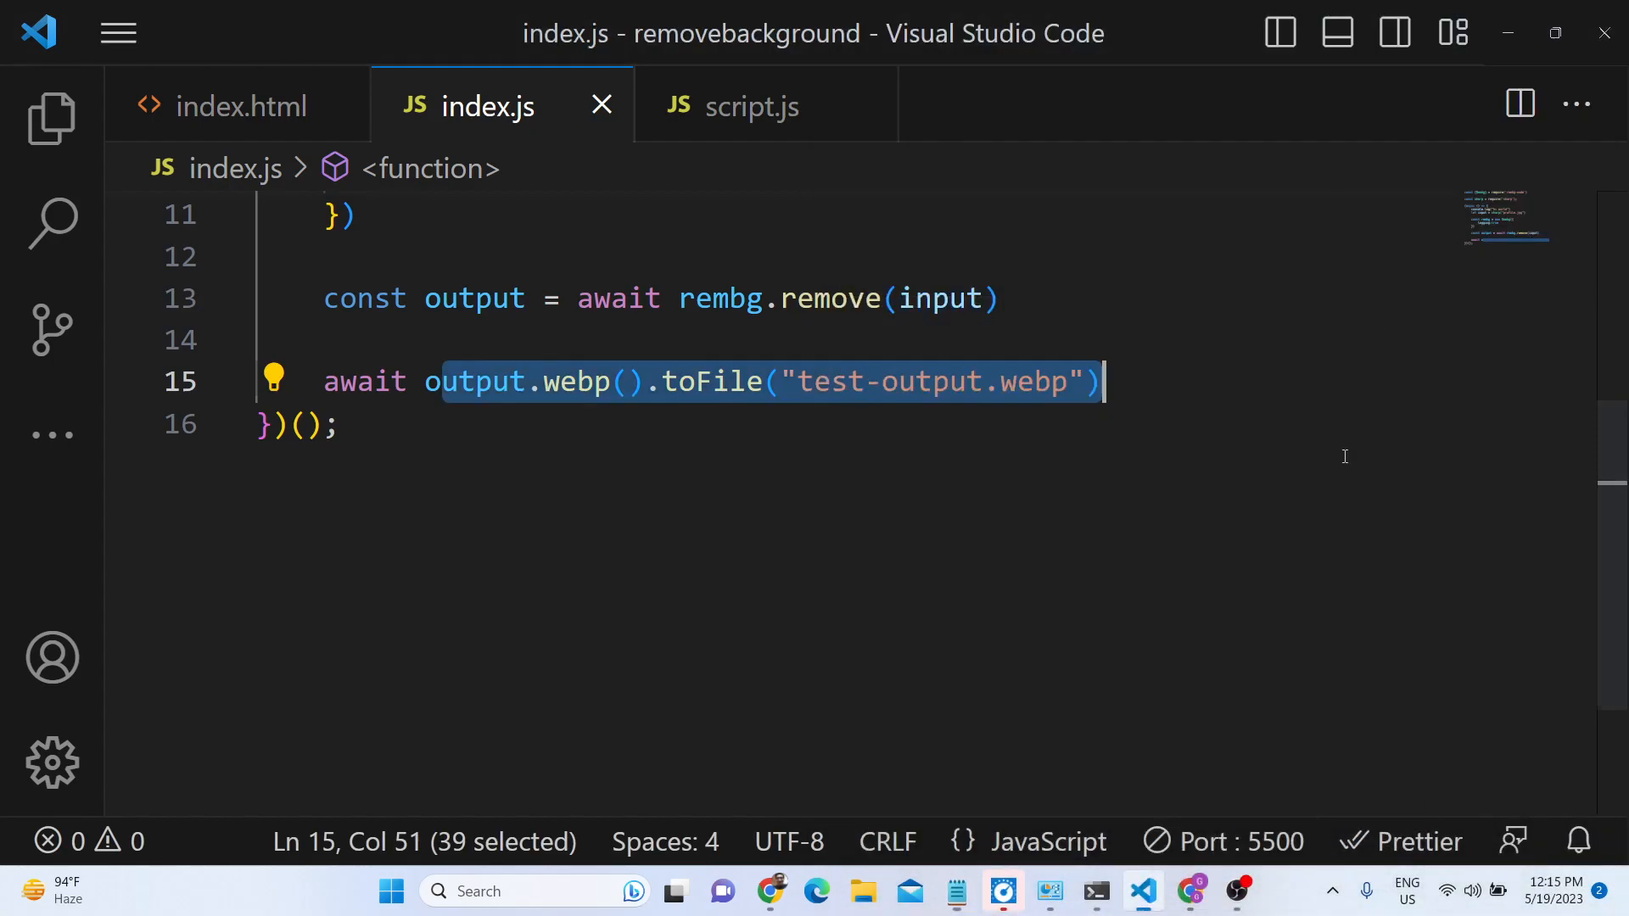
Step: Run node index.js in the command prompt to generate test-output.webp
click(51, 118)
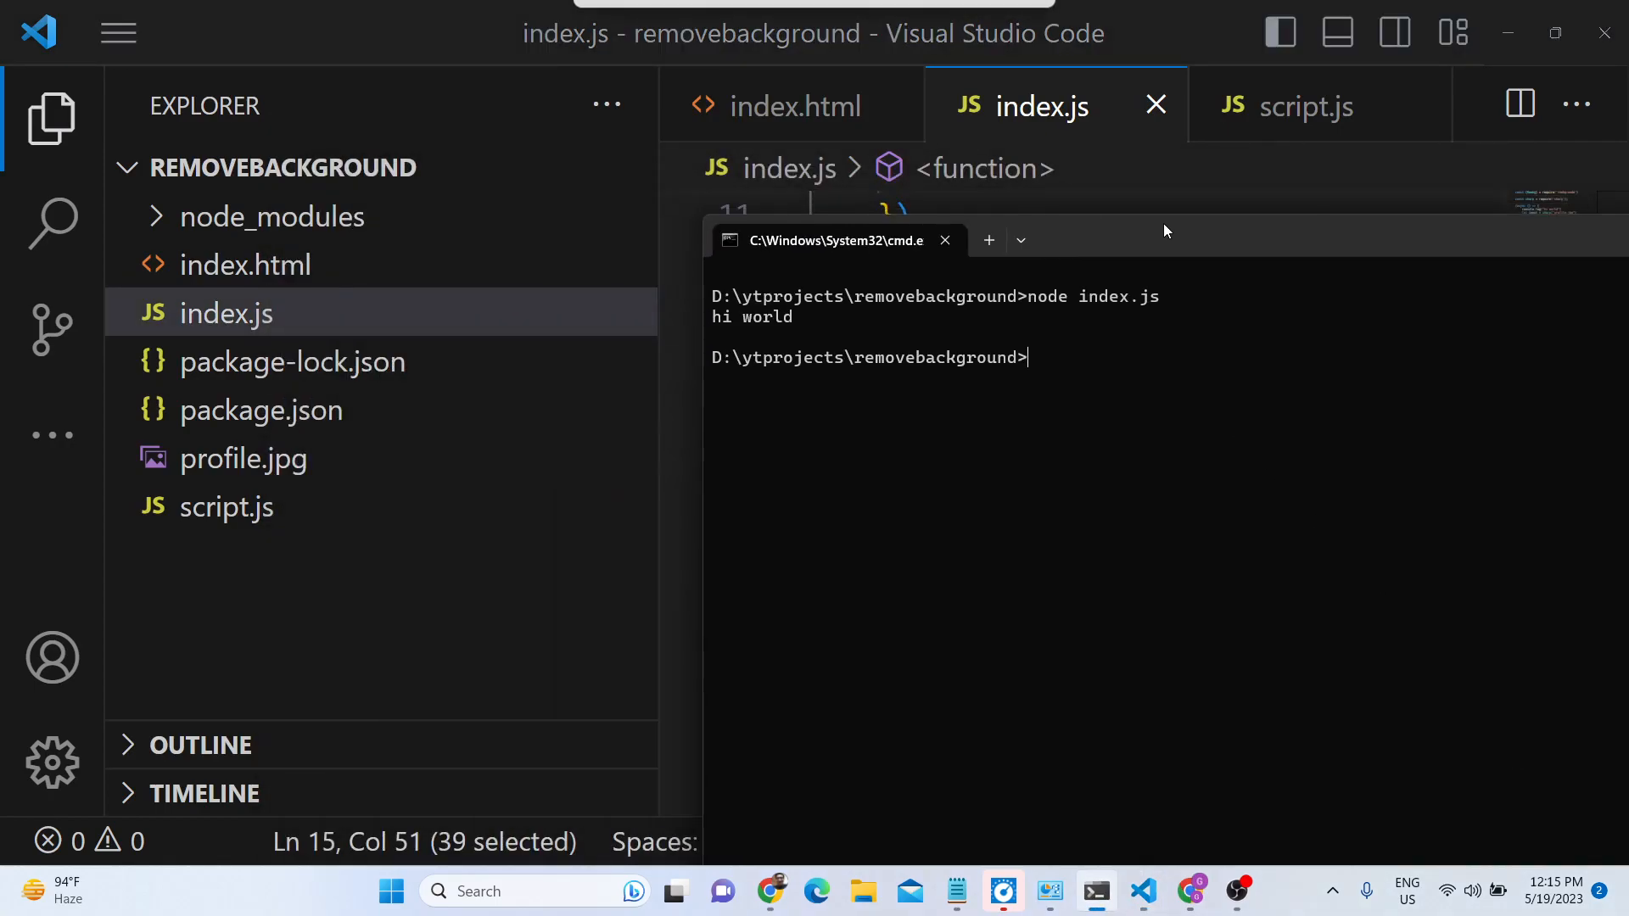
text(node index.js)
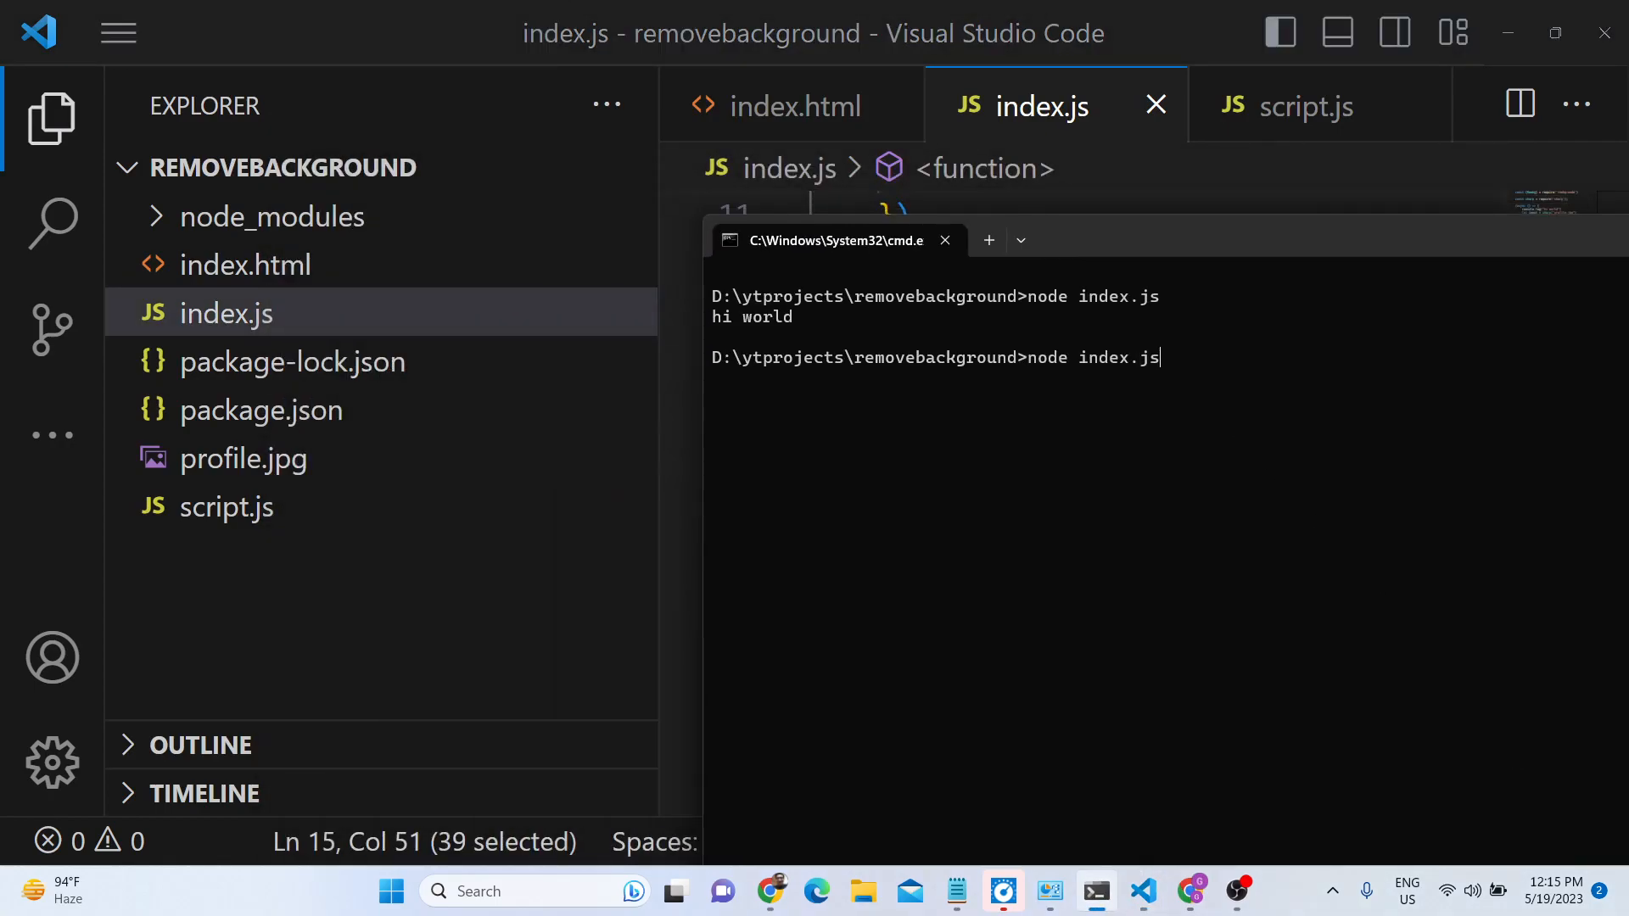
key(enter)
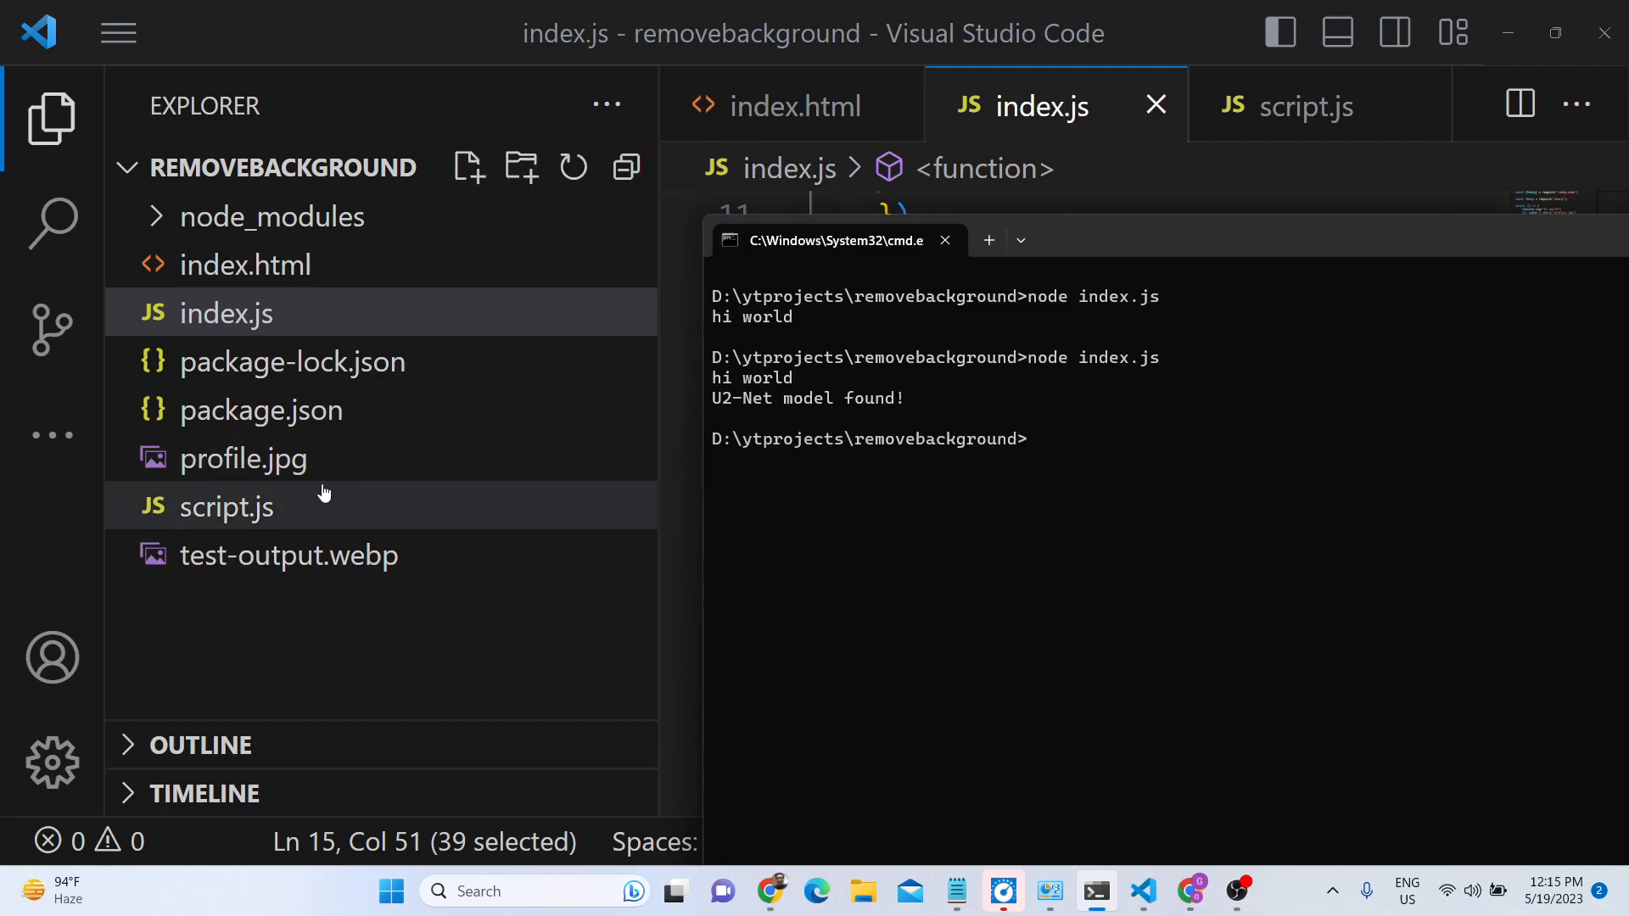
Step: Preview test-output.webp and compare it against the original profile.jpg
double_click(288, 555)
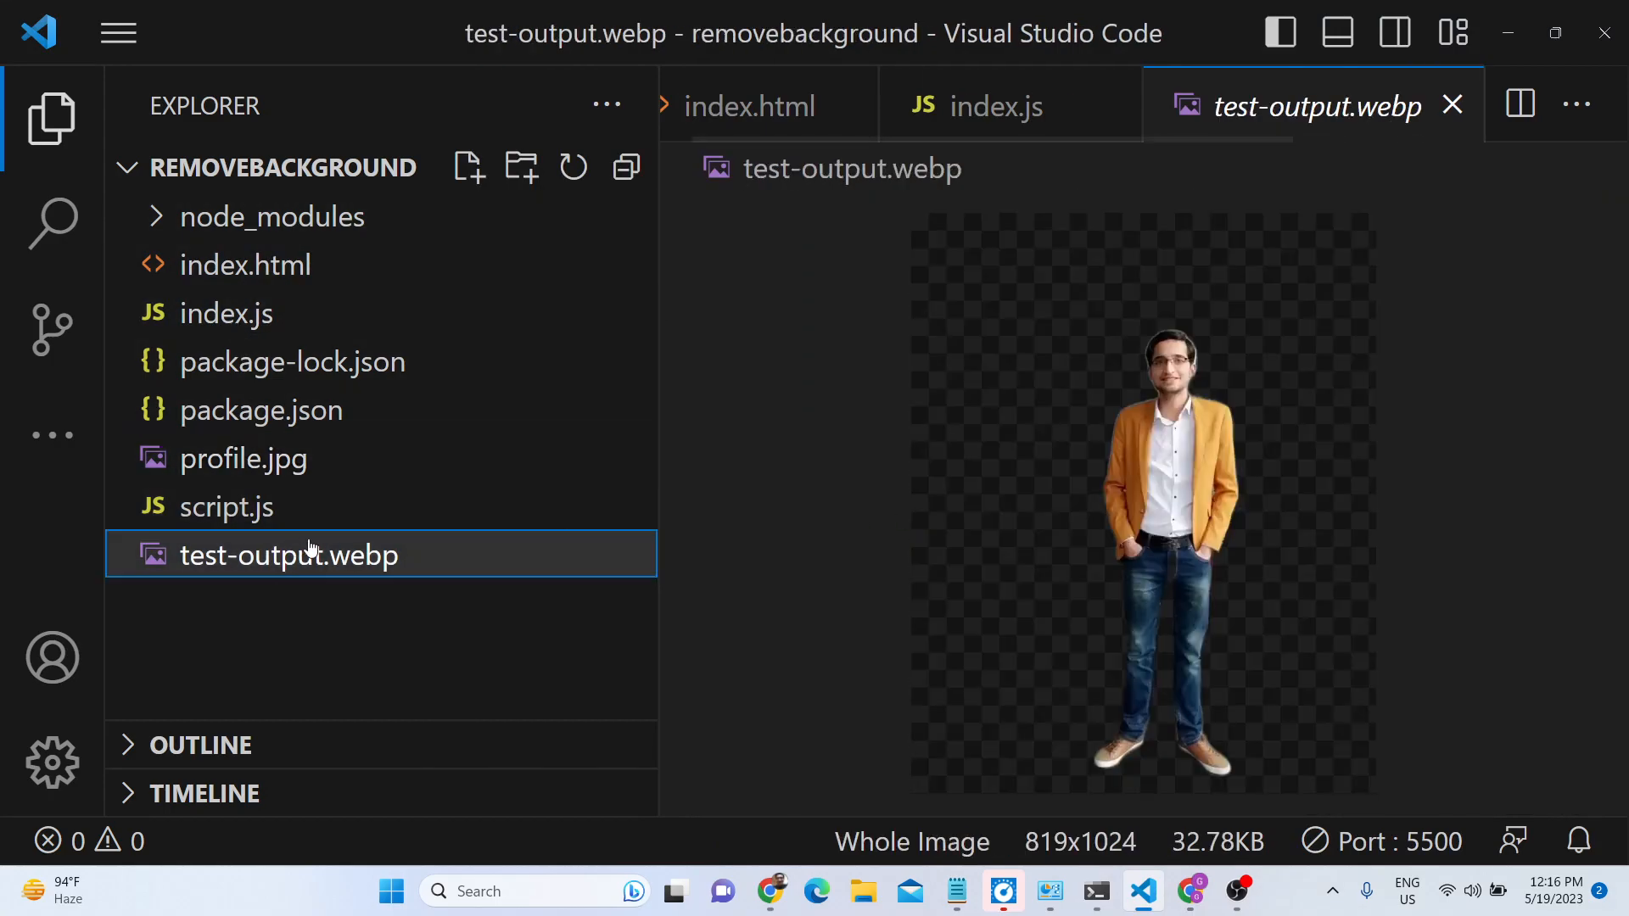
click(242, 458)
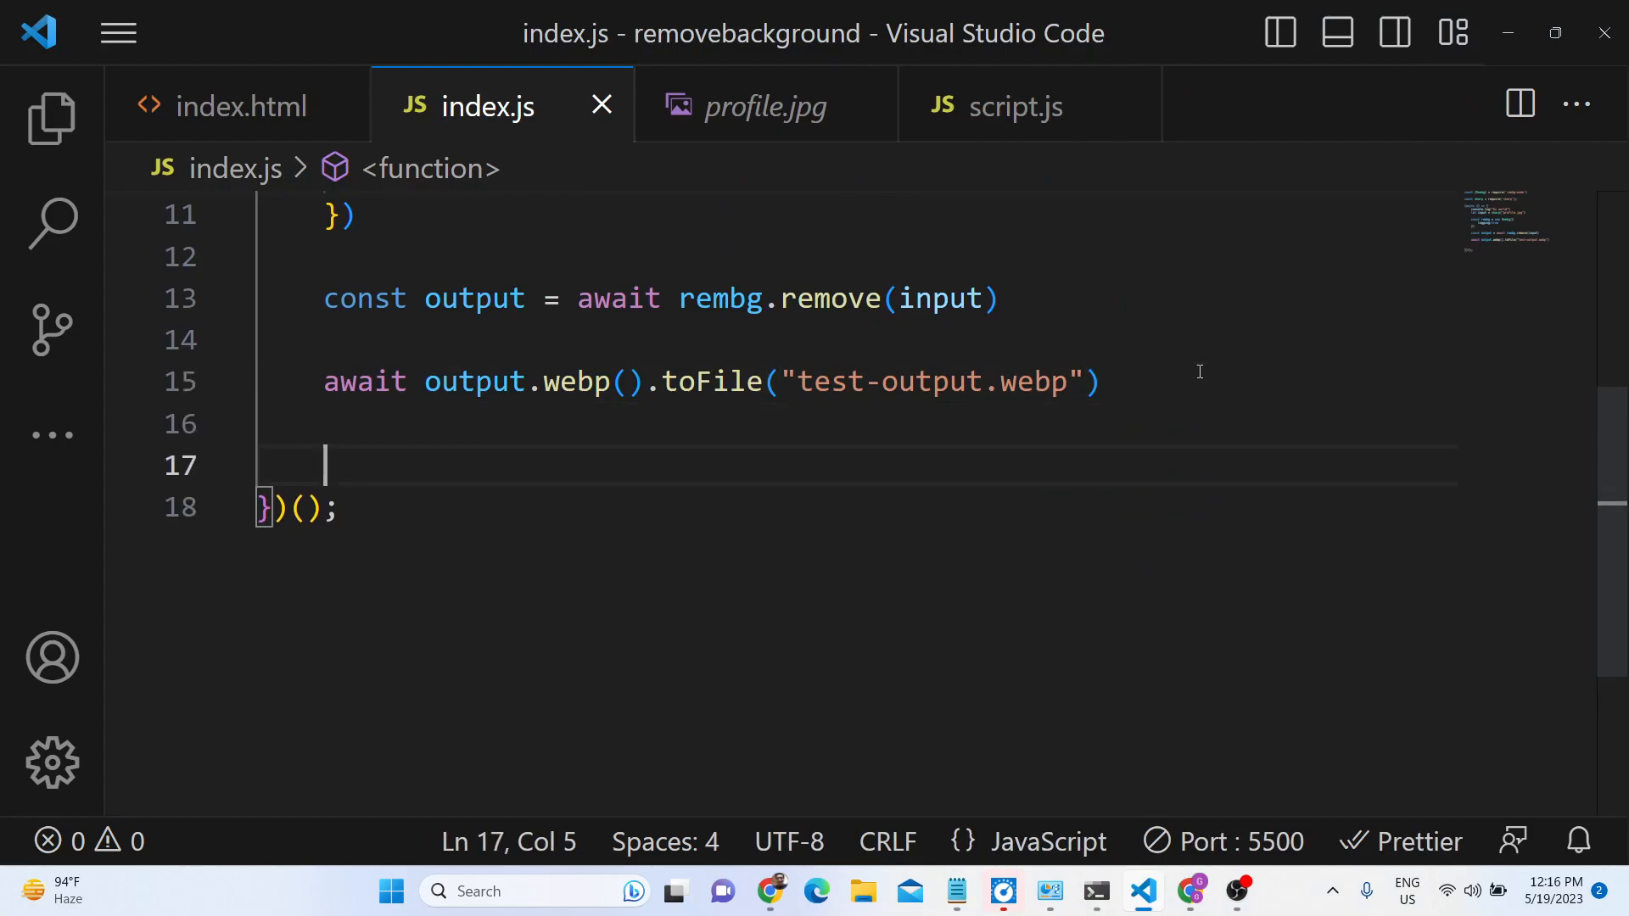
Step: Add await output.trim().webp().toFile("trimmed.webp") to save a trimmed copy
text(await output.trim()
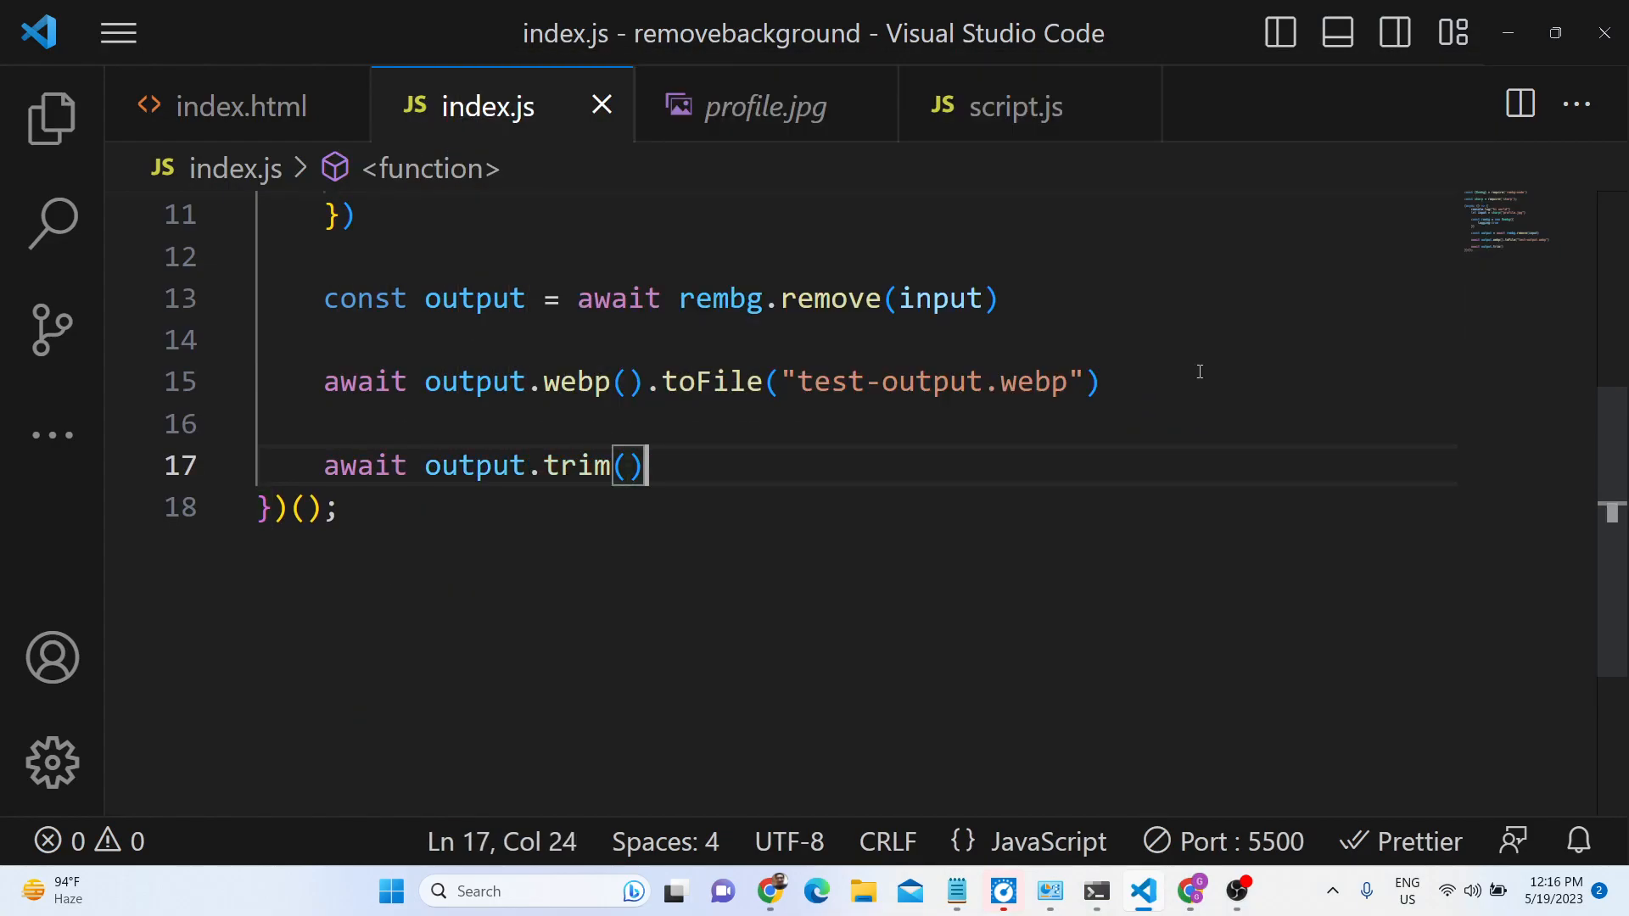
text(.webp())
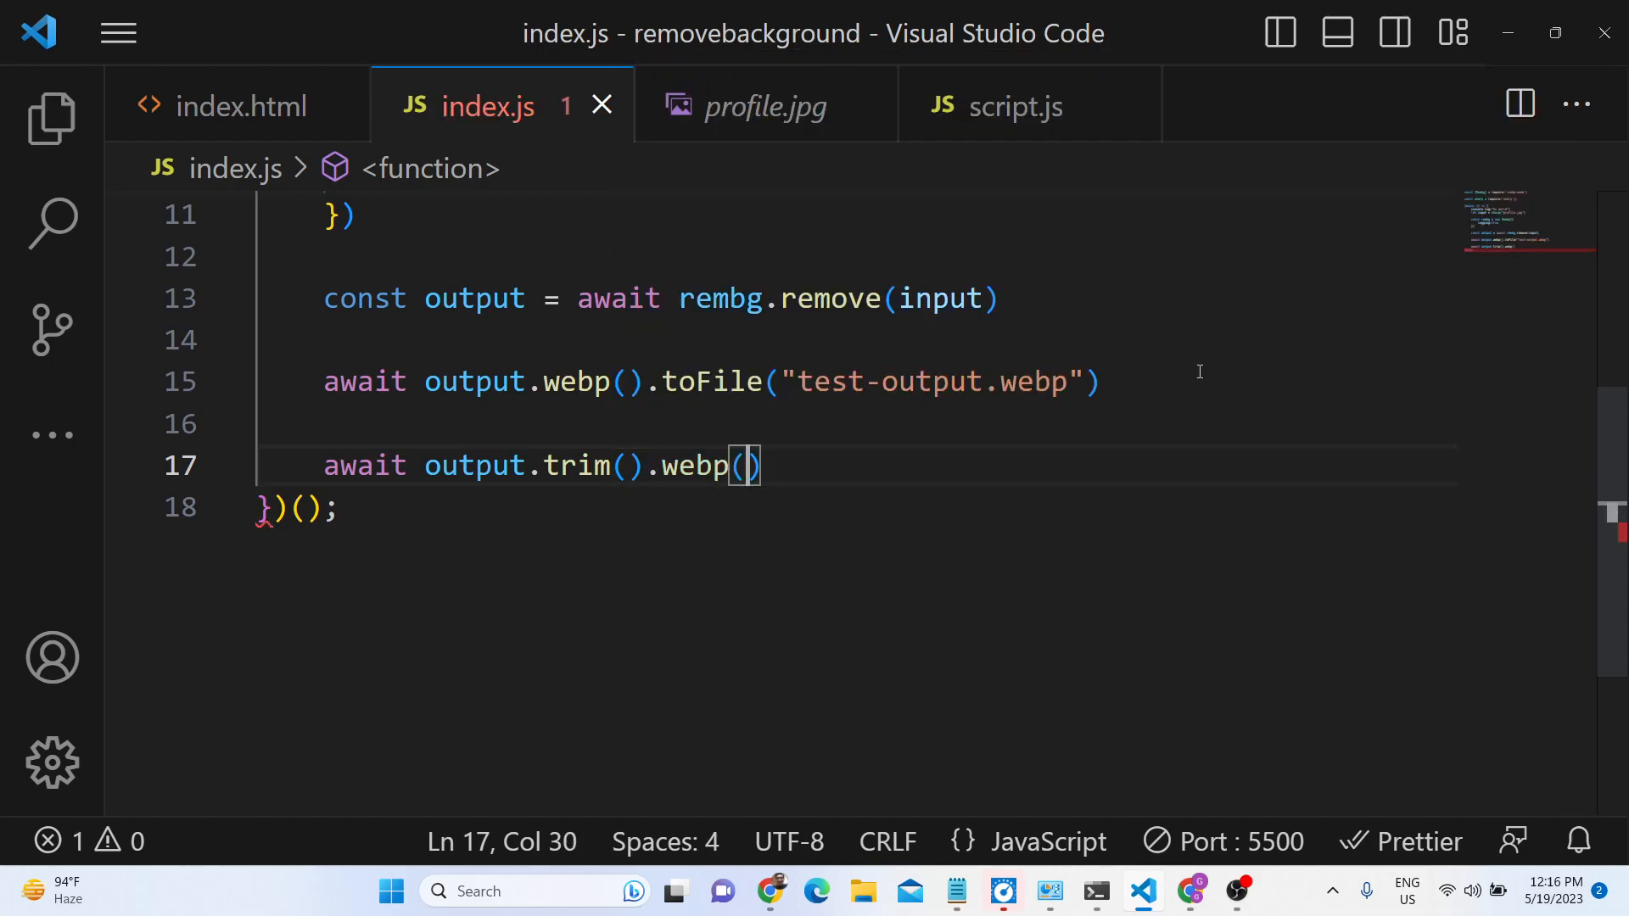
text(.toFile)
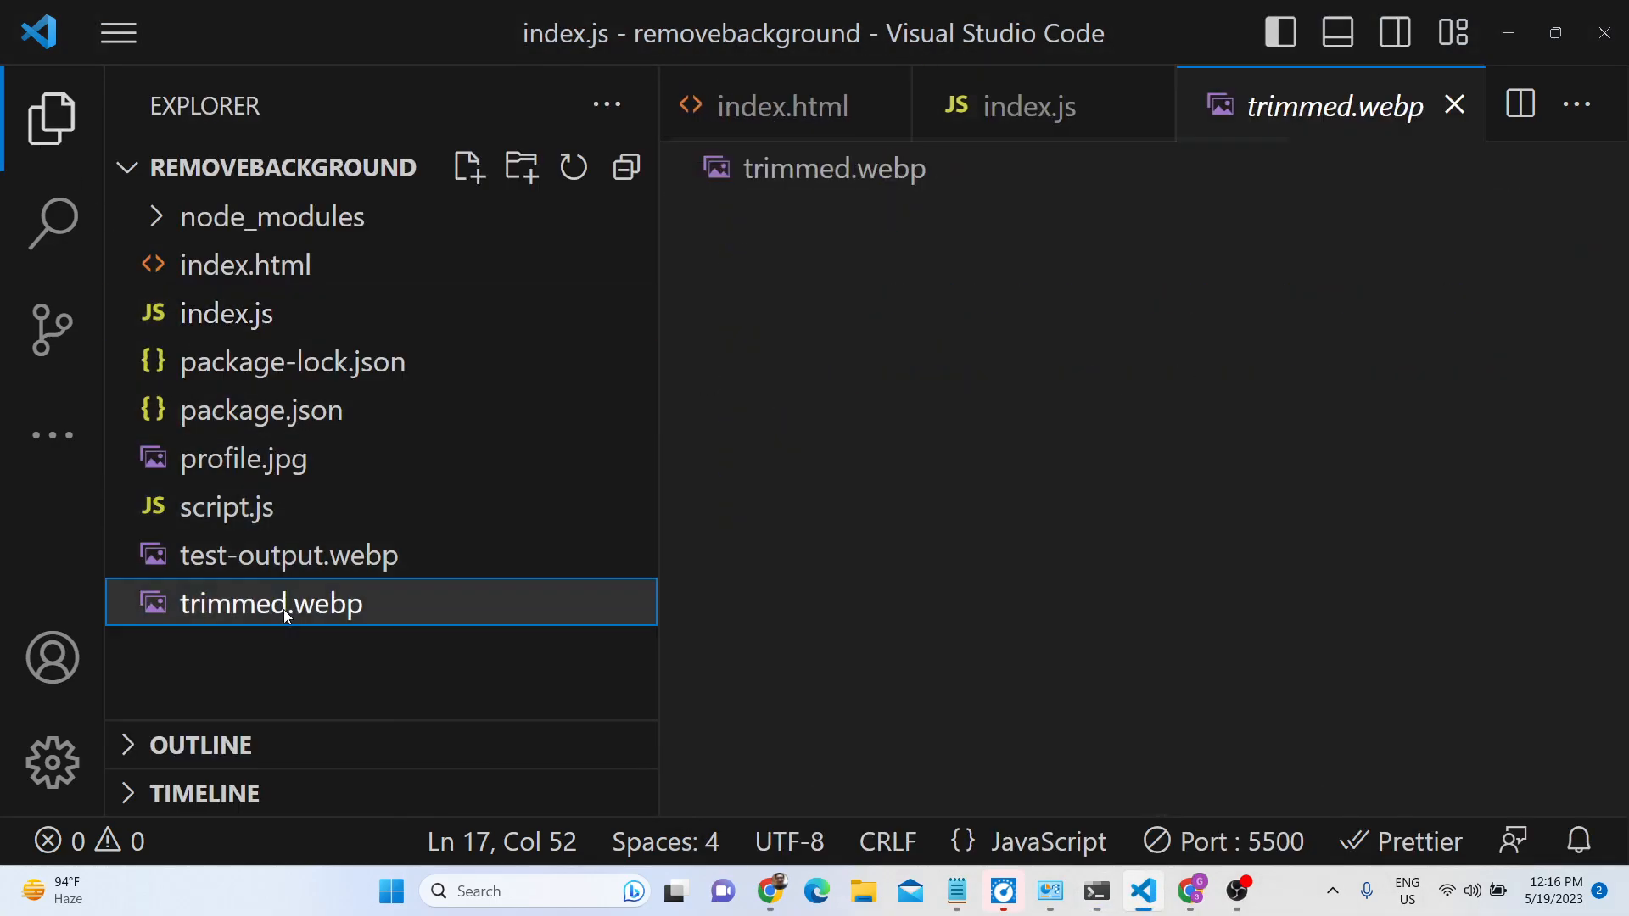
Step: Preview the generated trimmed.webp, then return to index.js with the file list hidden
click(271, 604)
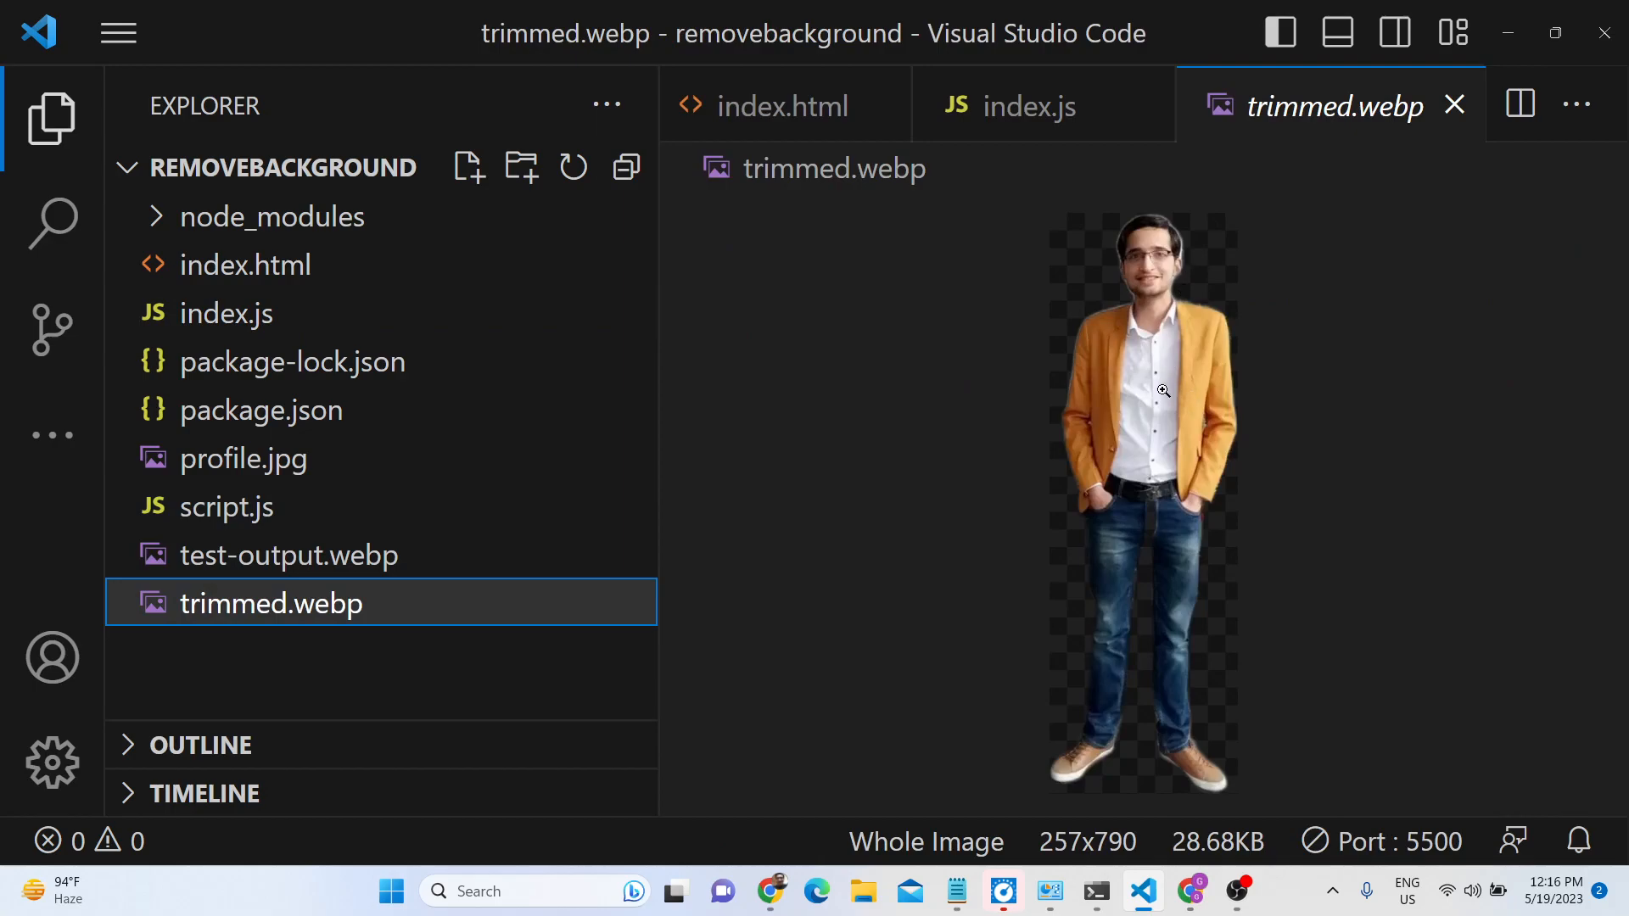
click(1028, 105)
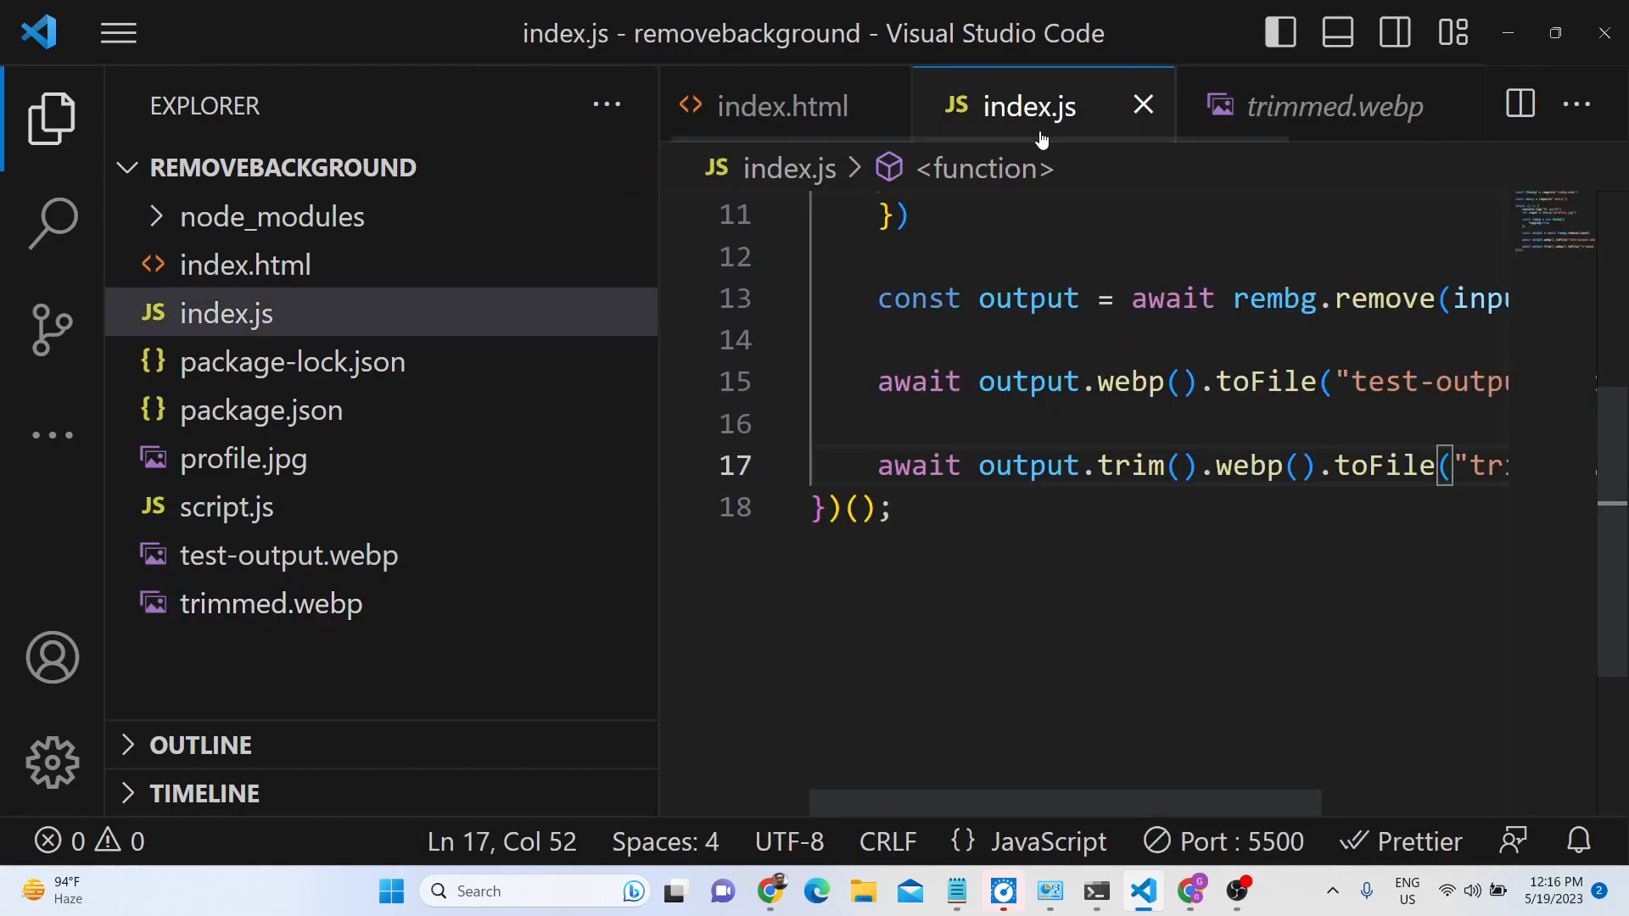
click(51, 117)
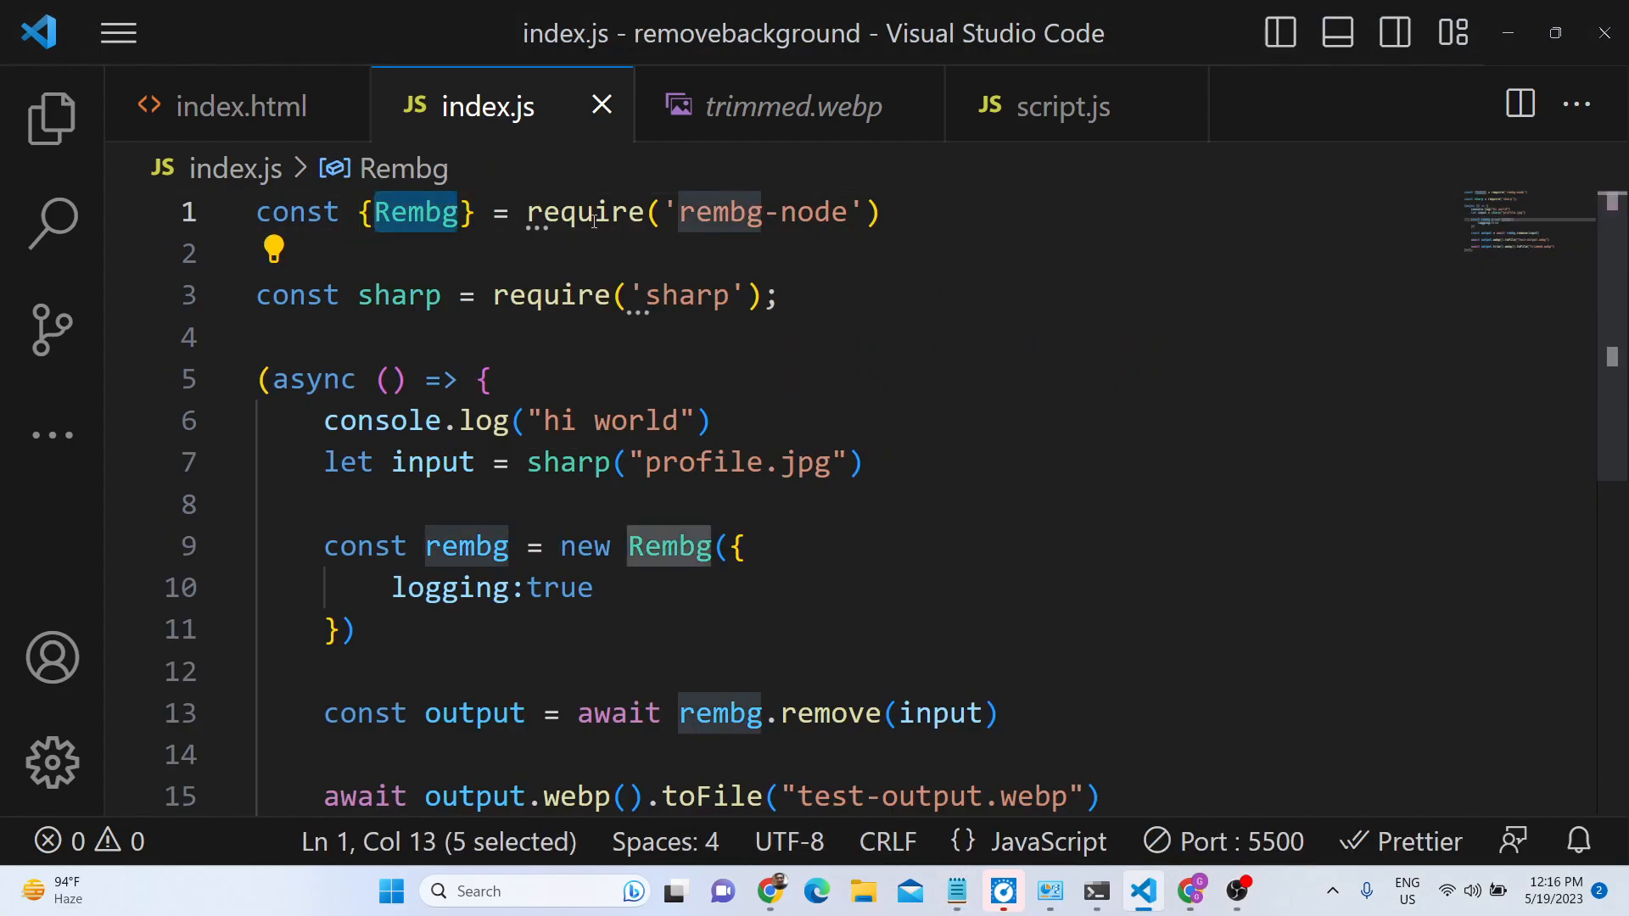
Step: Search Google for 'rembg javascript' and open the danielgatis/rembg GitHub project
click(1188, 891)
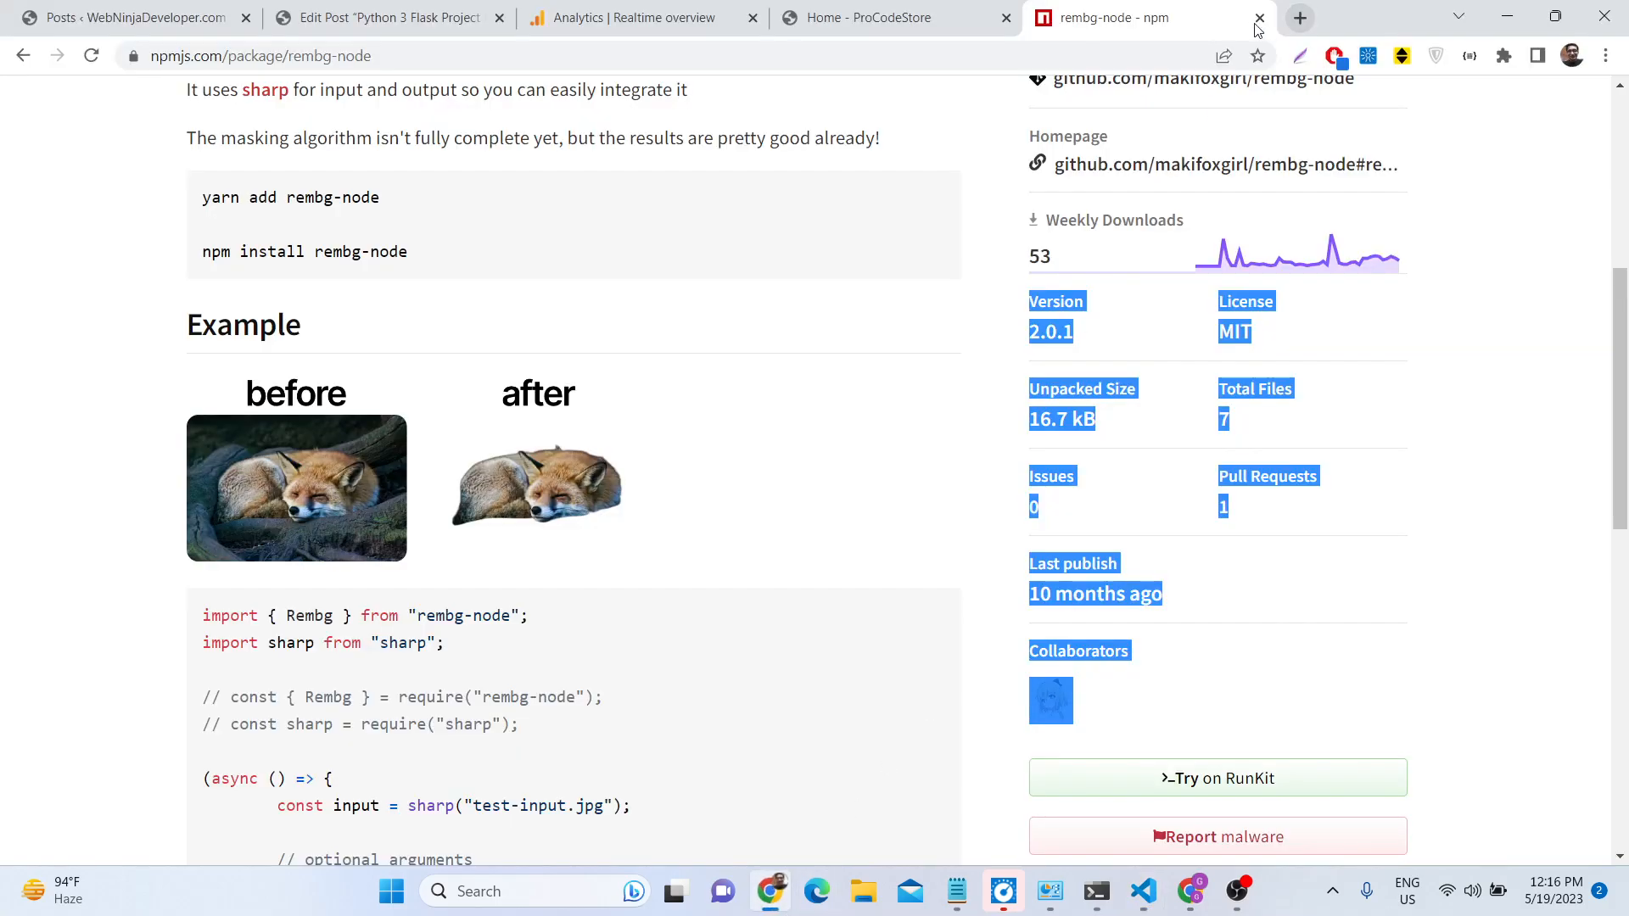
click(1300, 17)
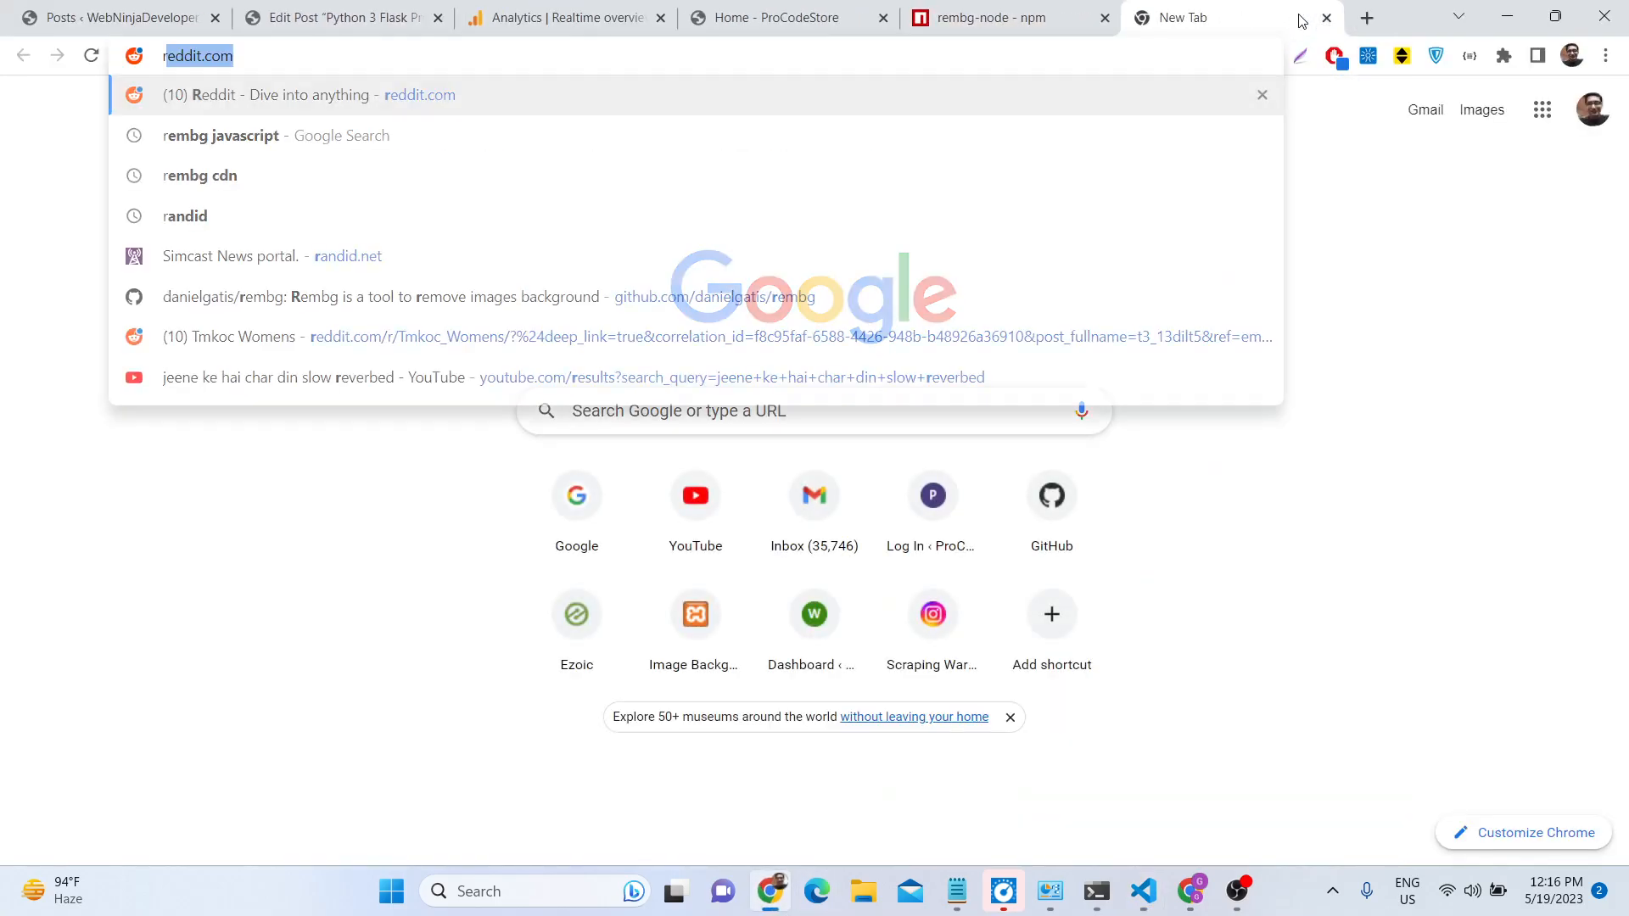
text(rembg javascript)
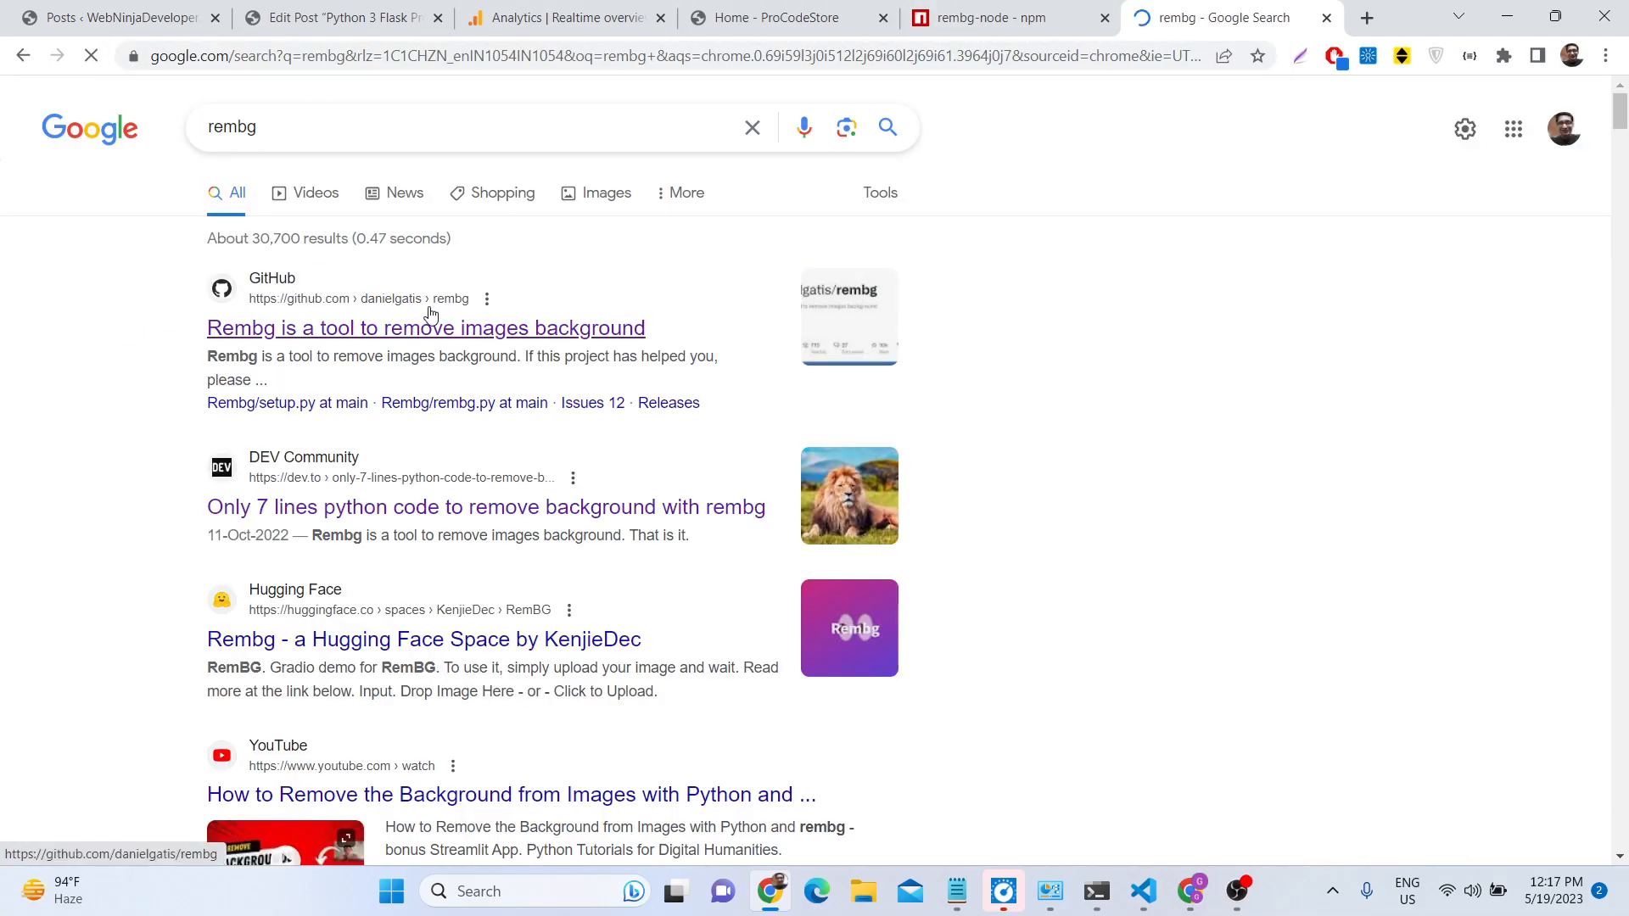
click(424, 328)
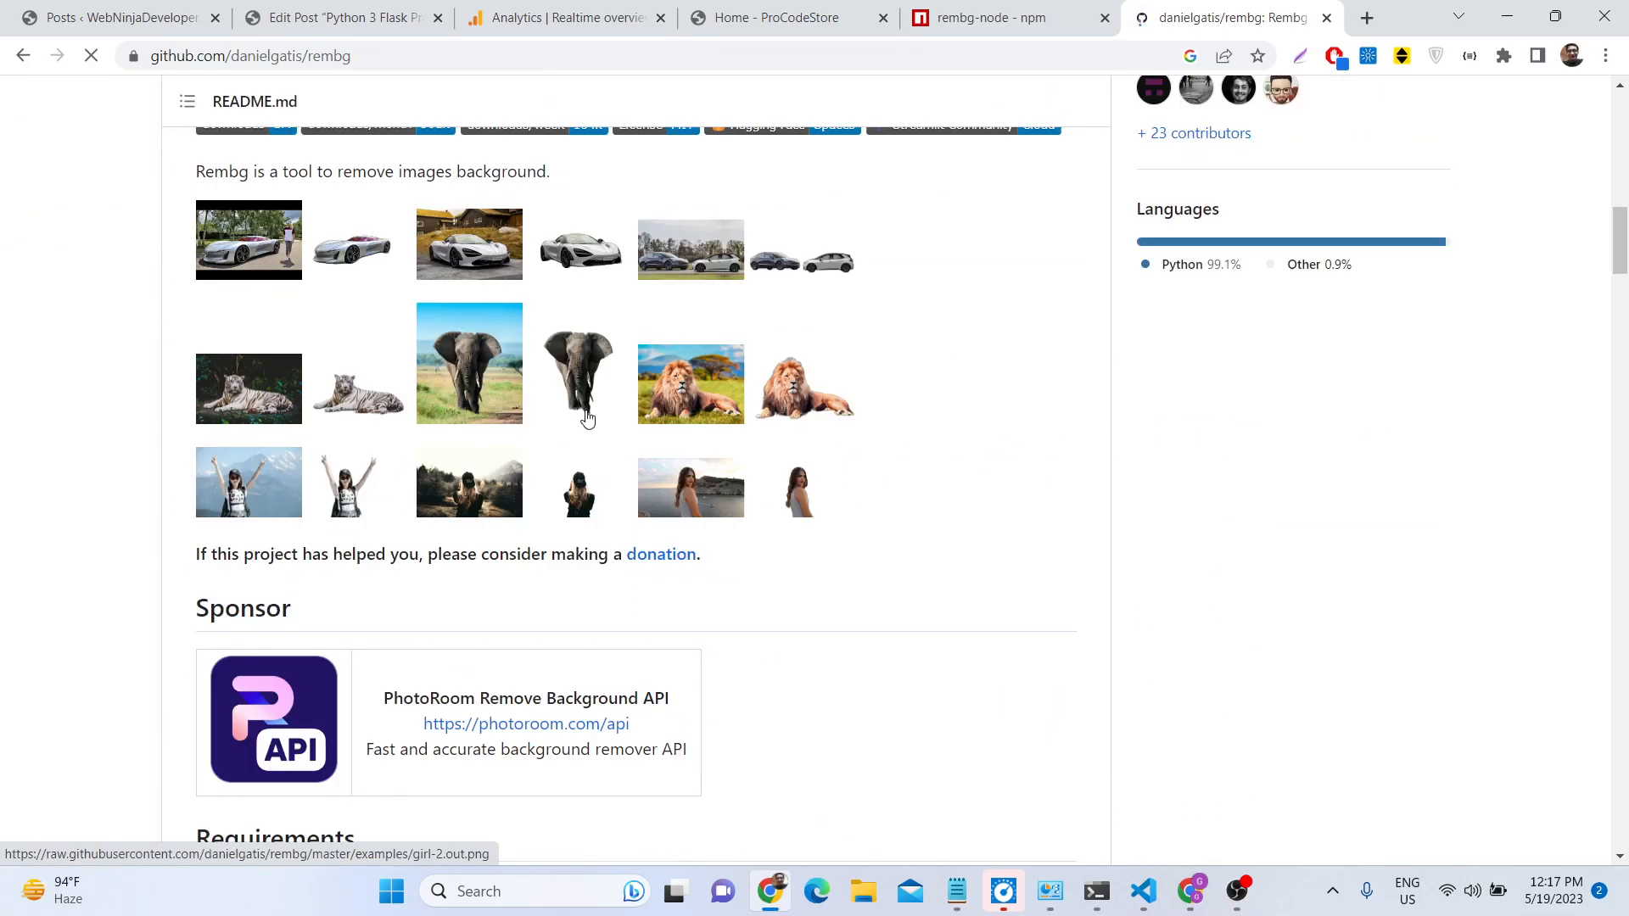
Step: Scroll through the rembg README to its command-line usage examples
scroll(down, 3)
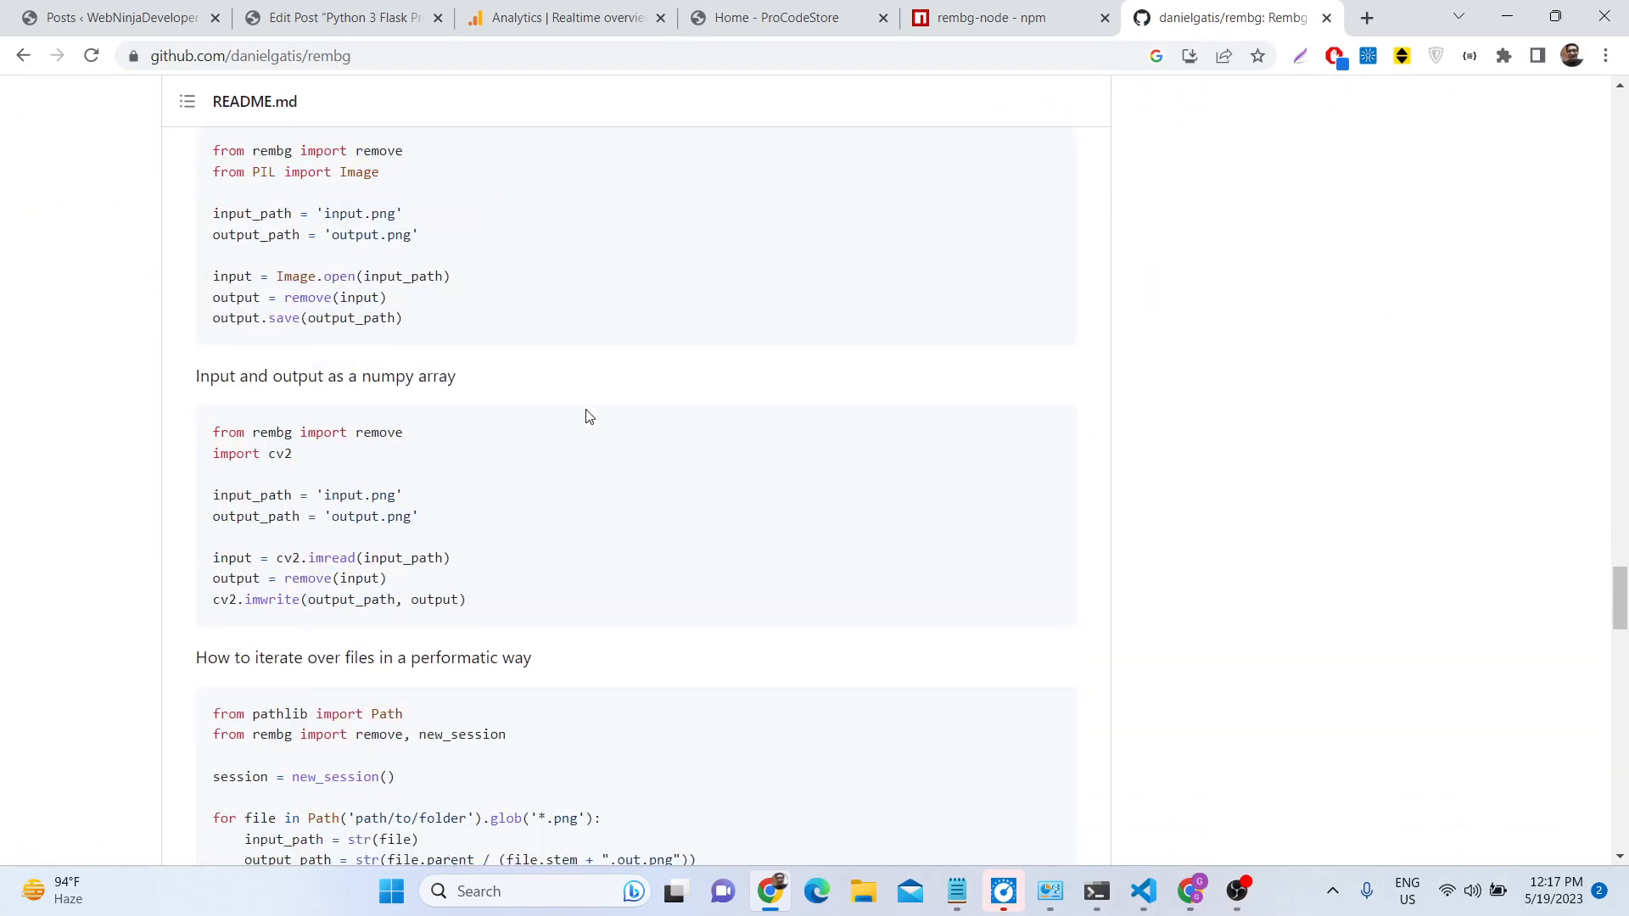
scroll(down, 3)
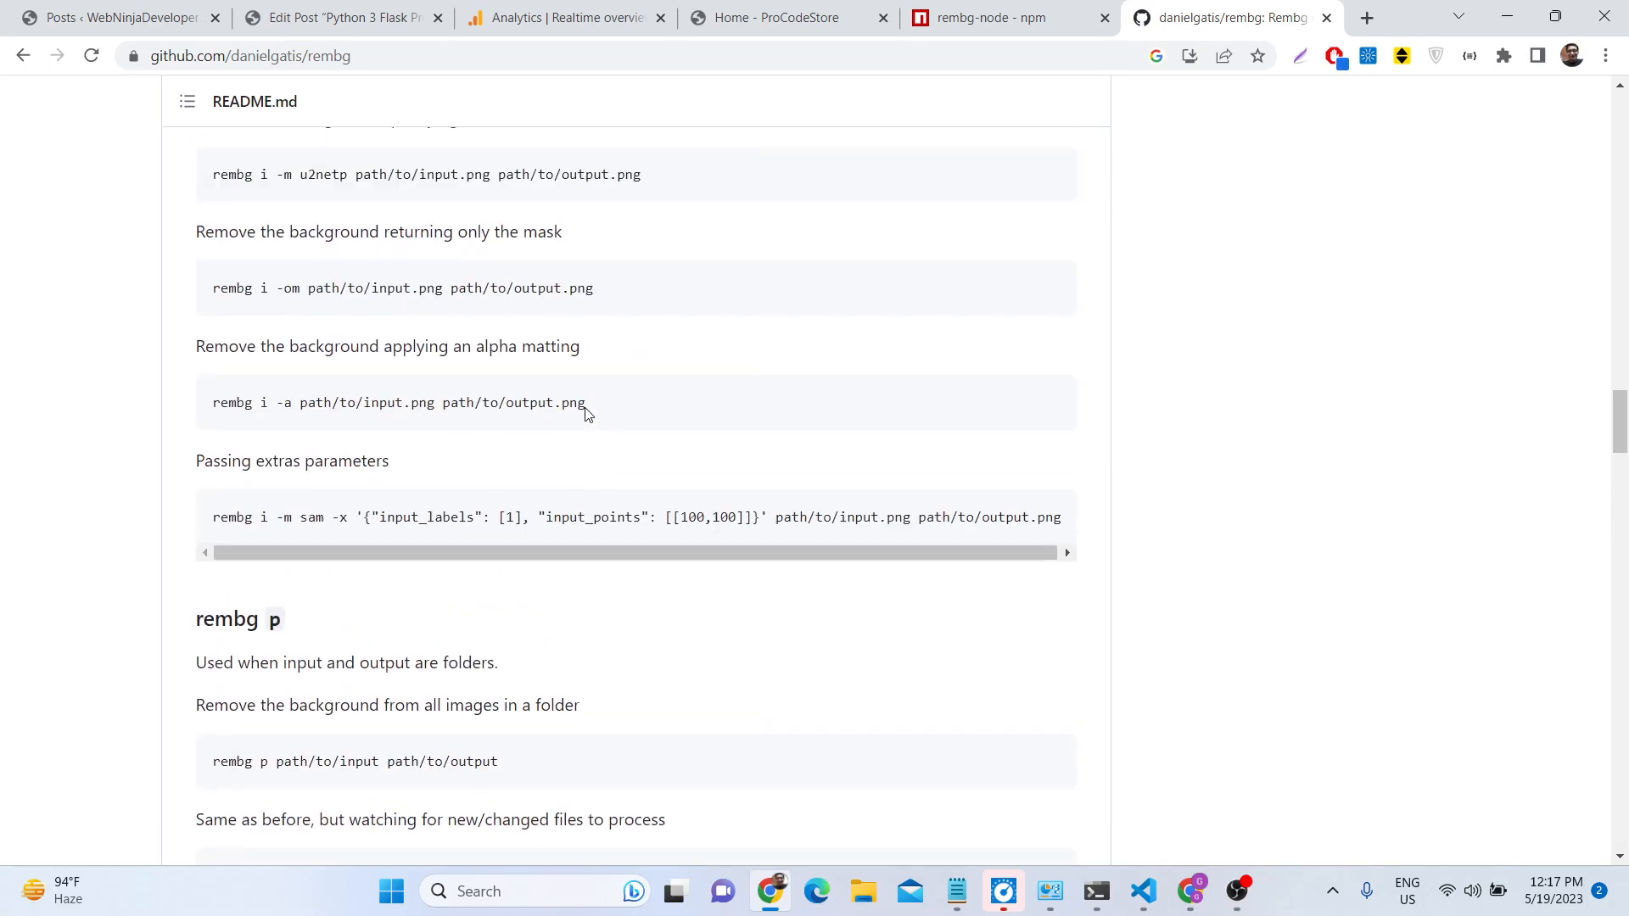
scroll(up, 3)
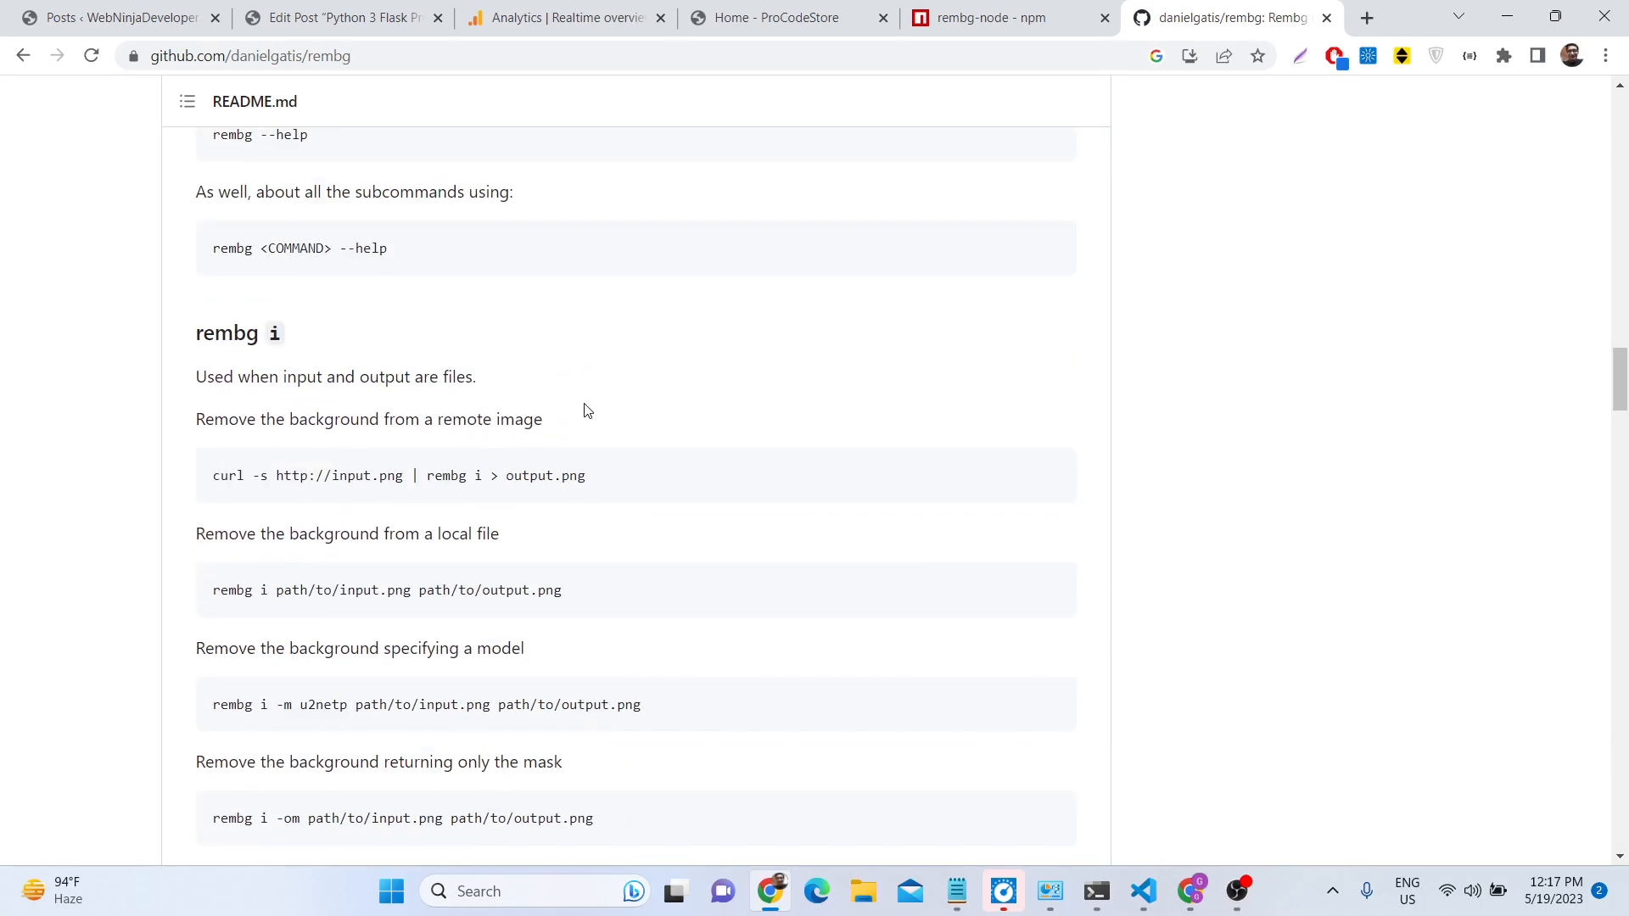
mouse_move(1137, 872)
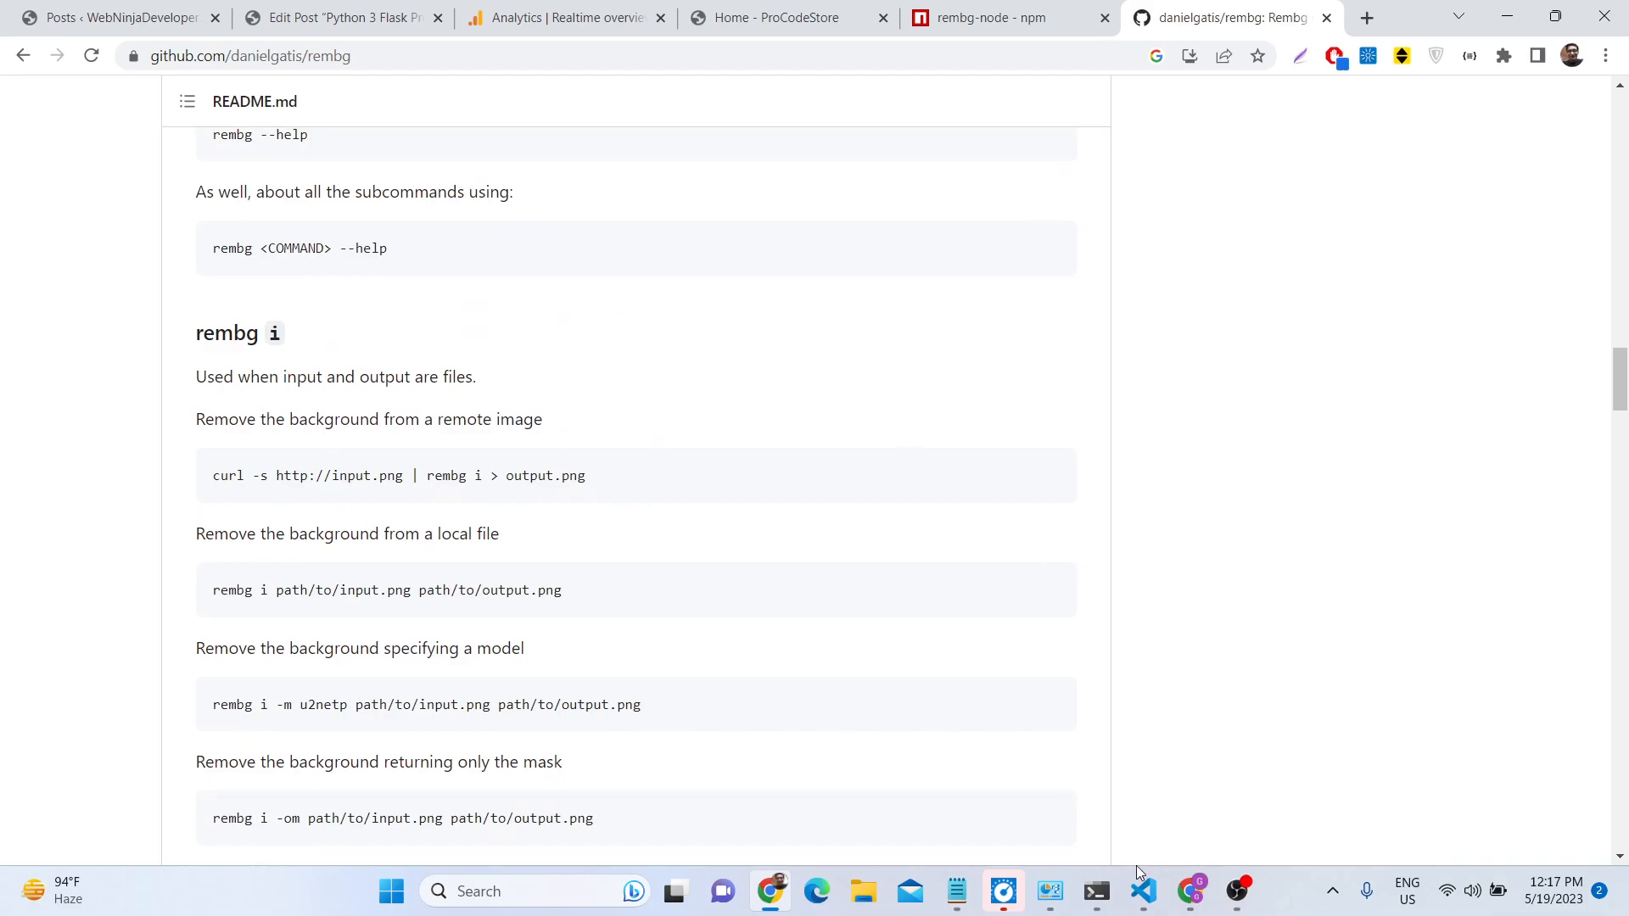
Step: Bring VS Code back to front and show the removebackground project's file list beside index.js
click(1142, 891)
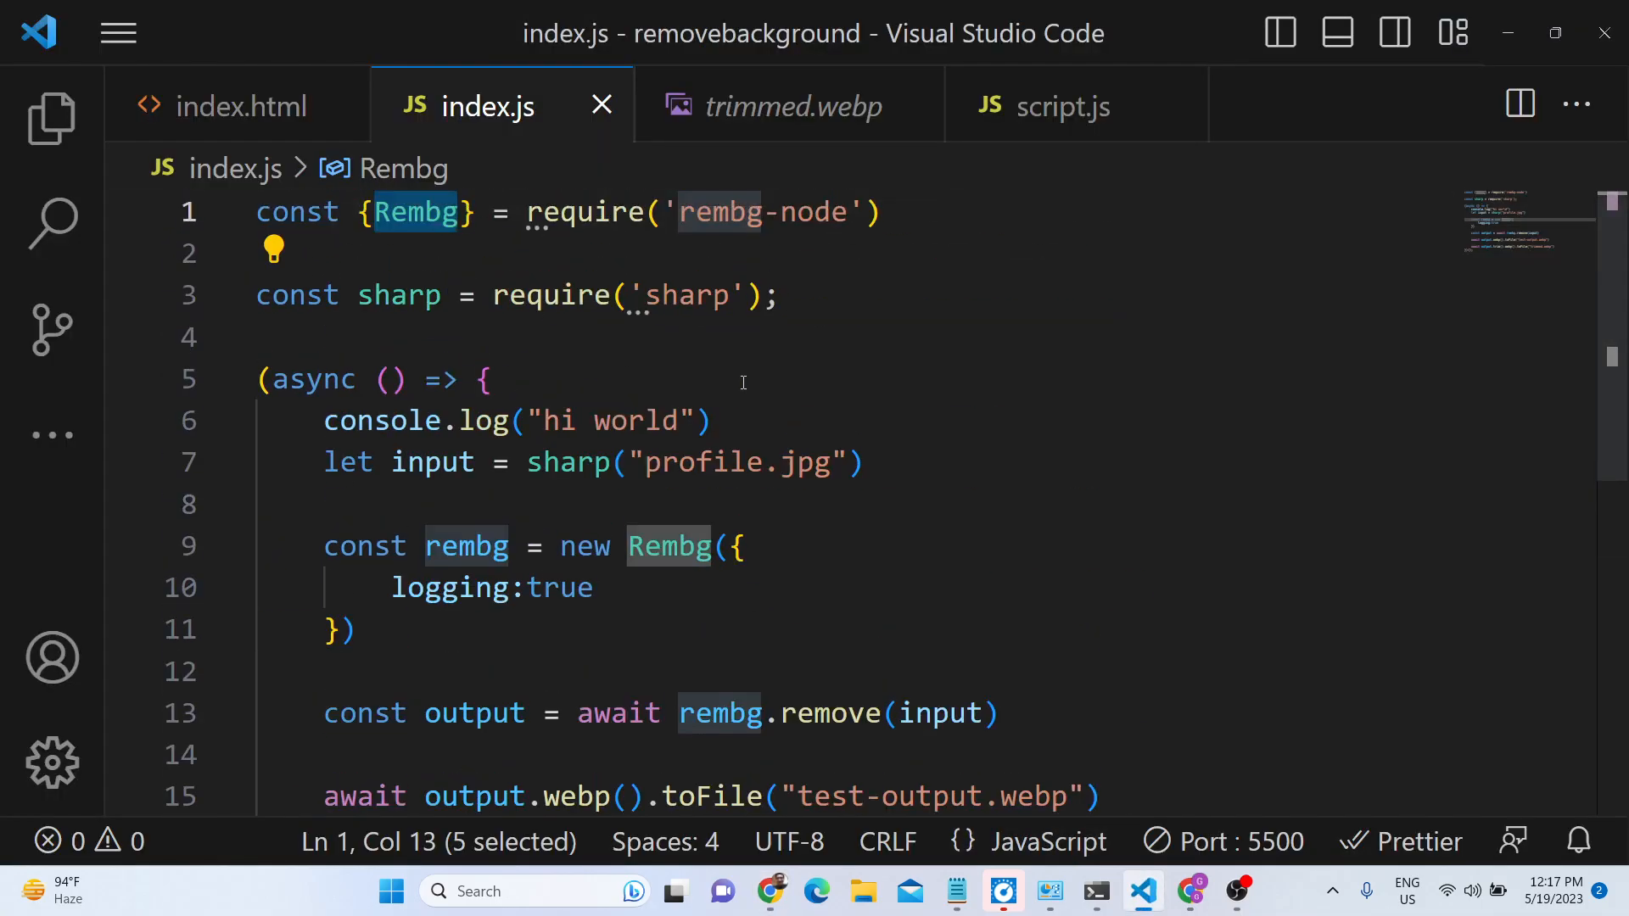
click(785, 295)
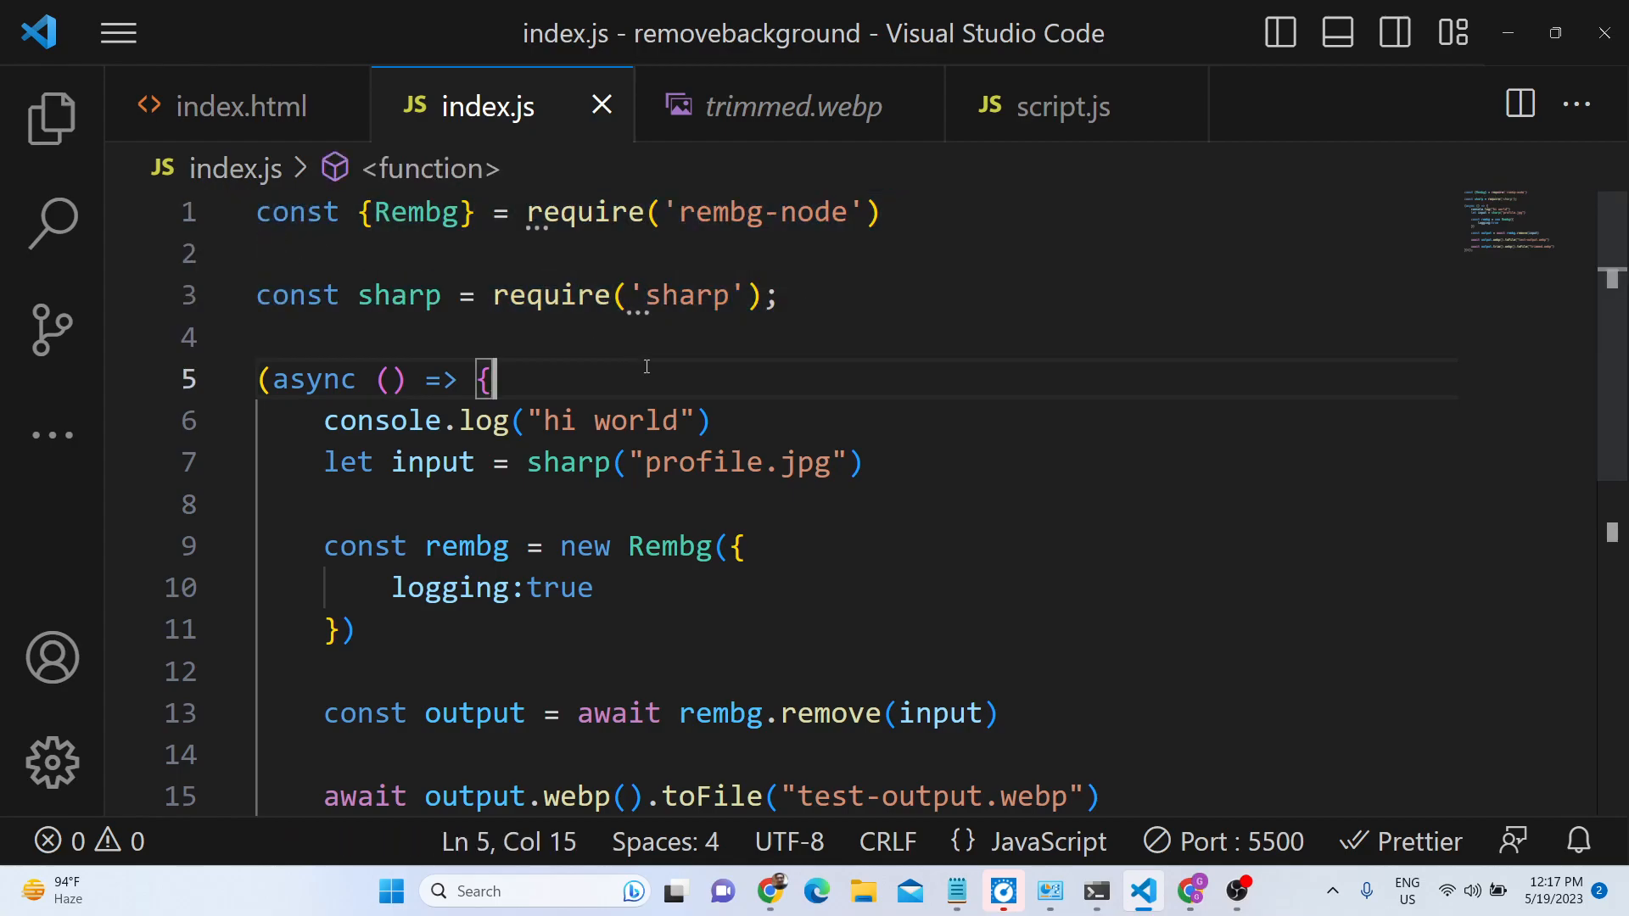
click(51, 117)
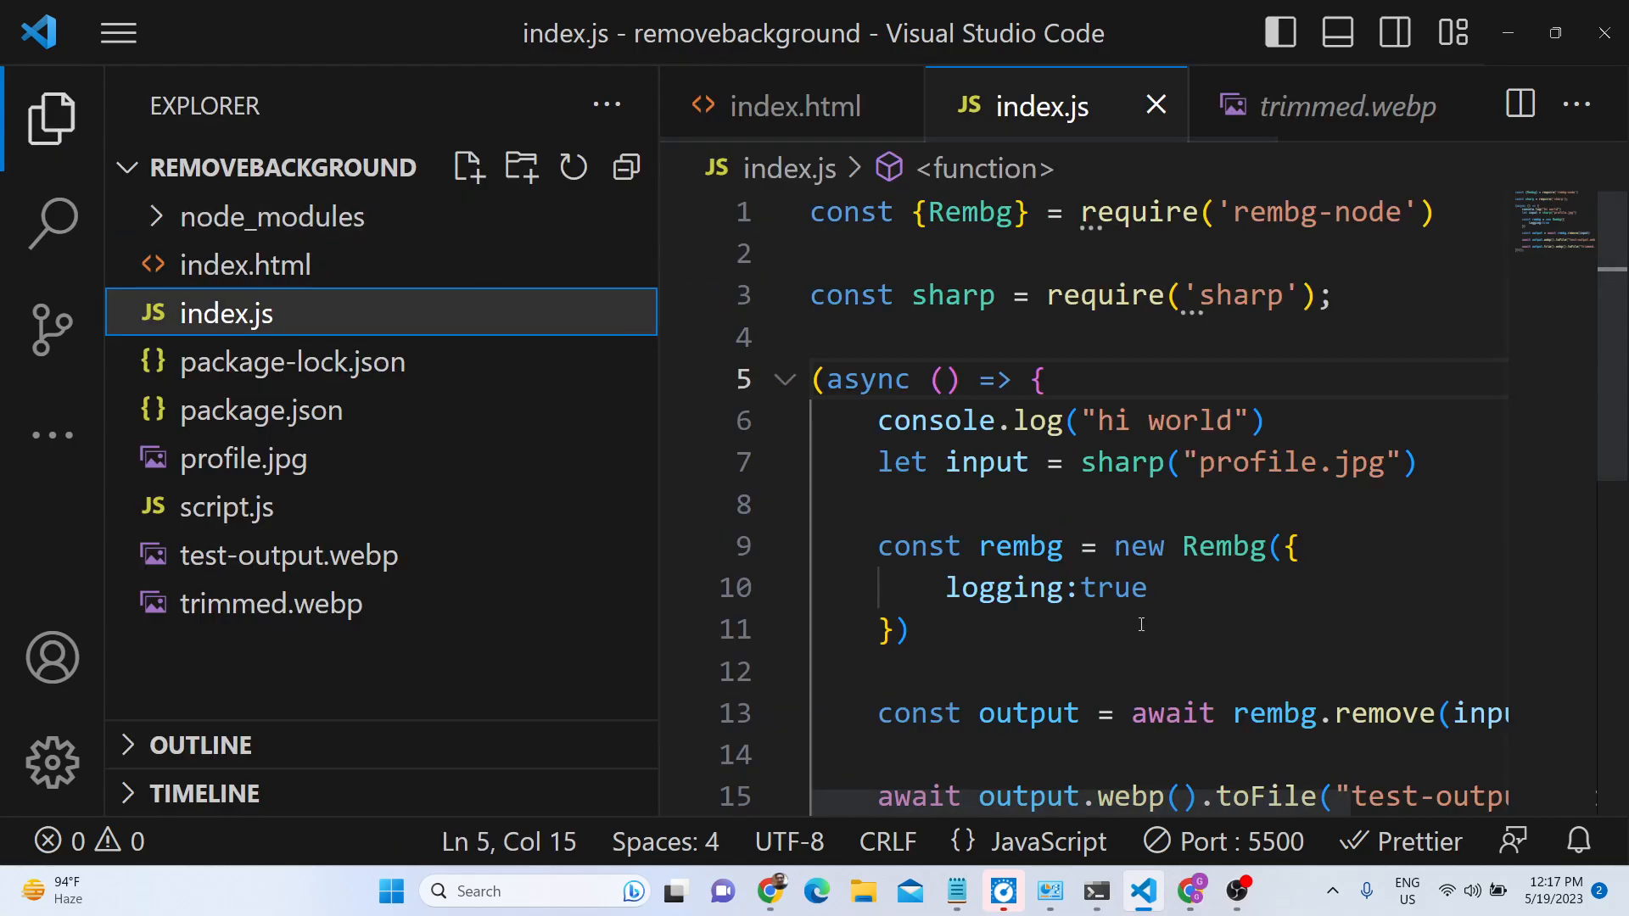